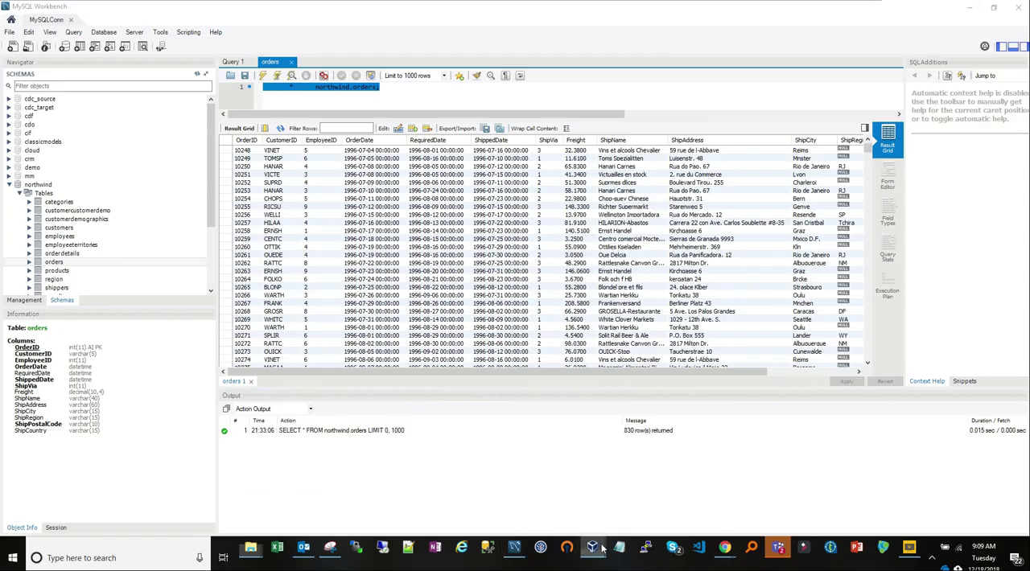
Place a tFileList component from the Orchestration palette on the canvas and review its settings
click(592, 547)
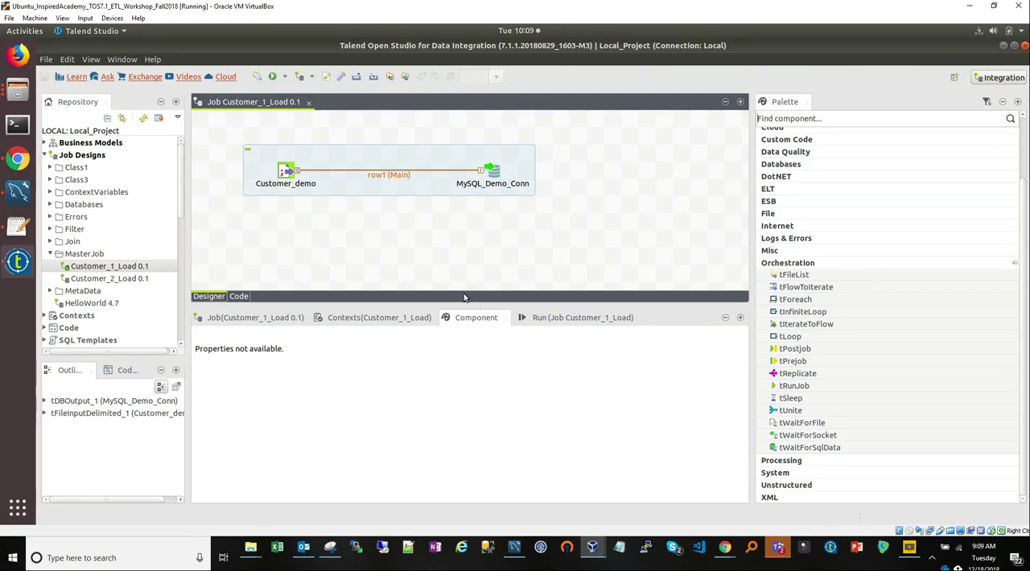
mouse_move(293, 222)
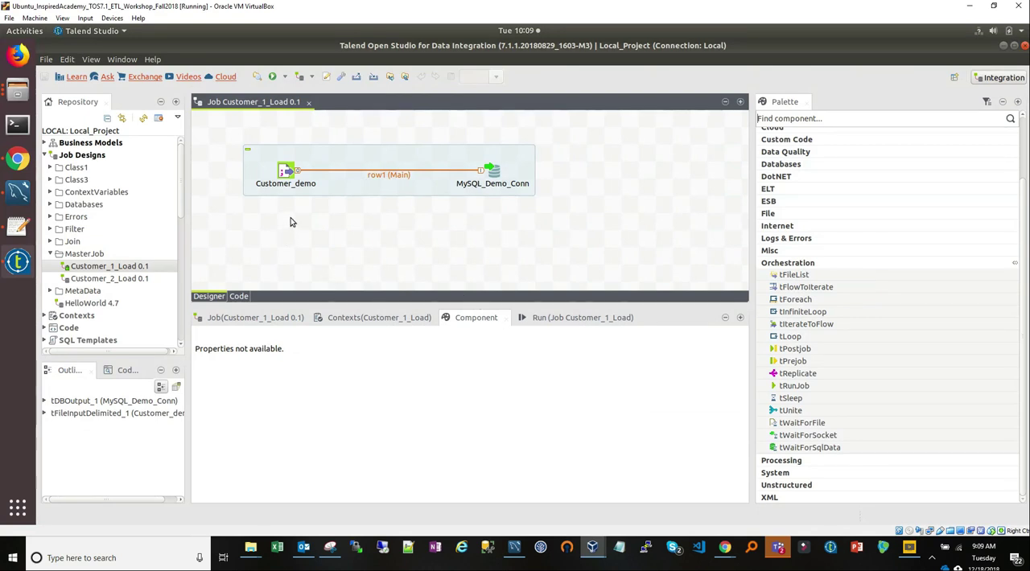
mouse_move(171, 228)
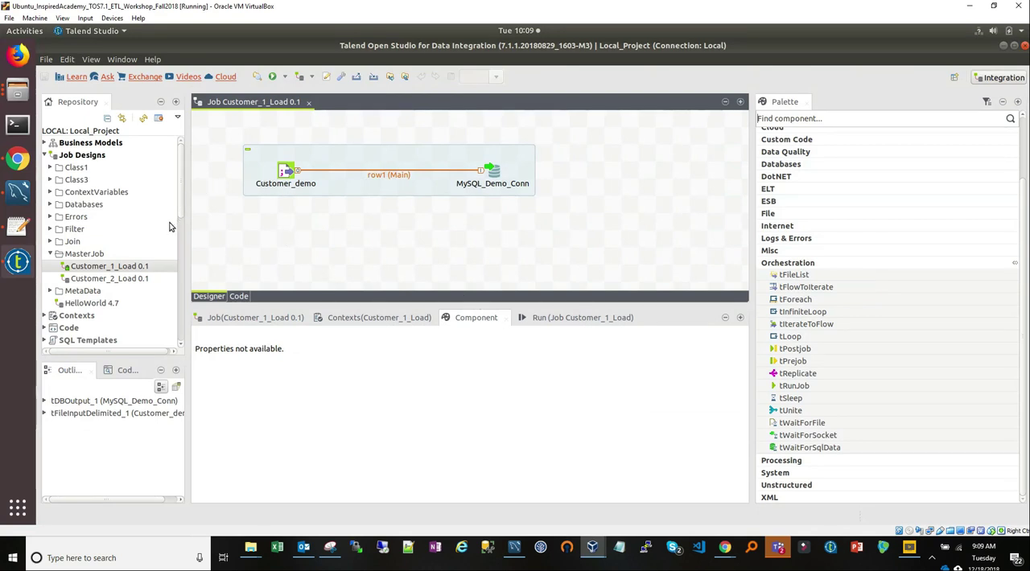
scroll(down, 3)
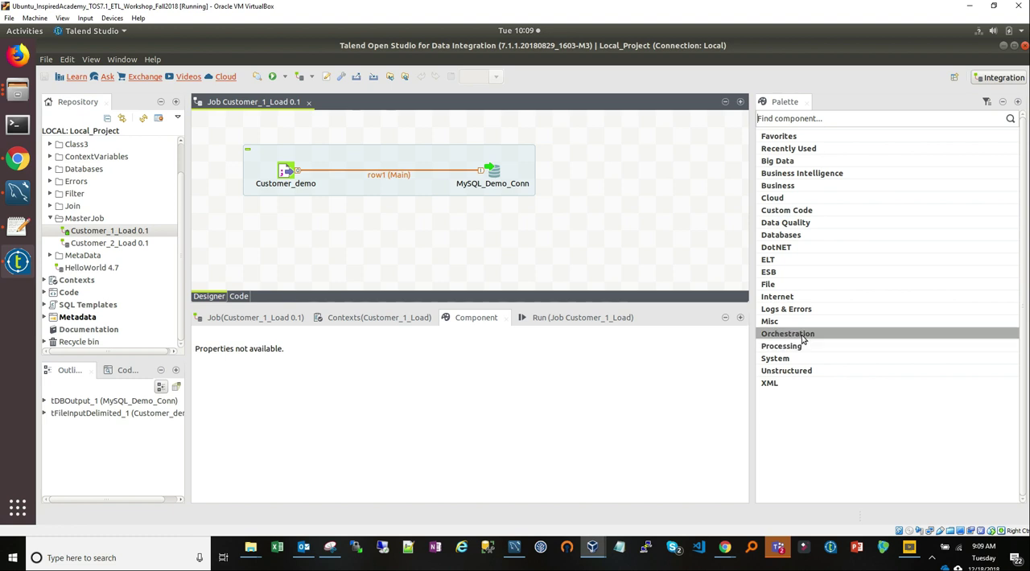
click(787, 333)
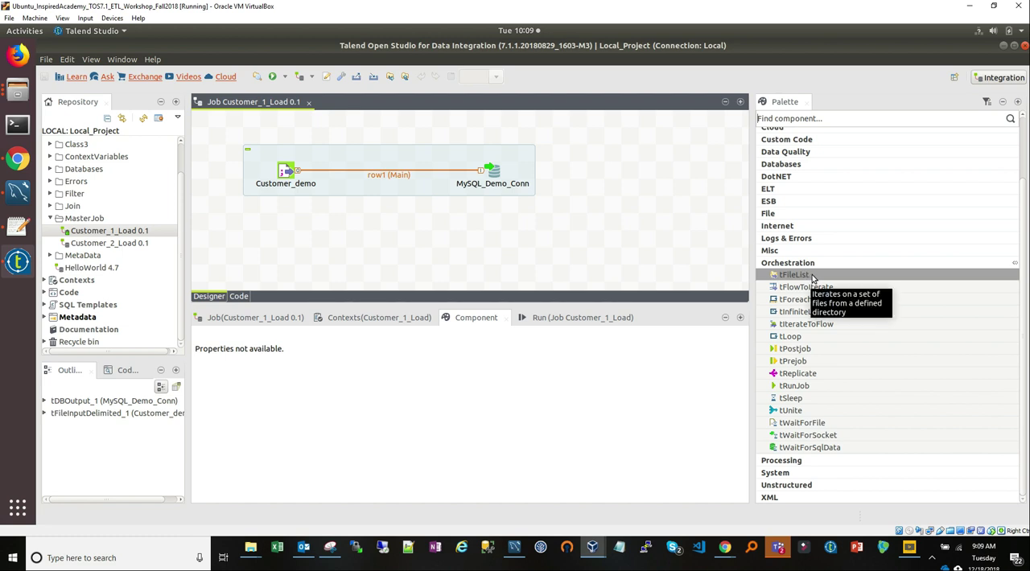
mouse_move(815, 280)
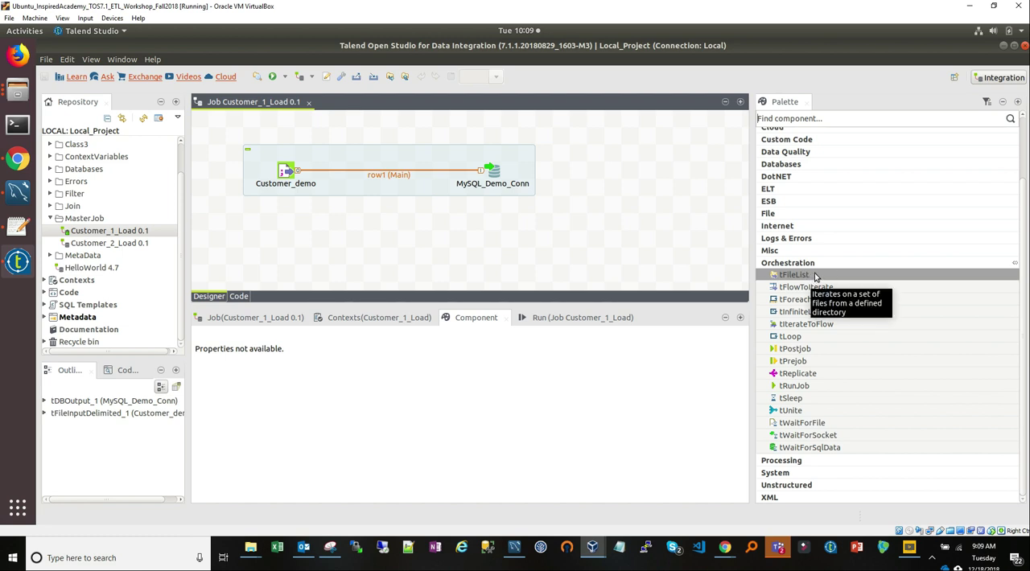
drag(795, 274, 631, 238)
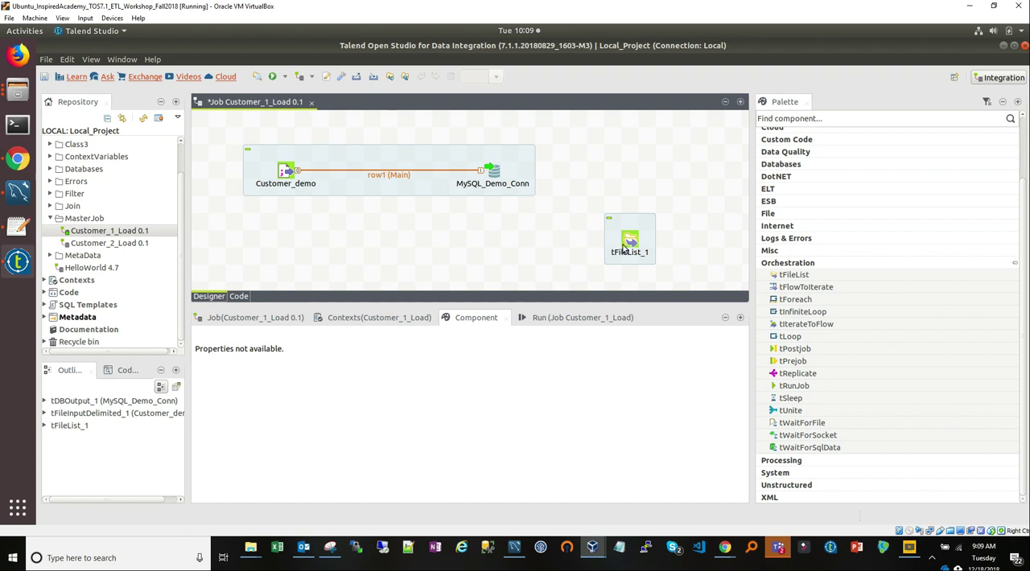
click(630, 238)
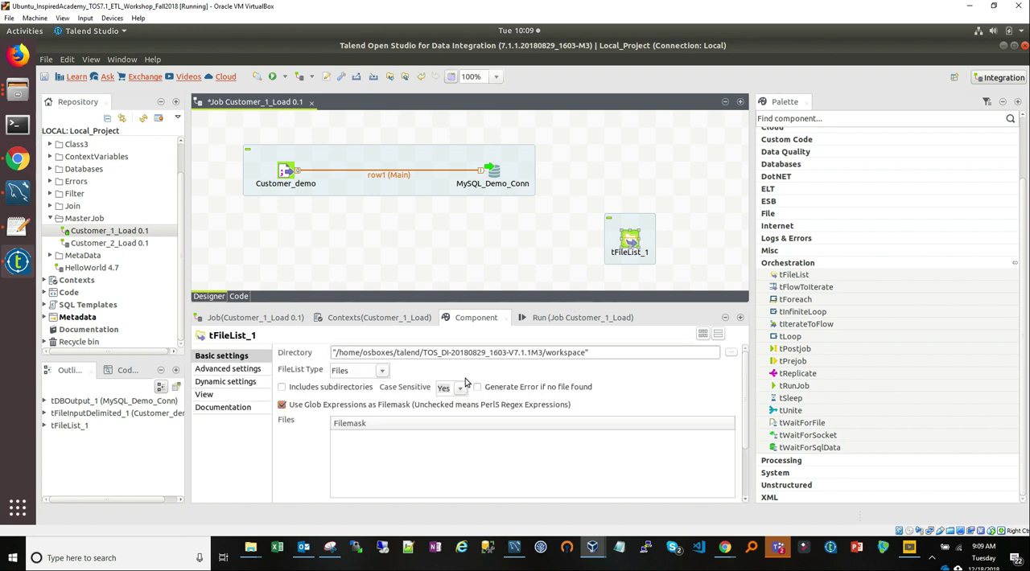
mouse_move(394, 387)
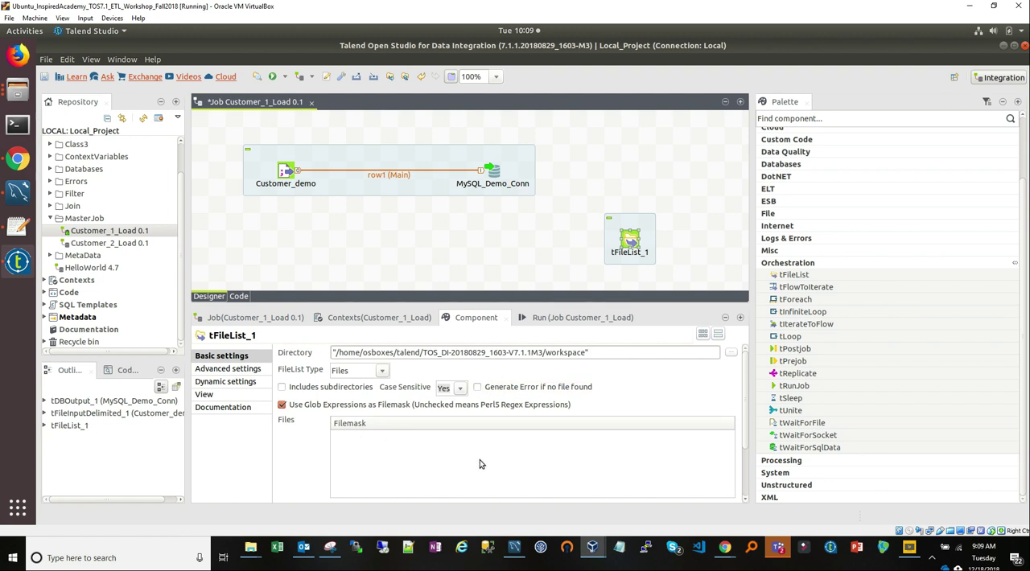
scroll(down, 3)
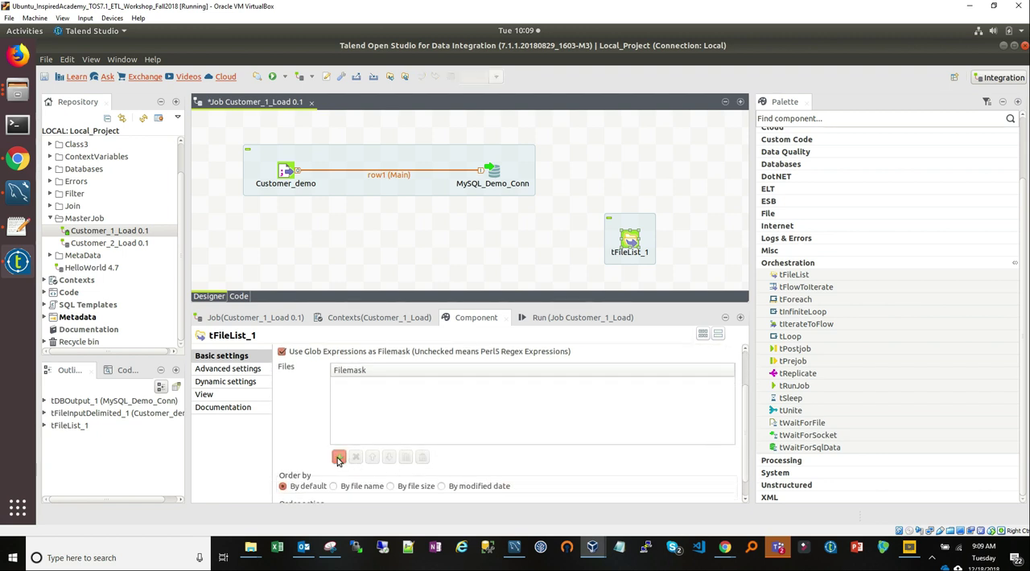
click(338, 457)
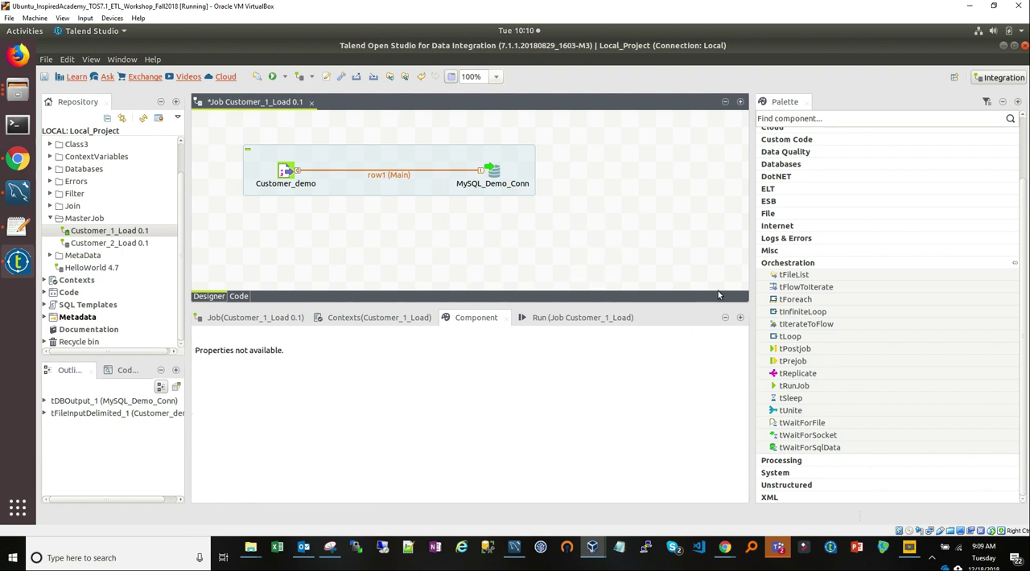
mouse_move(805, 287)
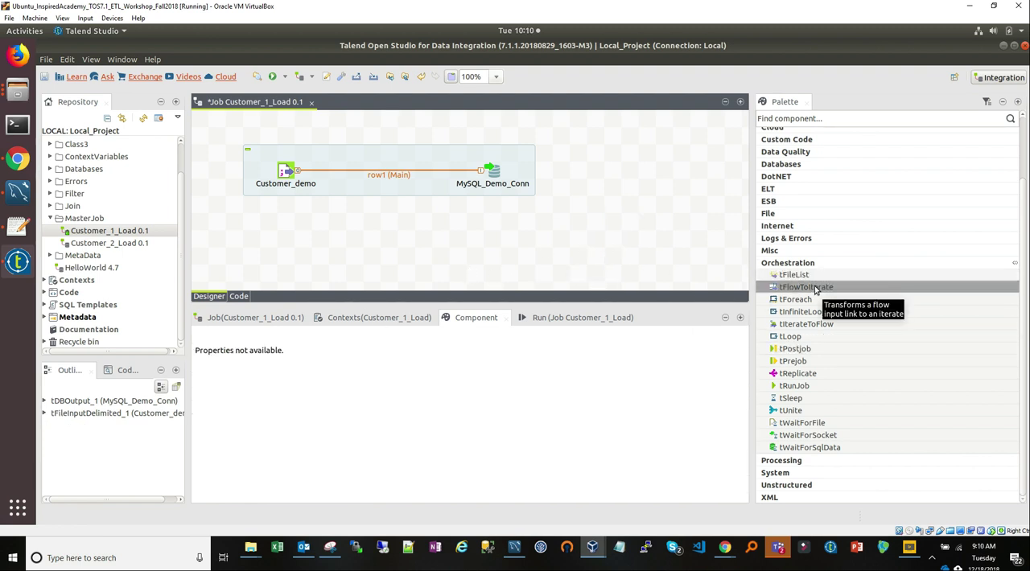
mouse_move(588, 249)
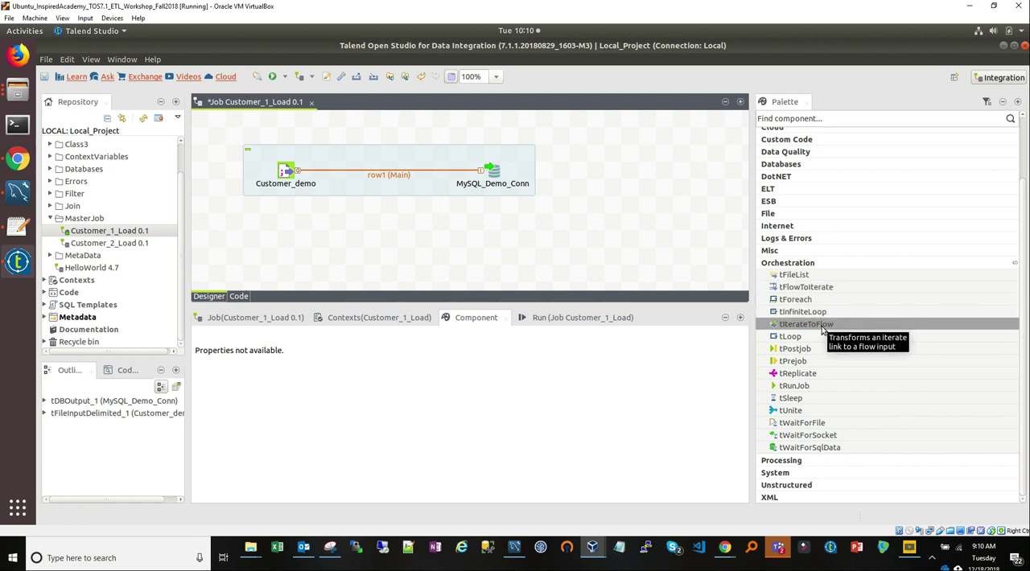
mouse_move(805, 287)
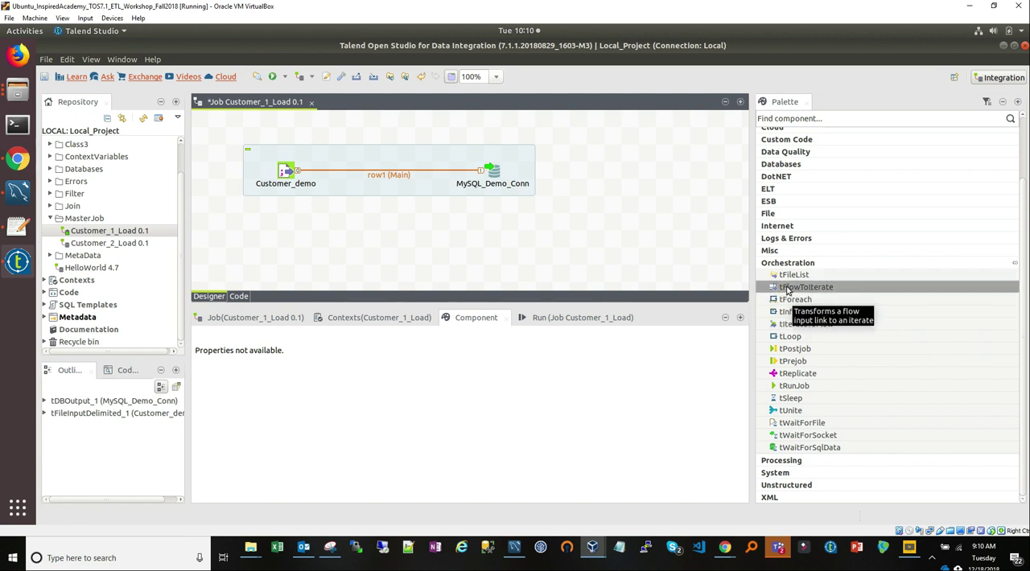
mouse_move(790, 335)
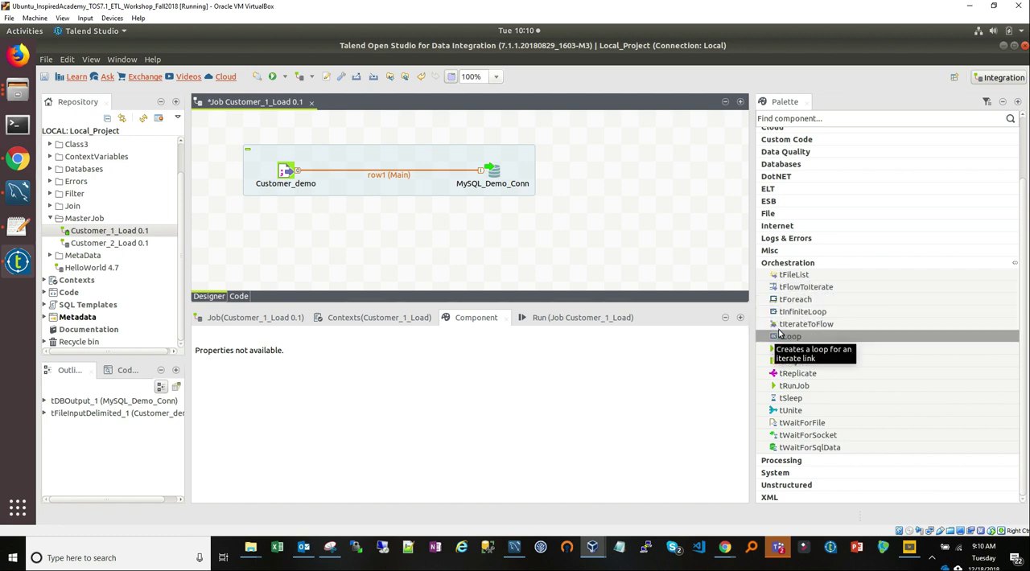
mouse_move(834, 287)
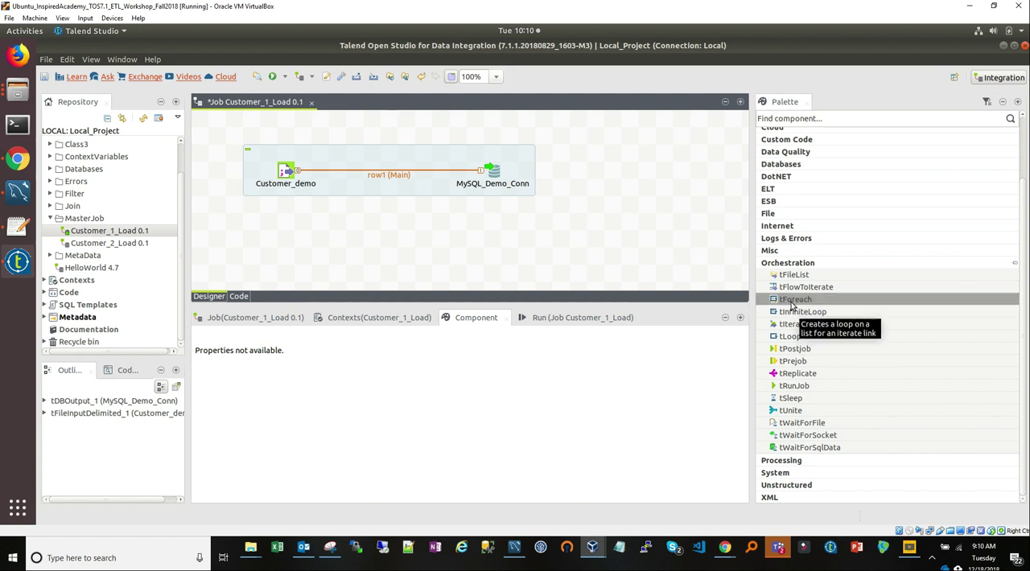
mouse_move(716, 293)
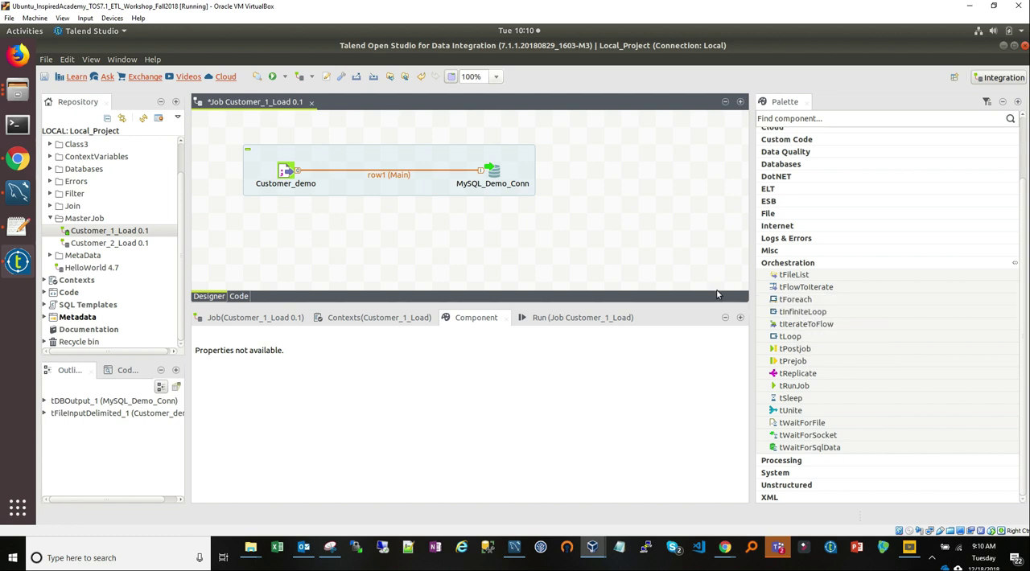
mouse_move(586, 190)
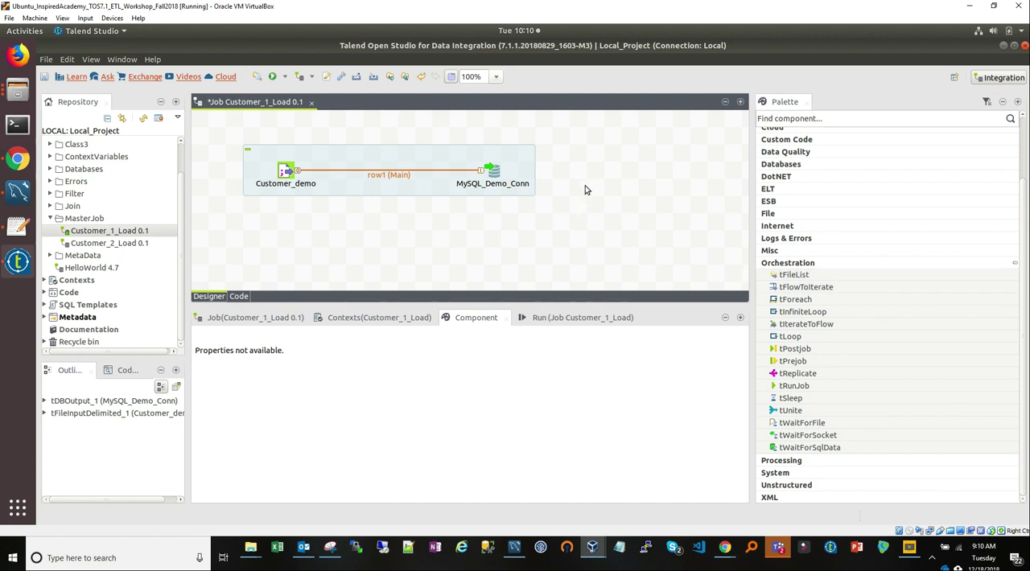
mouse_move(790, 337)
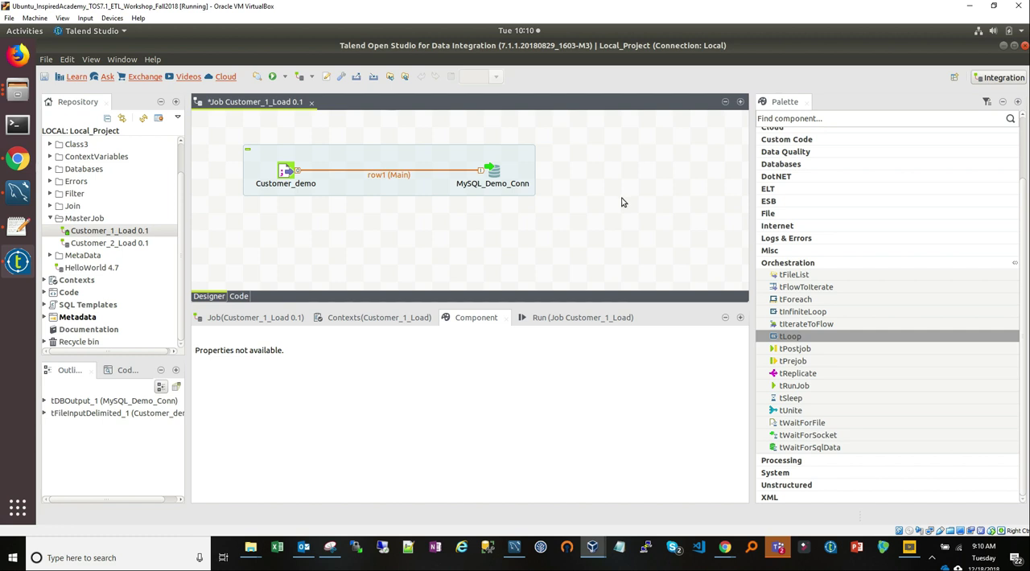
Try a tLoop set to While and a tReplicate component, then delete tReplicate_1 from the canvas
drag(791, 335, 631, 187)
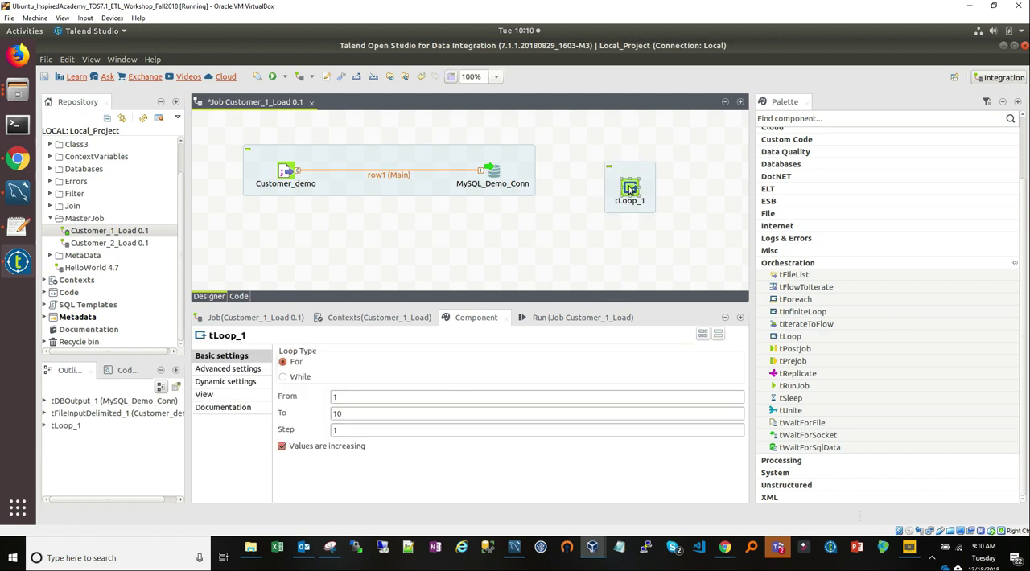
mouse_move(312, 402)
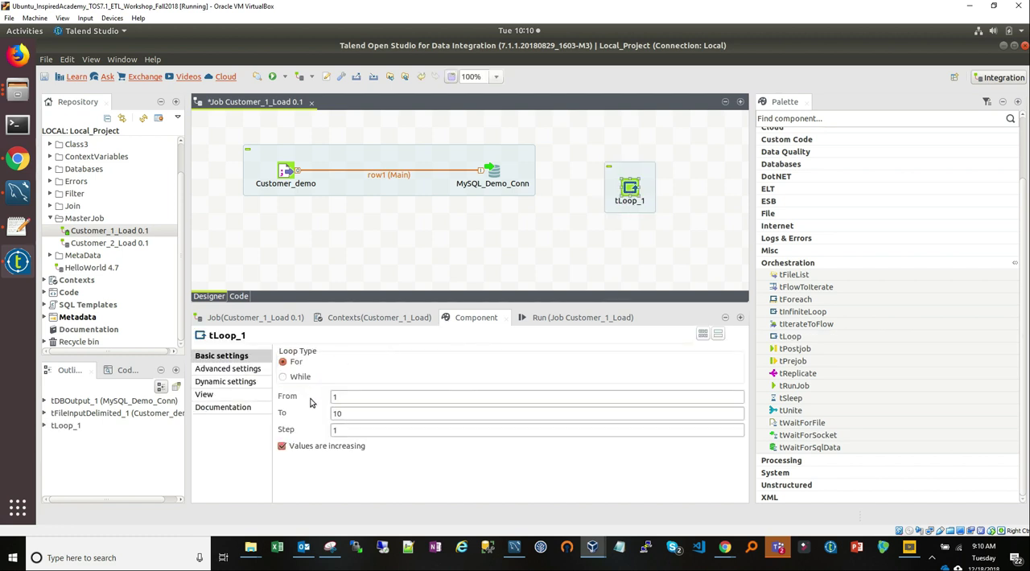
click(283, 376)
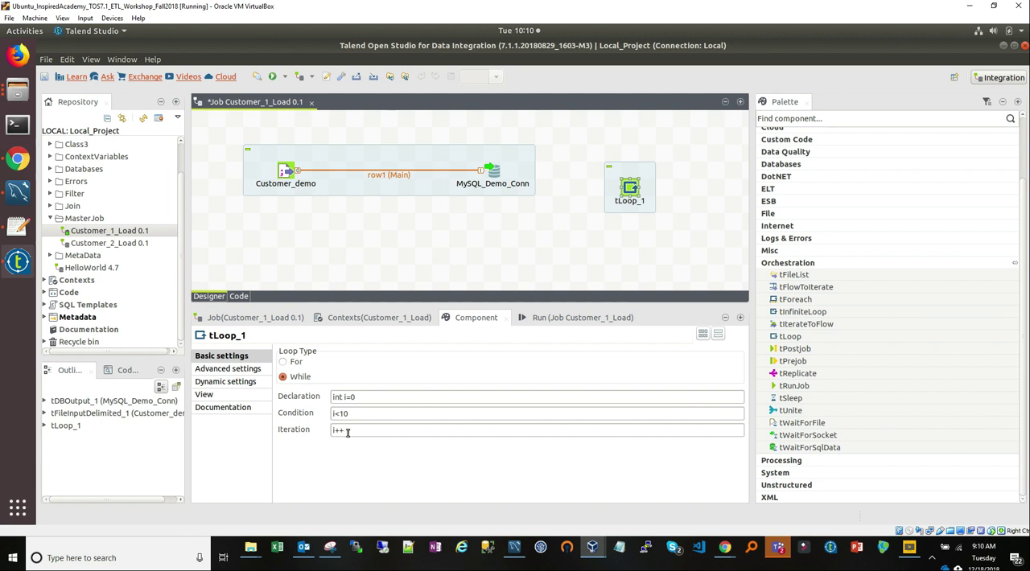
mouse_move(592, 273)
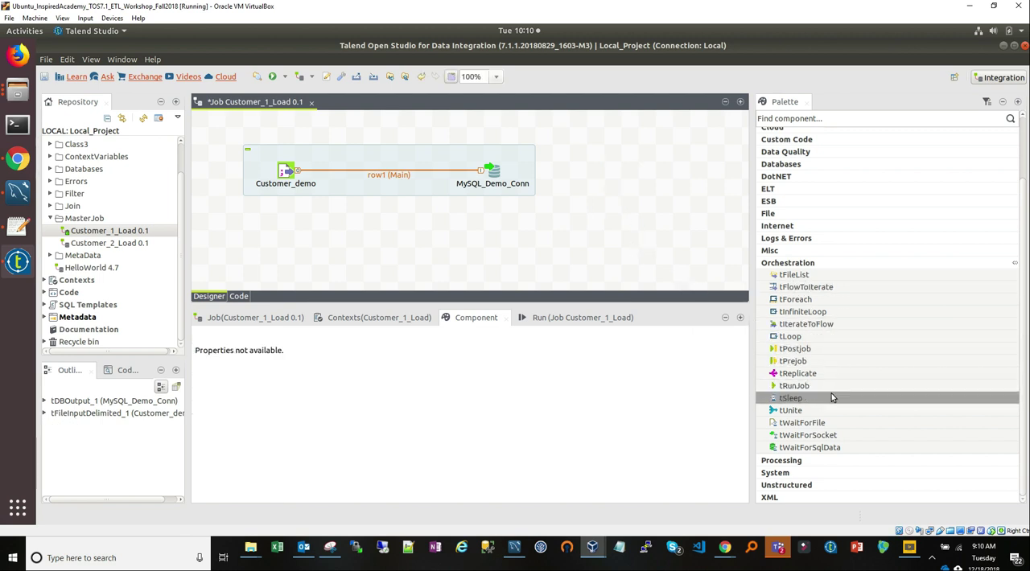
mouse_move(790, 411)
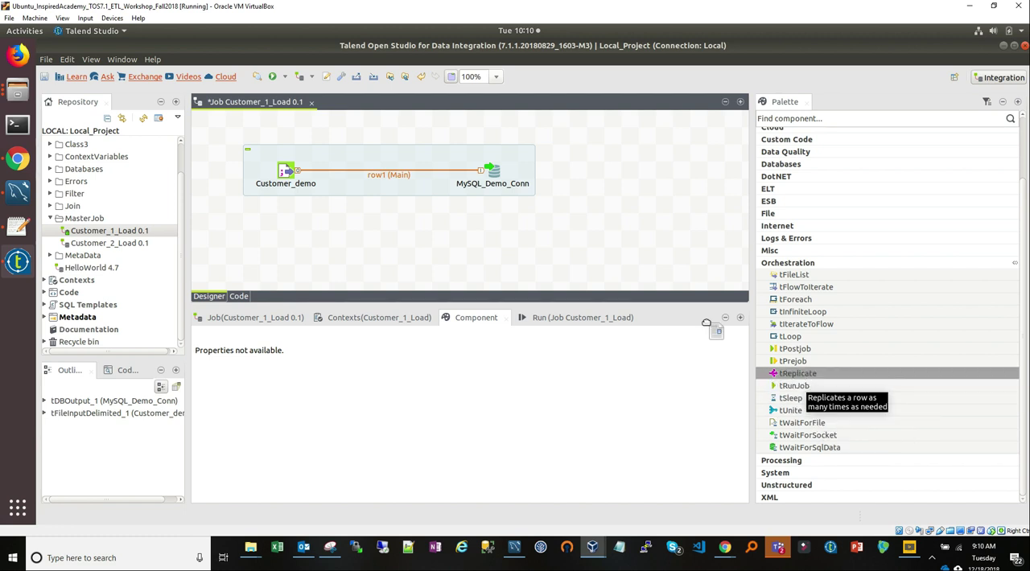
drag(798, 374, 595, 238)
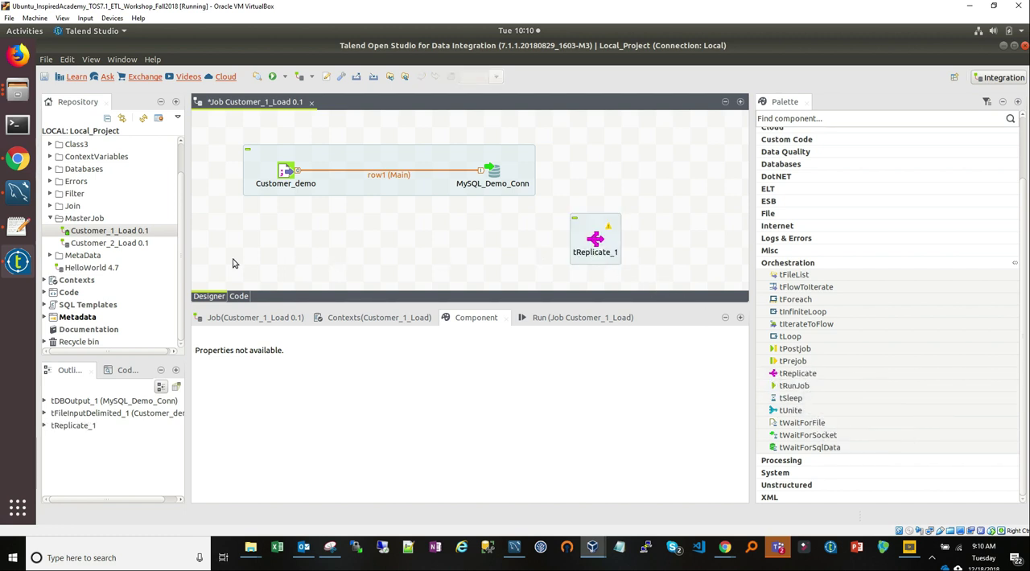
mouse_move(650, 200)
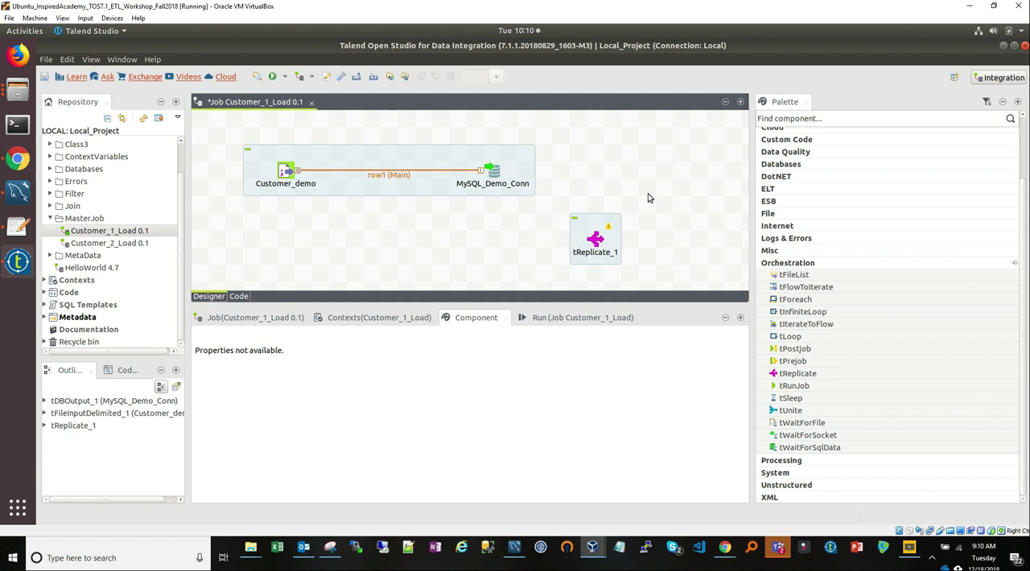
mouse_move(731, 357)
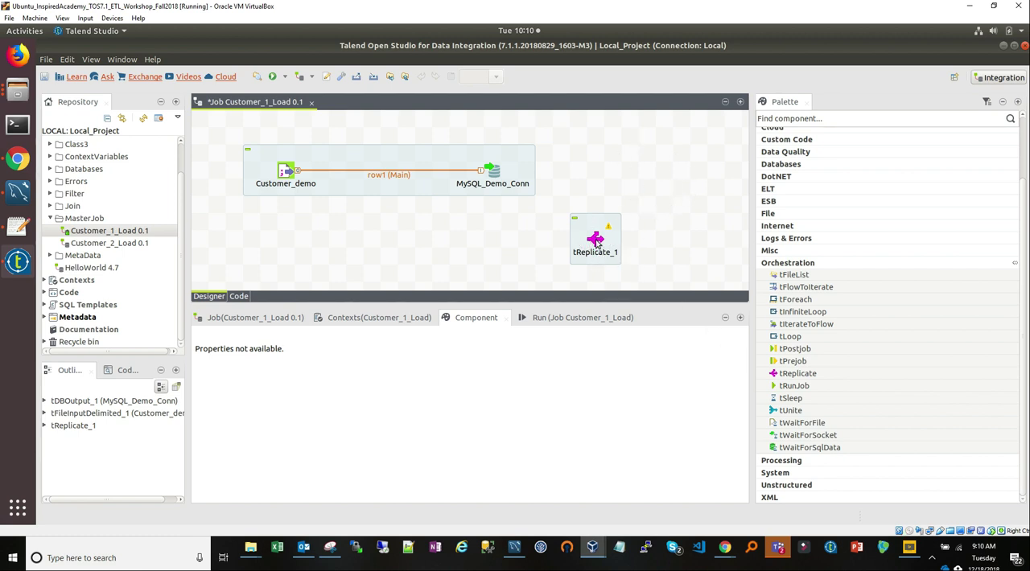
click(596, 239)
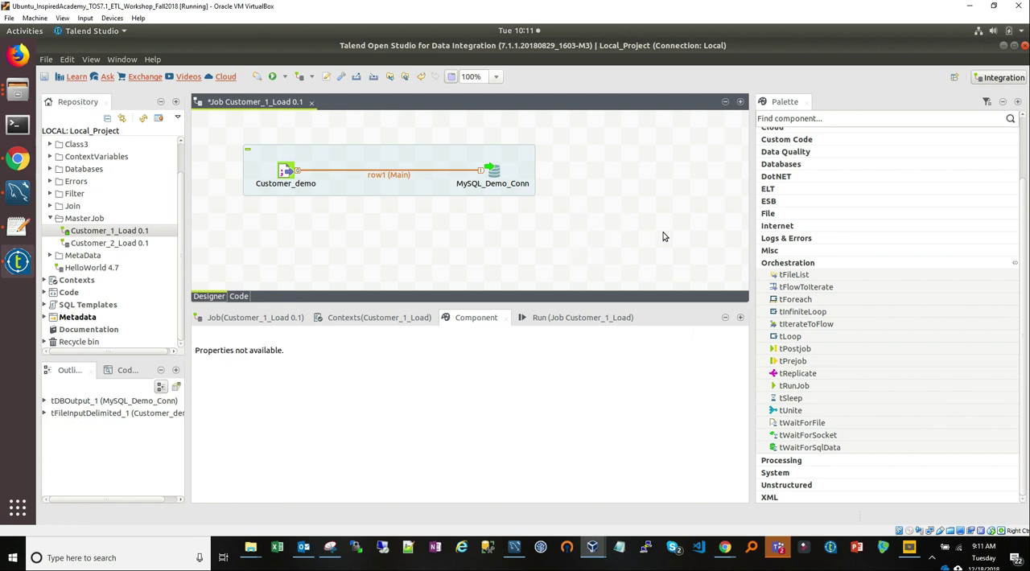
mouse_move(790, 410)
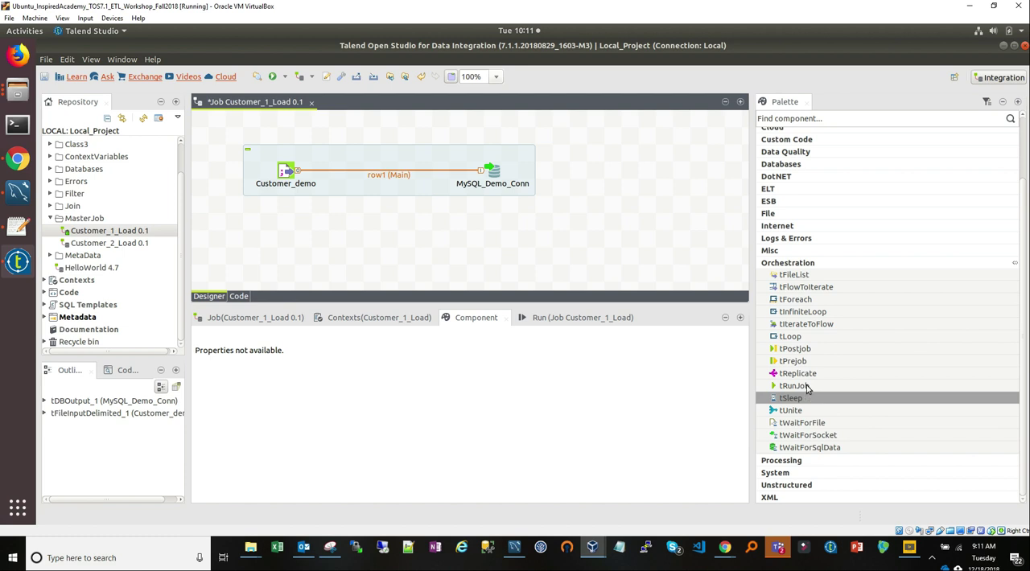
mouse_move(795, 347)
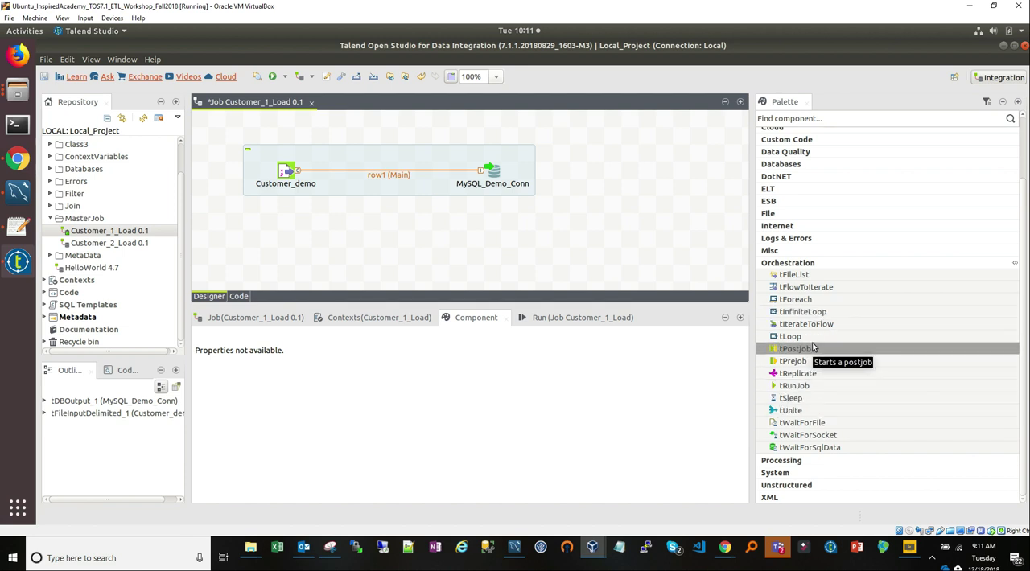
mouse_move(792, 360)
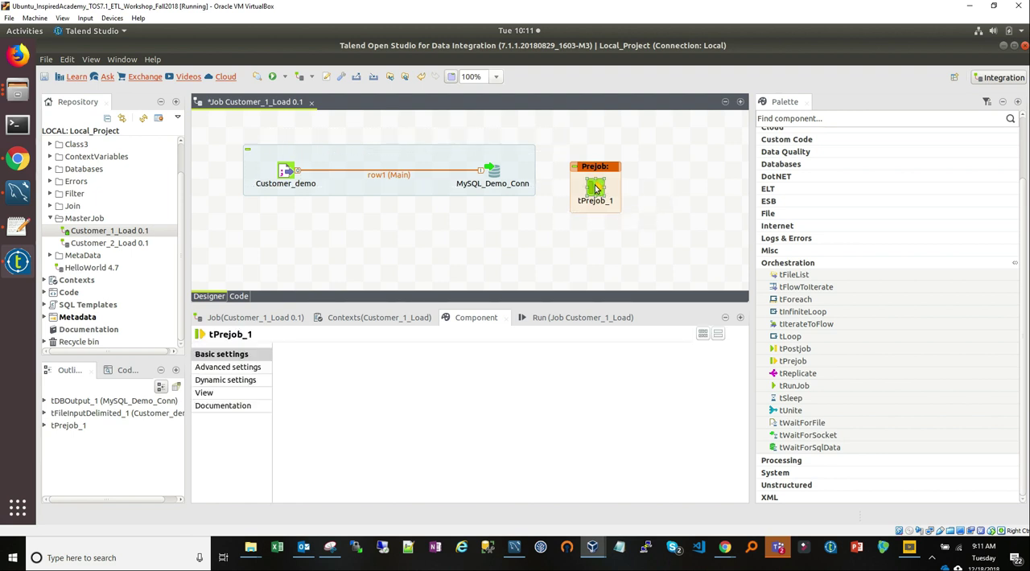
Move tPrejob_1 to the canvas top-left, remove it, and show the Customer_1_Load run view
drag(596, 185, 215, 135)
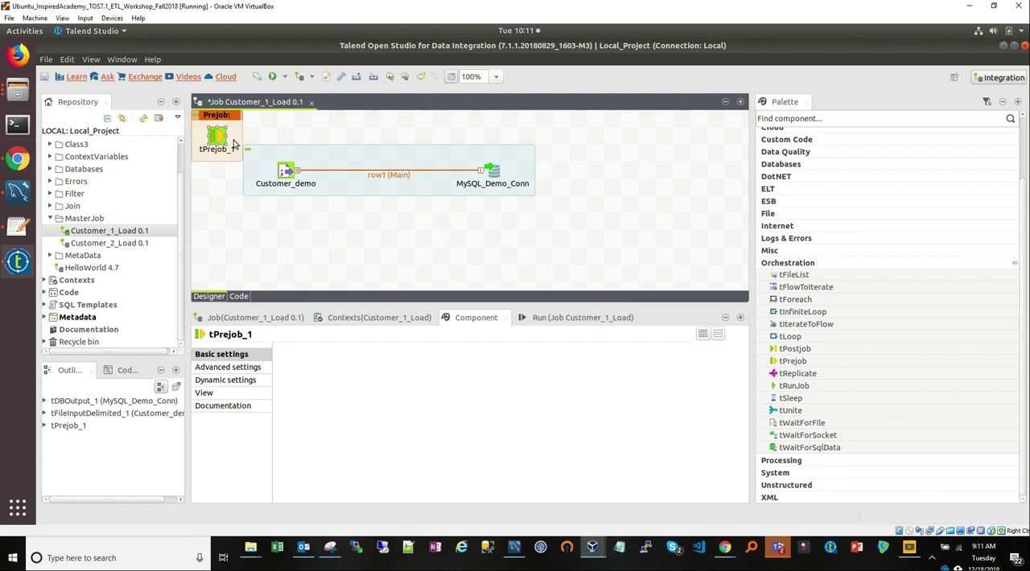
click(380, 317)
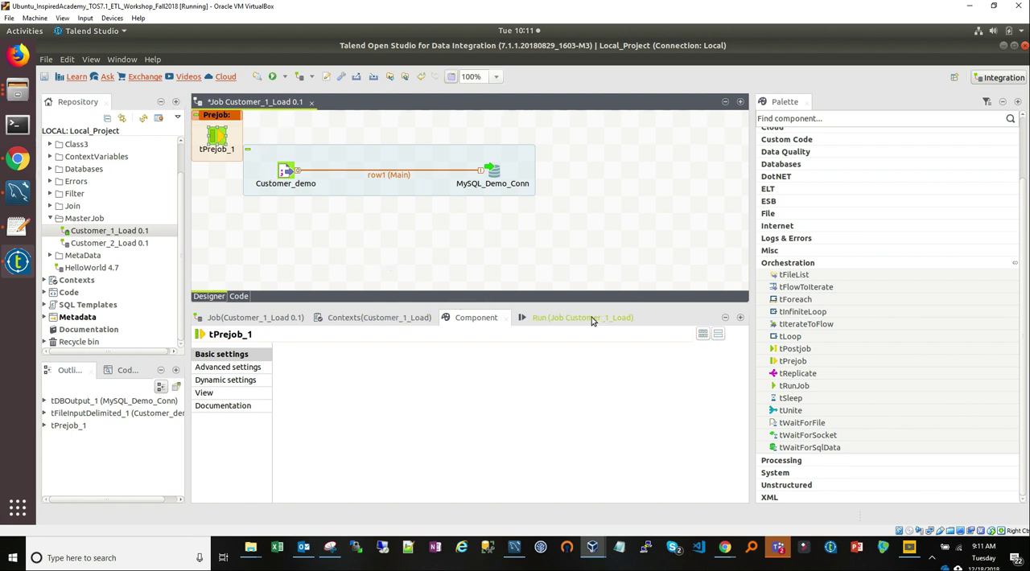
click(572, 317)
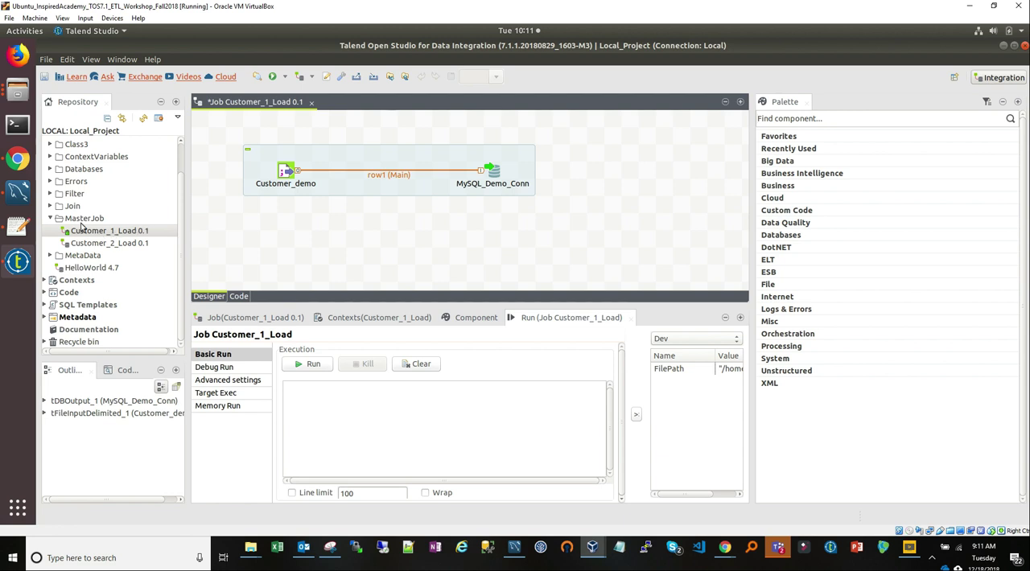
mouse_move(116, 257)
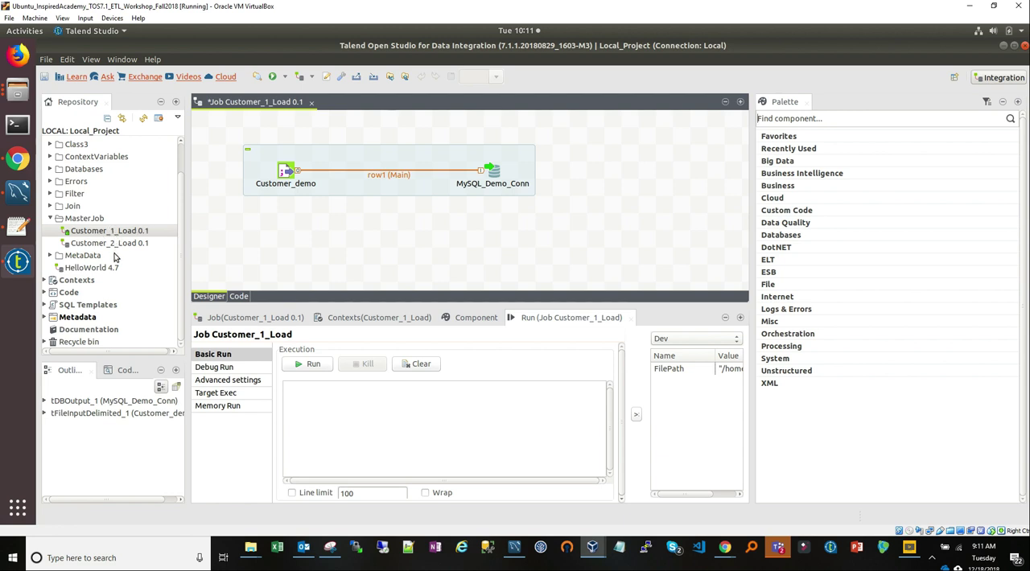
mouse_move(125, 243)
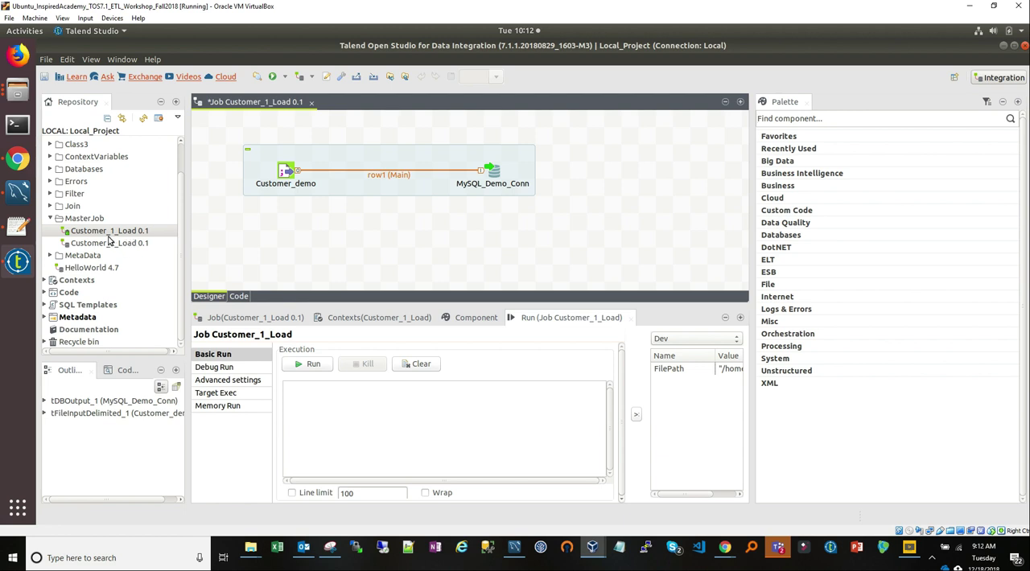
Open Customer_2_Load from MasterJob and view its MySQL_Demo_Conn output table setting
click(110, 231)
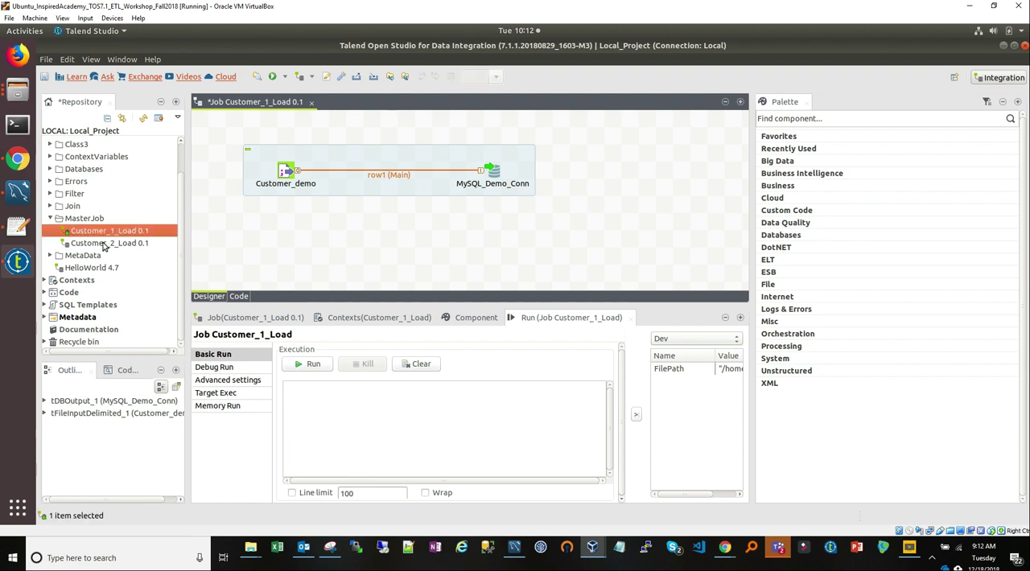
click(110, 243)
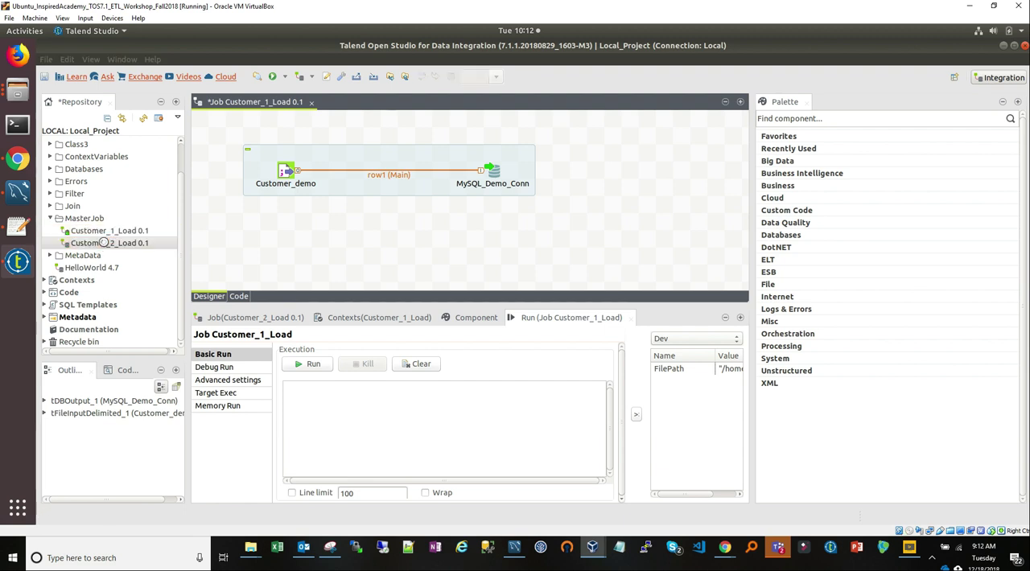
double_click(110, 241)
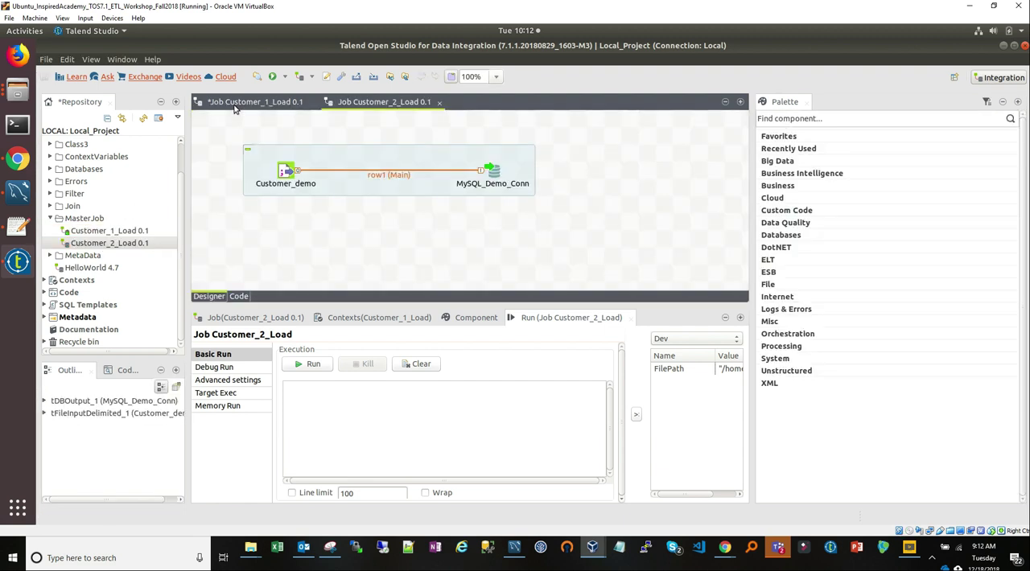
click(109, 241)
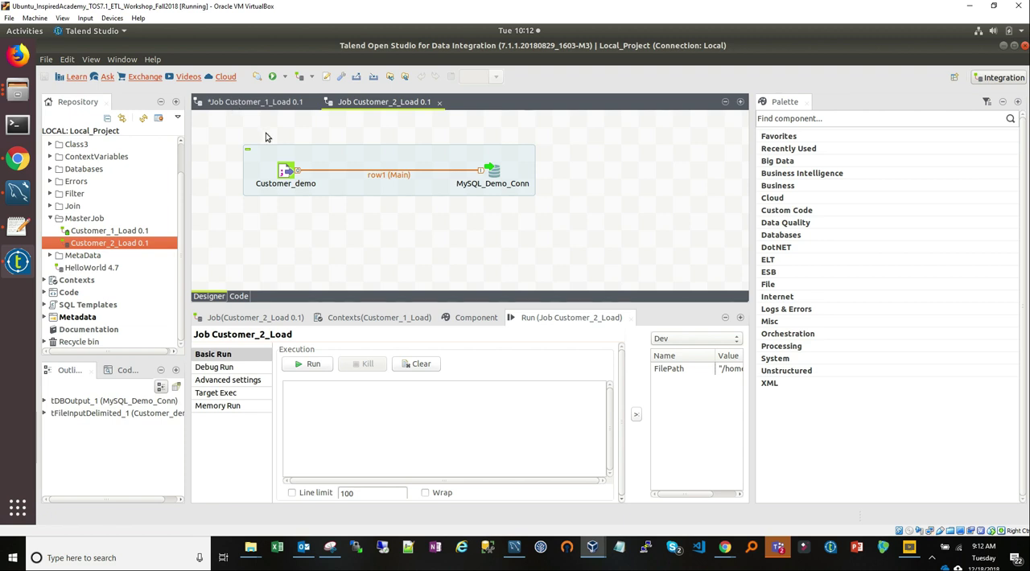
click(254, 102)
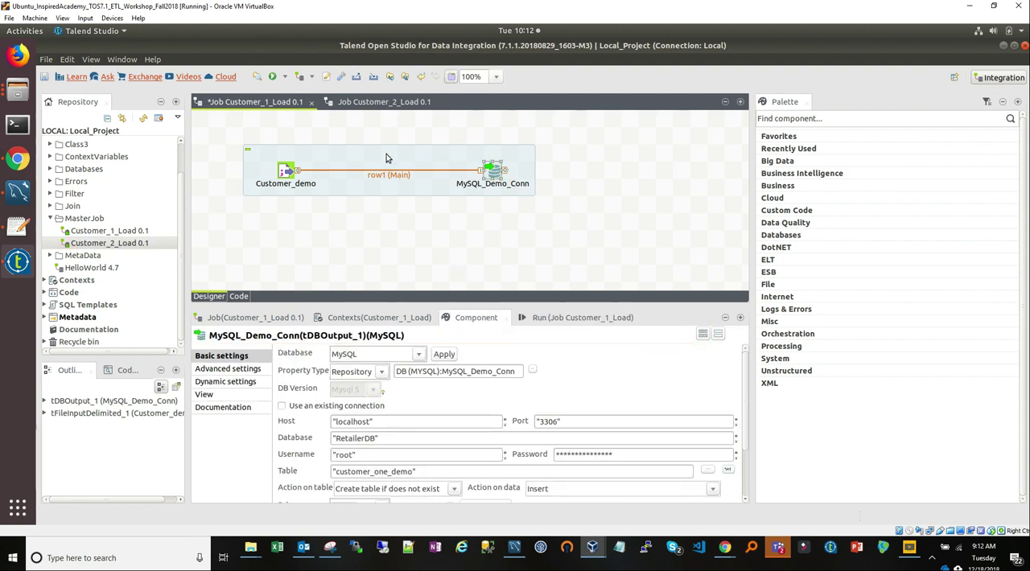
click(383, 101)
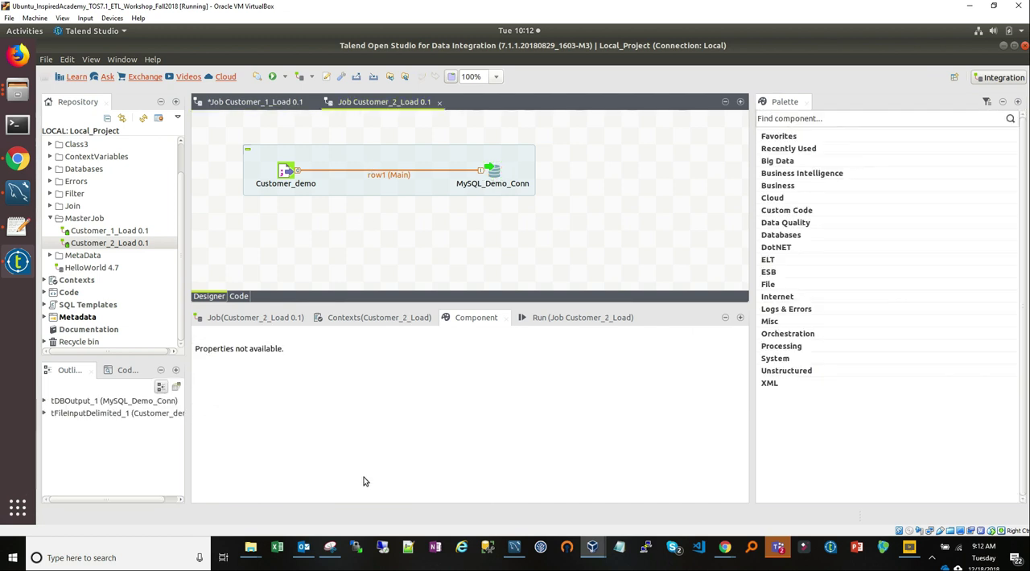
mouse_move(428, 241)
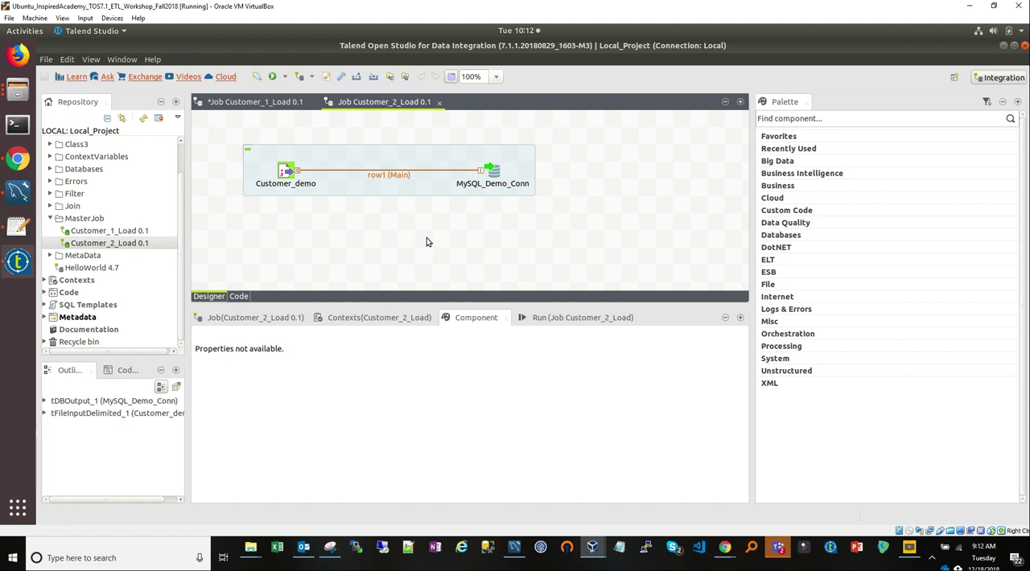
click(492, 171)
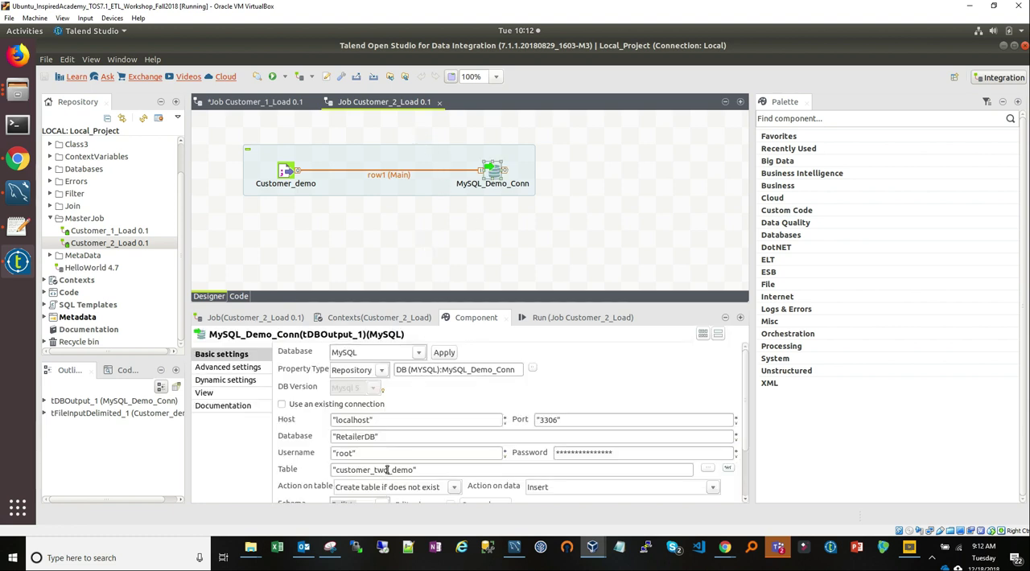
mouse_move(374, 470)
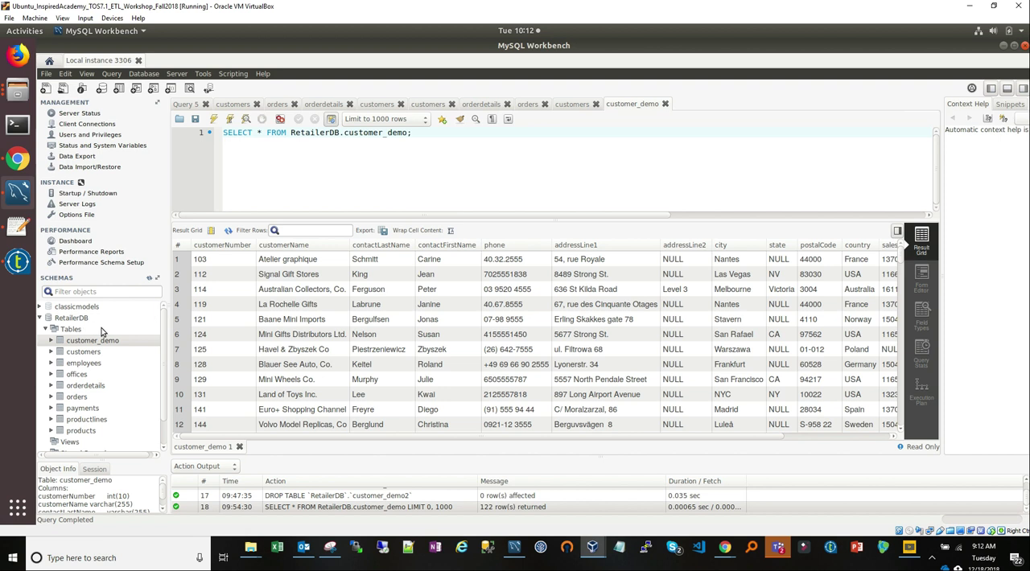
Drop the customer_demo table from RetailerDB and confirm with Drop Now
right_click(92, 340)
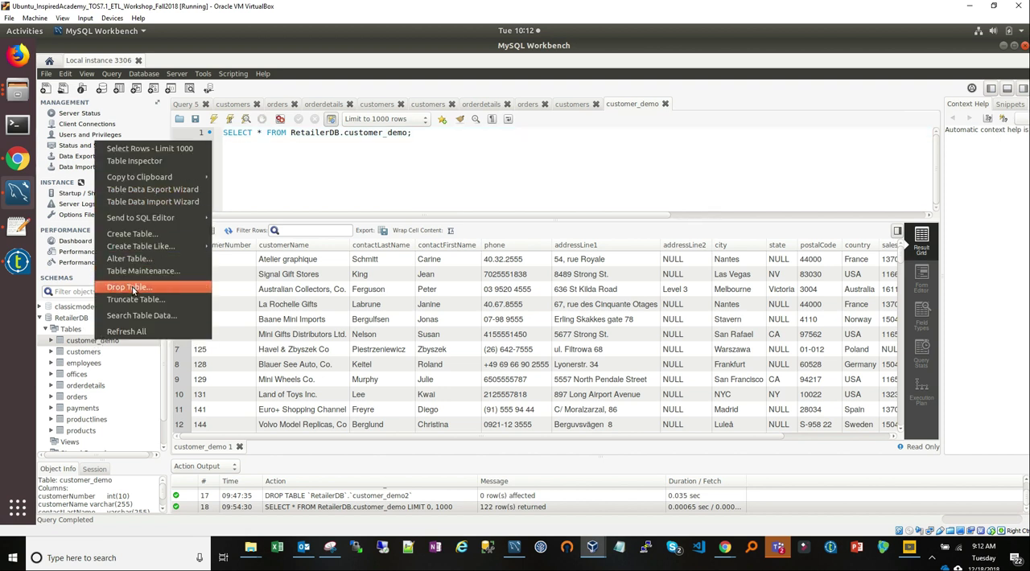
click(128, 287)
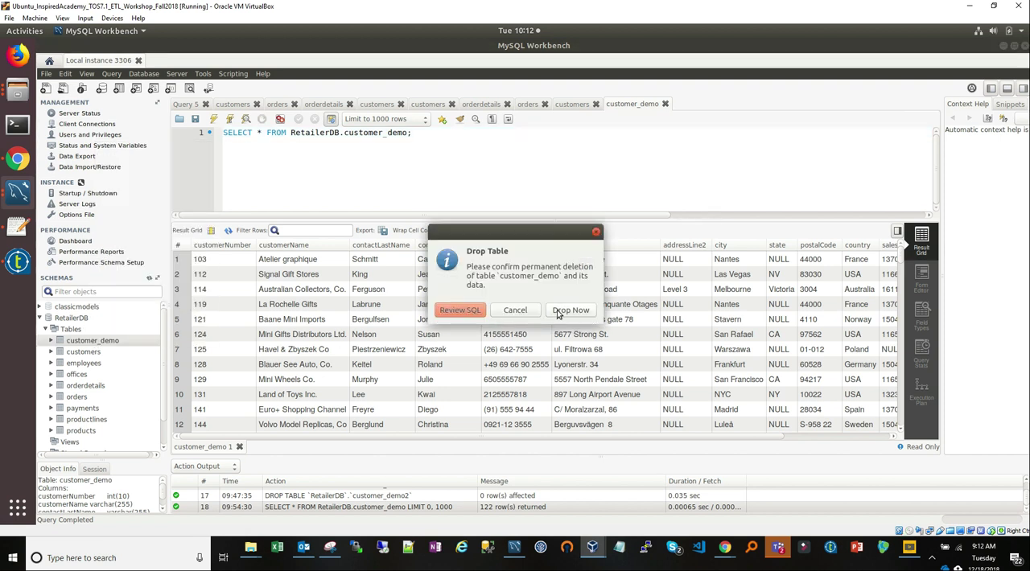
click(570, 310)
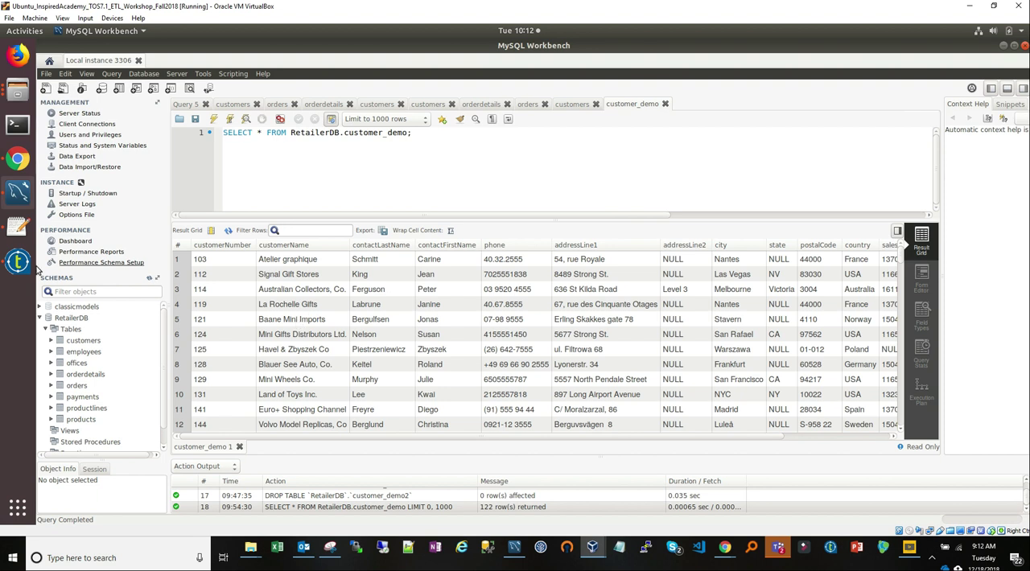
Switch back to Talend showing Customer_2_Load's MySQL output targeting customer_two_demo
click(593, 557)
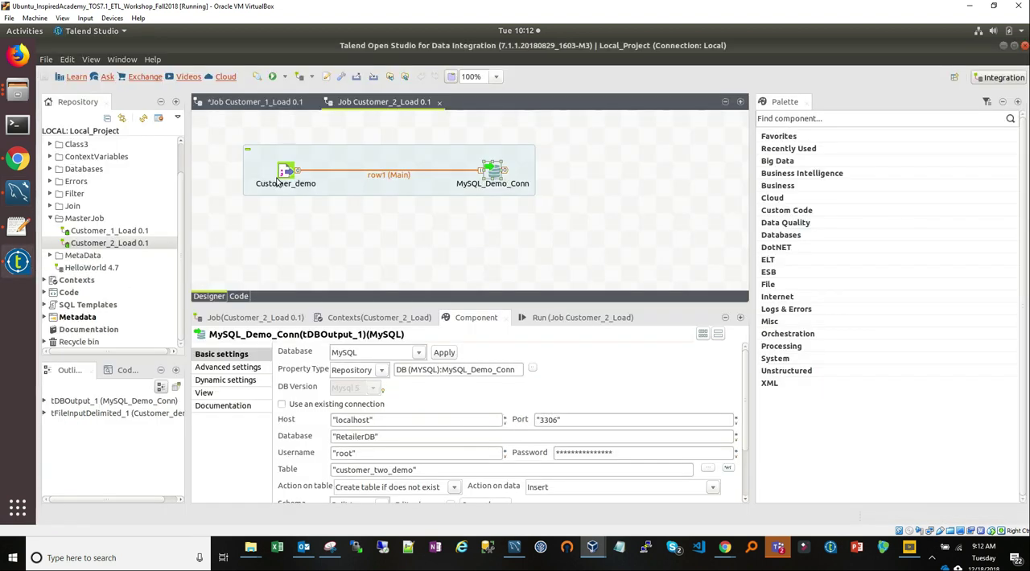
mouse_move(441, 193)
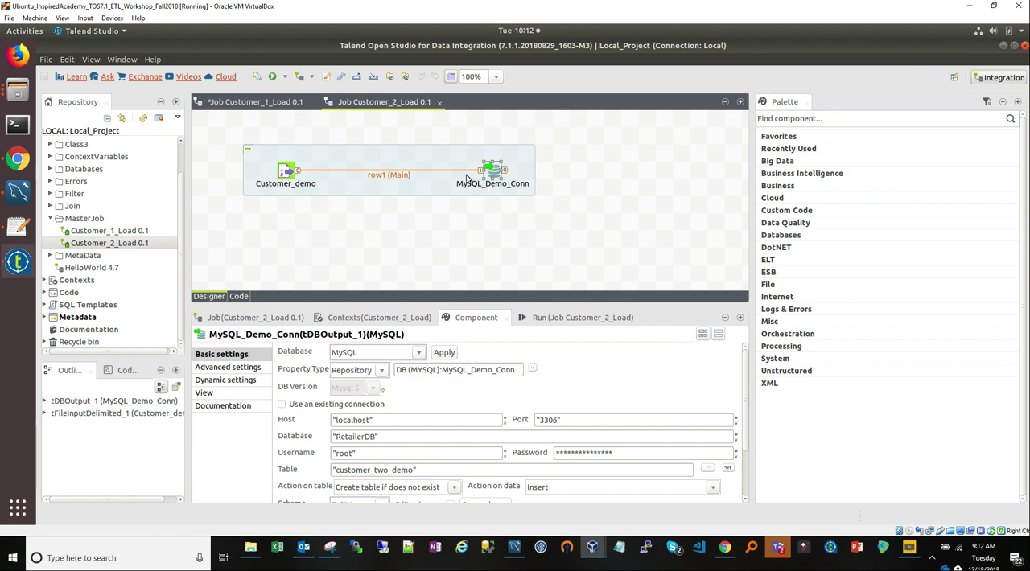
mouse_move(473, 200)
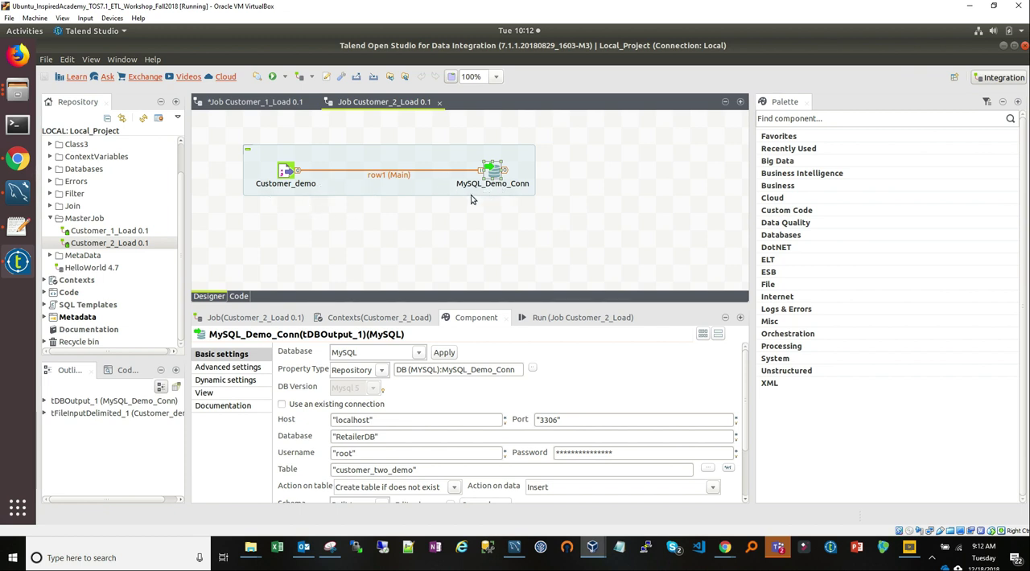
mouse_move(122, 208)
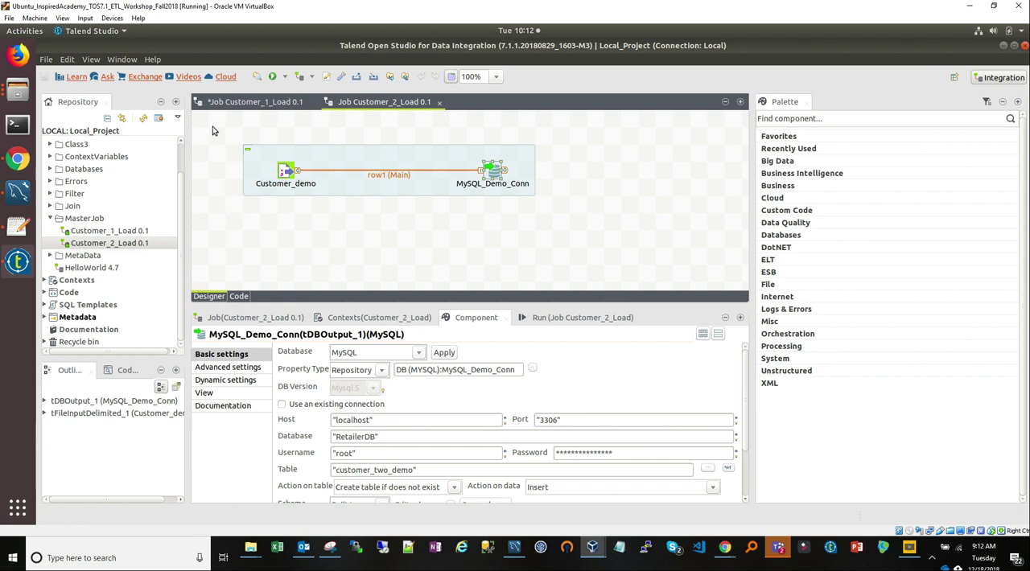
mouse_move(207, 160)
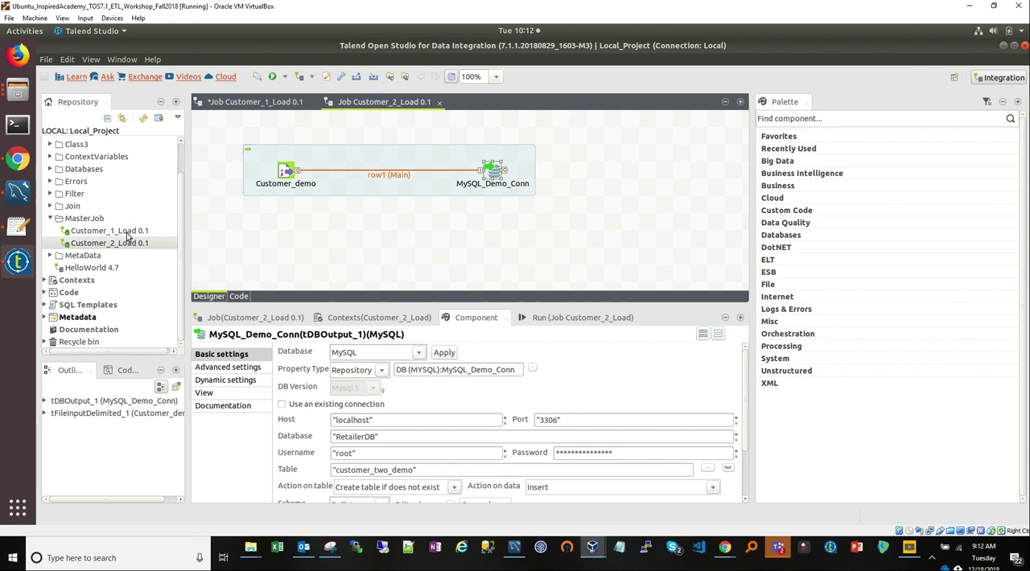
mouse_move(323, 200)
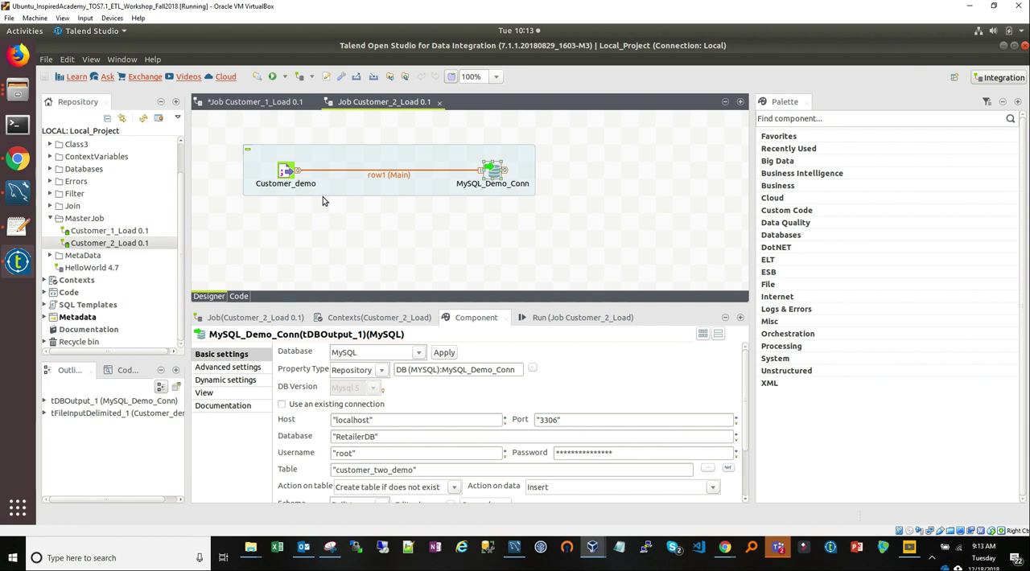
mouse_move(248, 212)
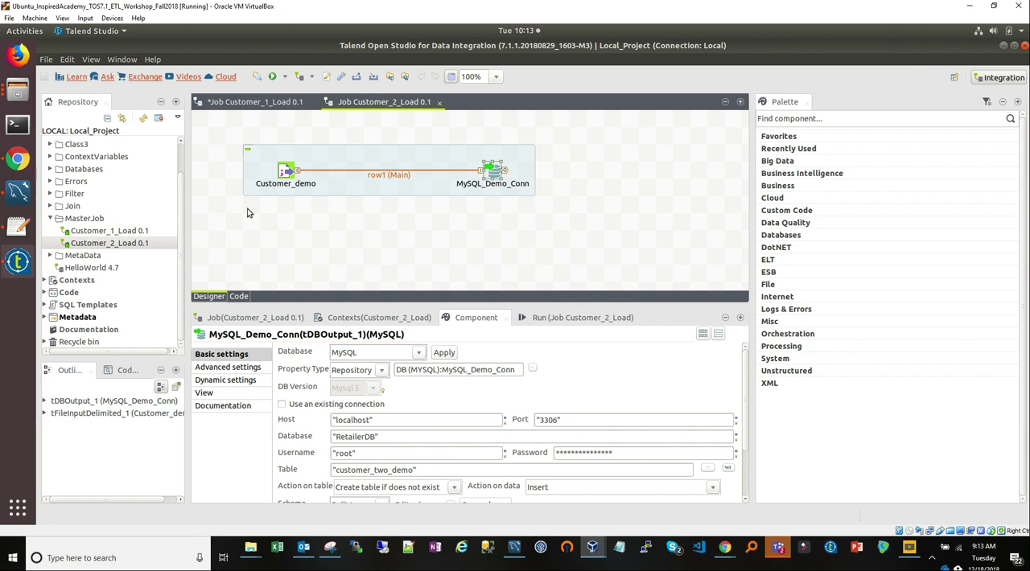
Create a new empty job named Customer_Drive inside the MasterJob folder
right_click(83, 219)
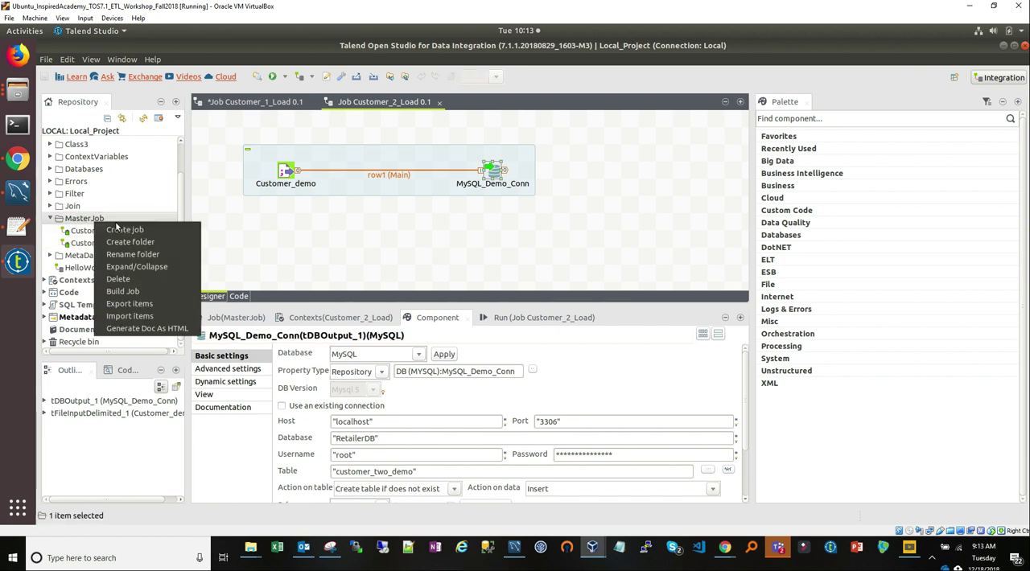
click(124, 229)
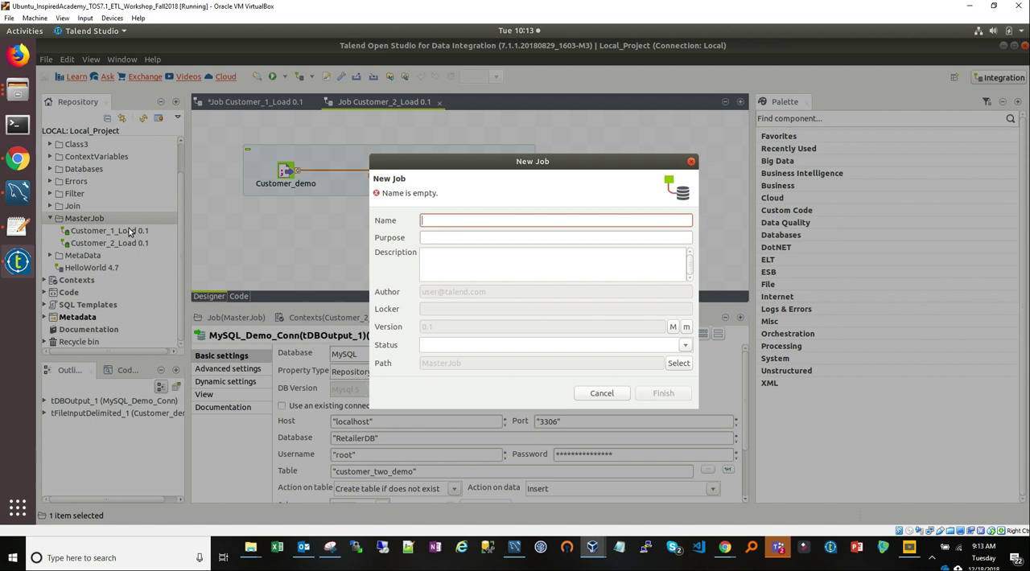
text(Customer_)
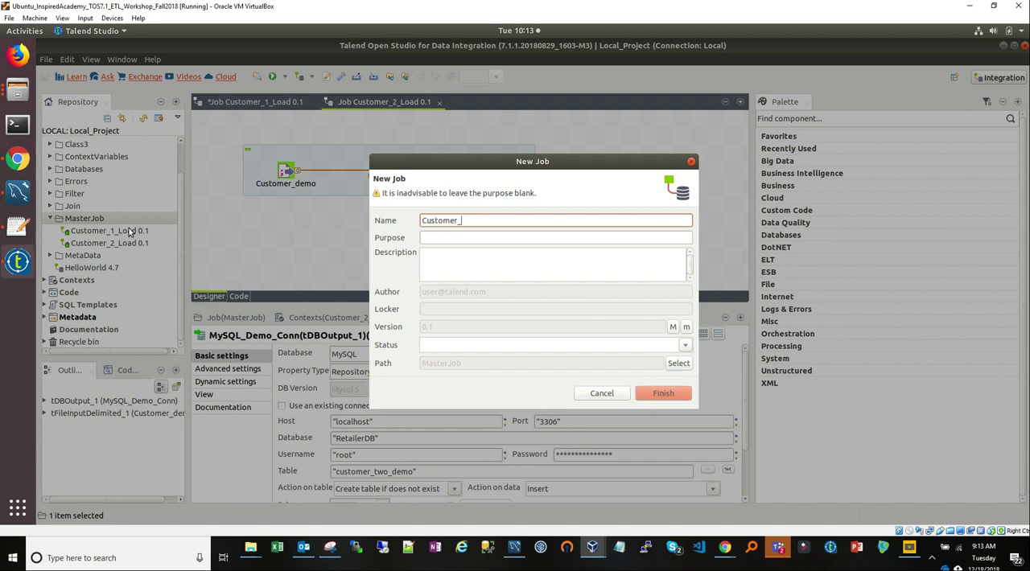
click(602, 392)
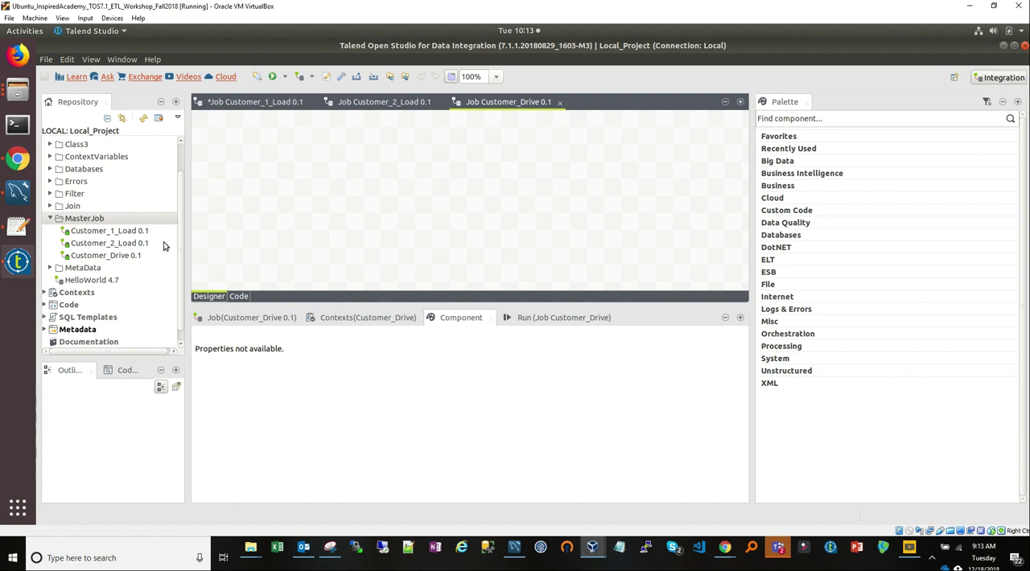
mouse_move(125, 269)
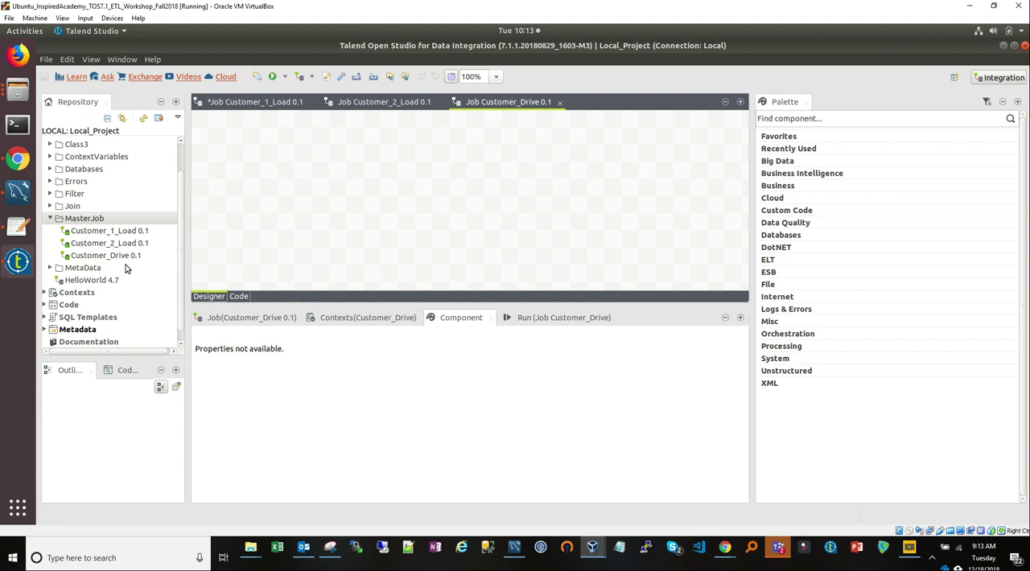
mouse_move(87, 261)
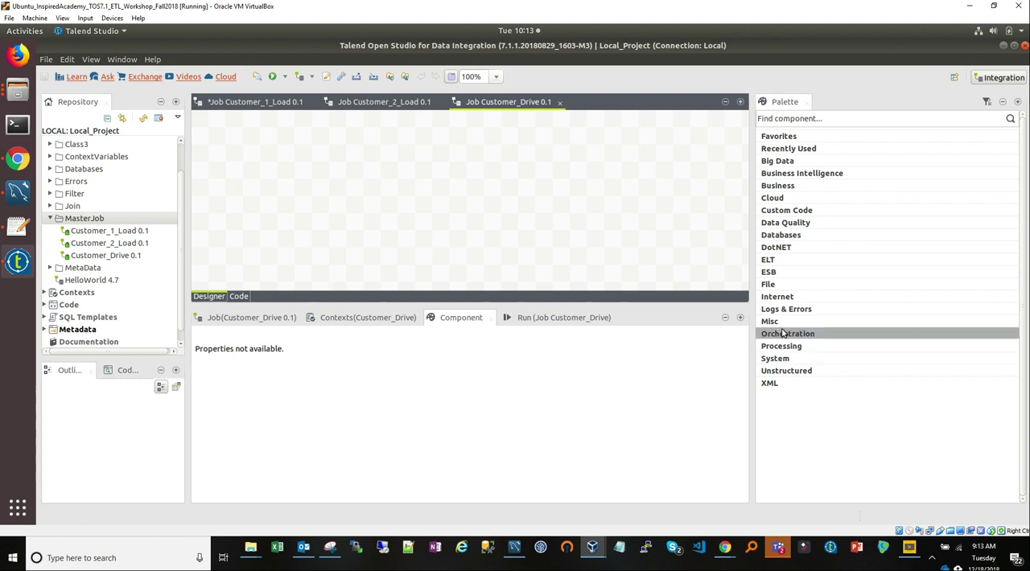
Expand the Orchestration palette category to list tRunJob and related components
click(787, 334)
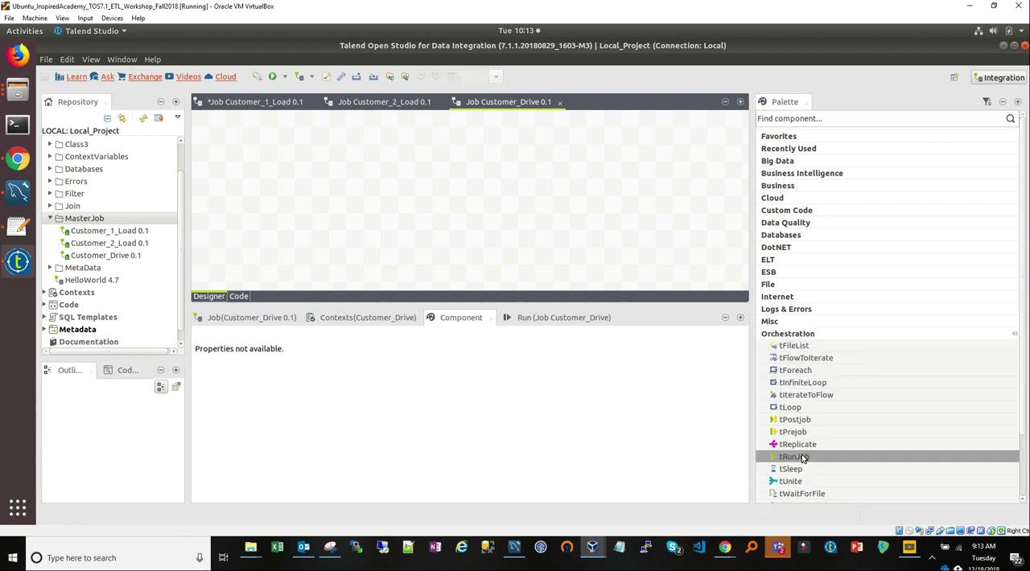
mouse_move(795, 457)
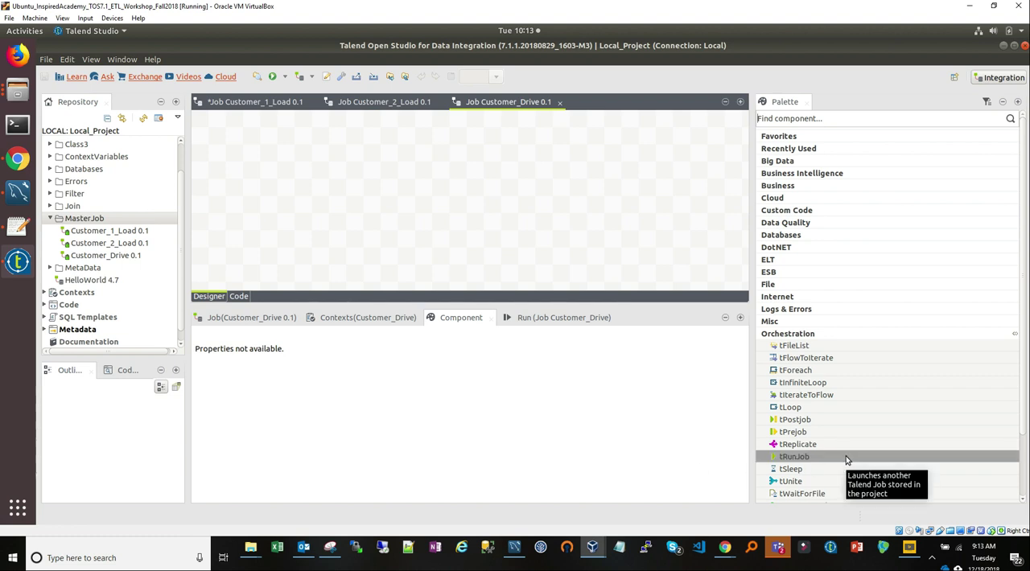
mouse_move(84, 224)
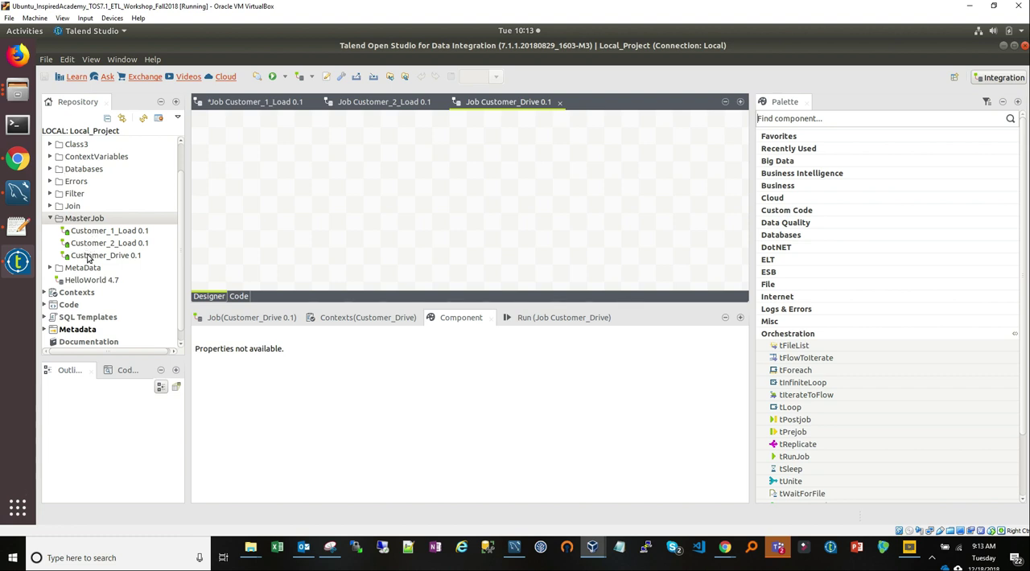
mouse_move(90, 169)
text(t)
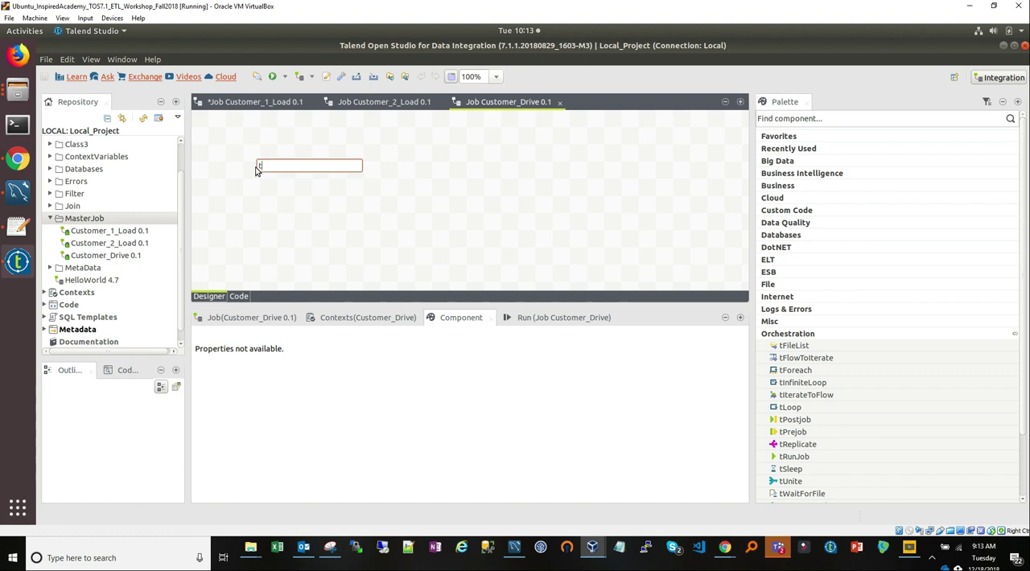
Add tRunJob_1 and tRunJob_2 side by side on the Customer_Drive canvas via the 'run' search
text(run)
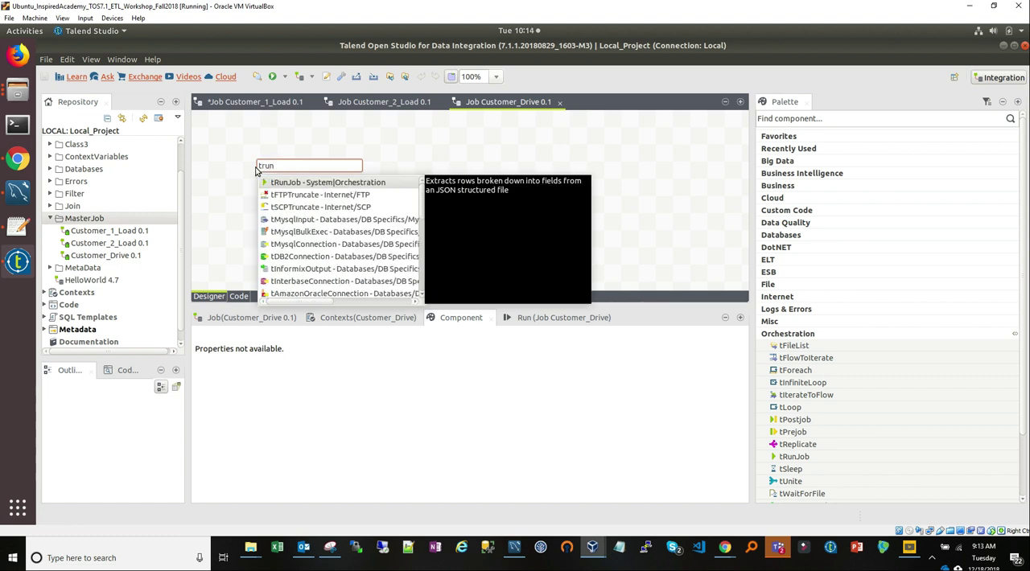
click(328, 182)
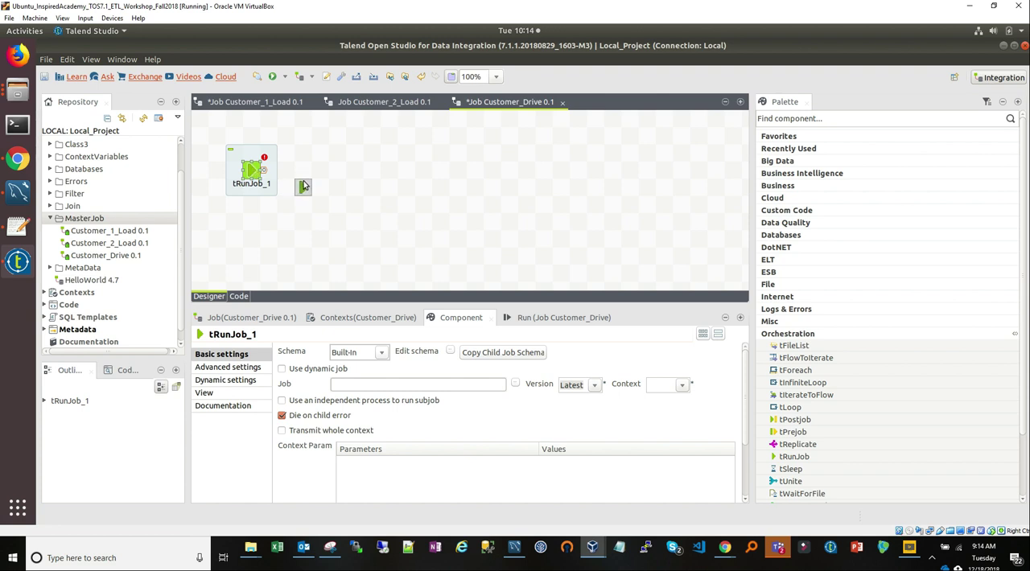
drag(251, 169, 302, 186)
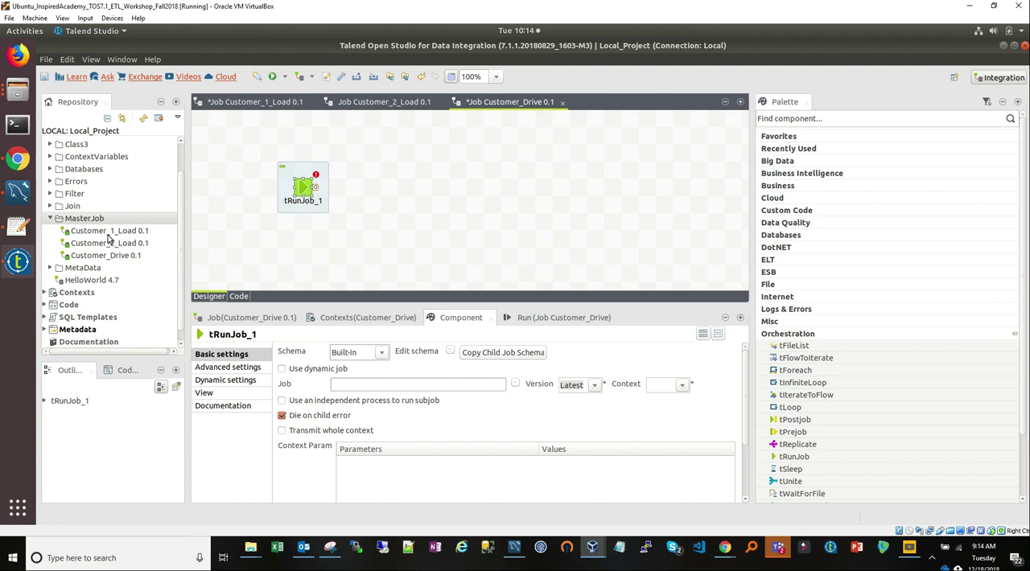
mouse_move(441, 374)
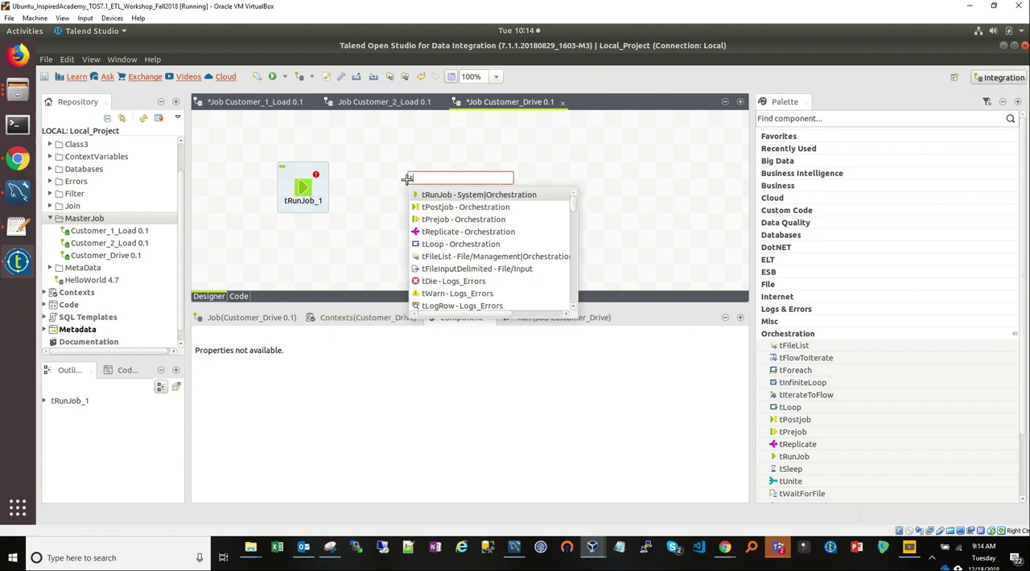
click(478, 193)
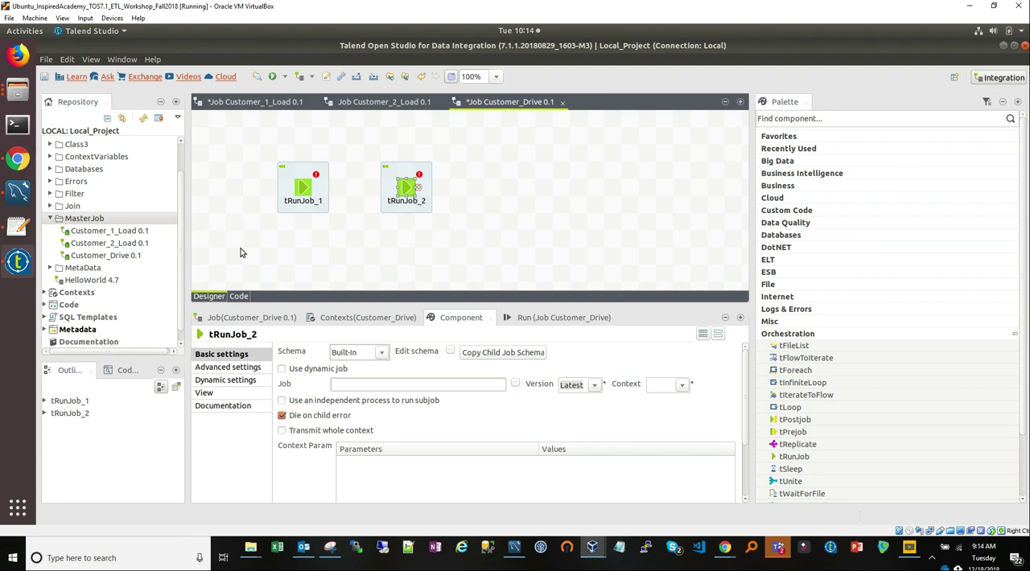
mouse_move(306, 228)
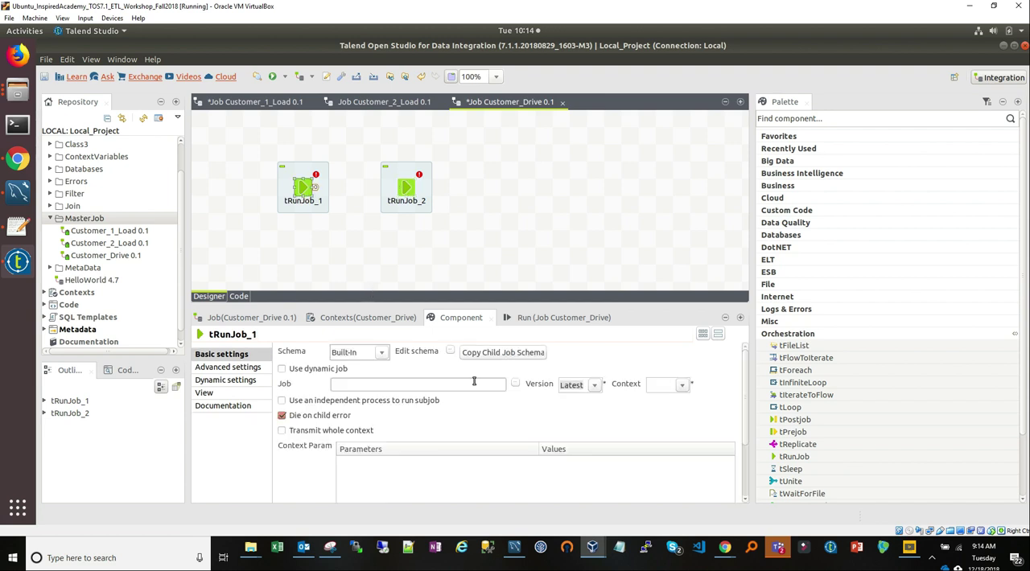
mouse_move(518, 386)
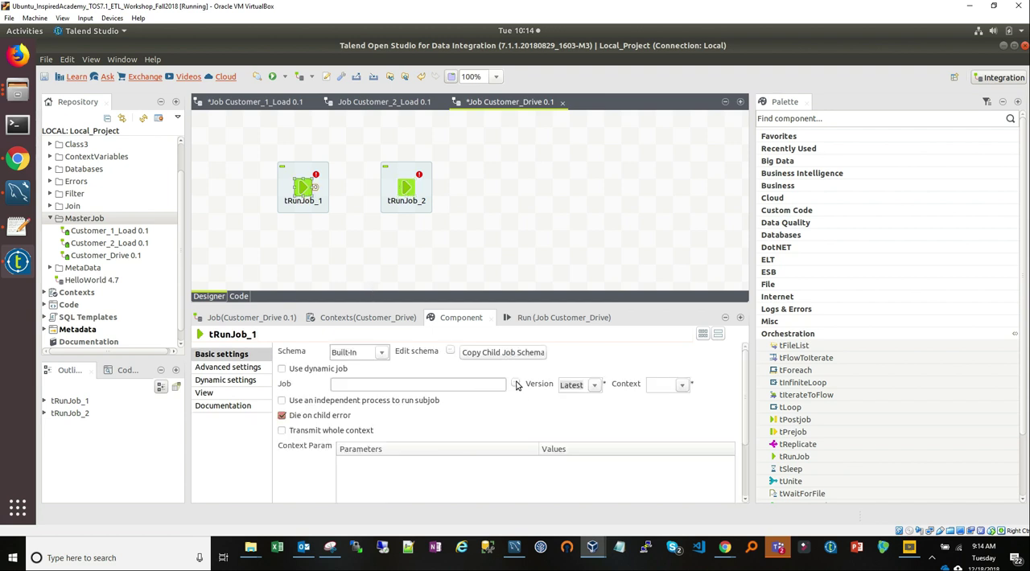
Link tRunJob_1 to the Customer_1_Load job under MasterJob with context Dev
click(519, 385)
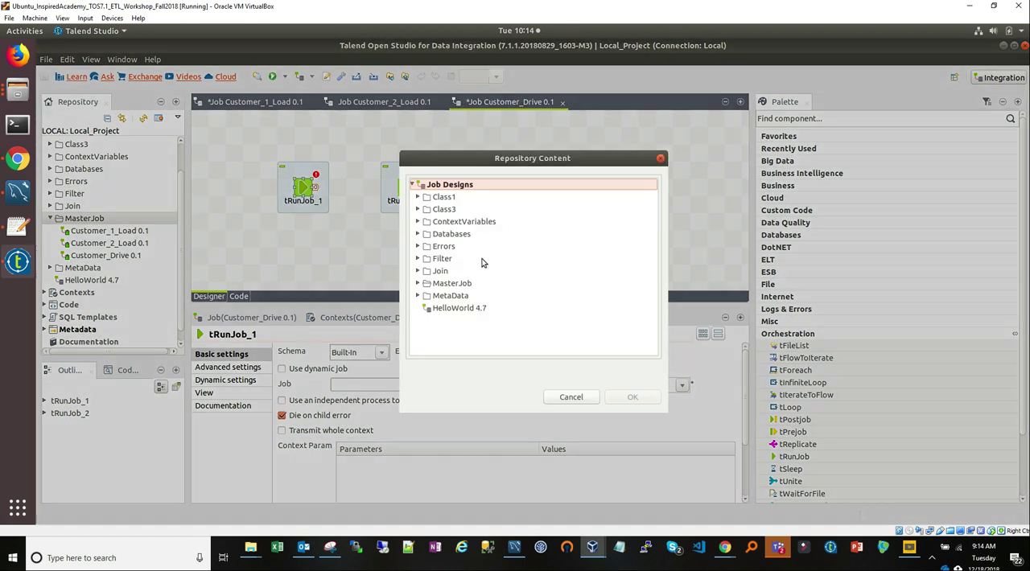
click(417, 283)
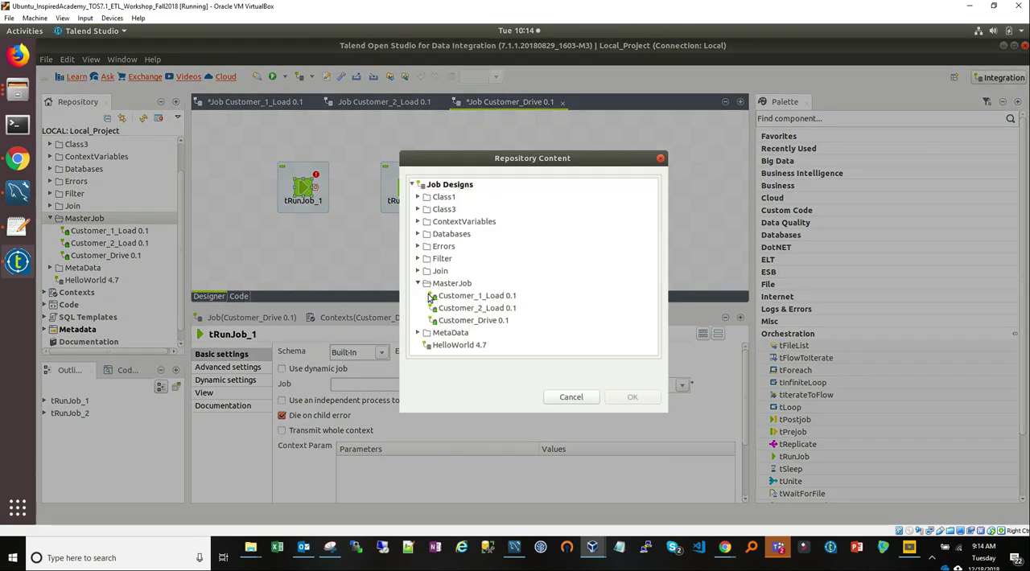
click(477, 296)
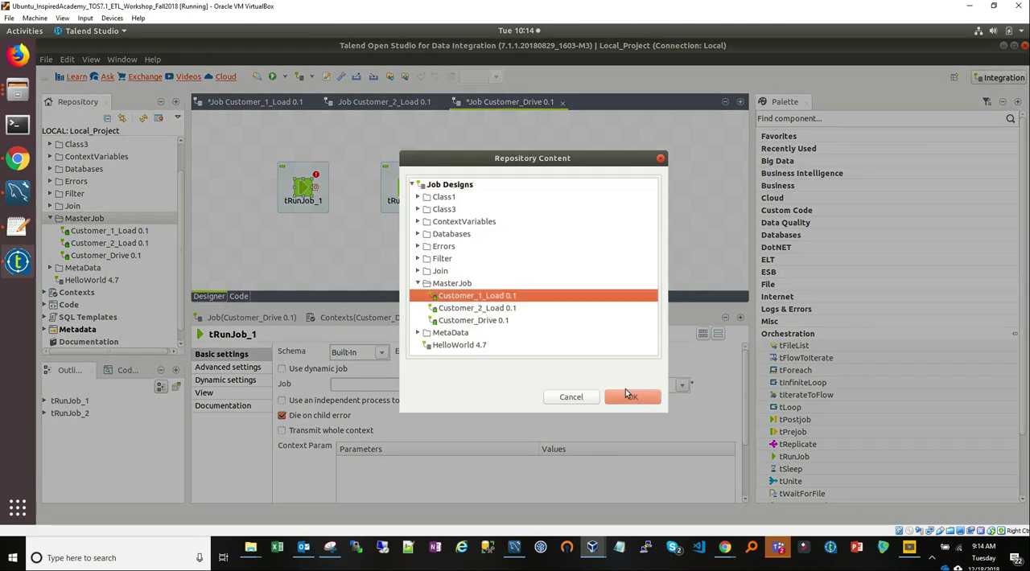
mouse_move(609, 387)
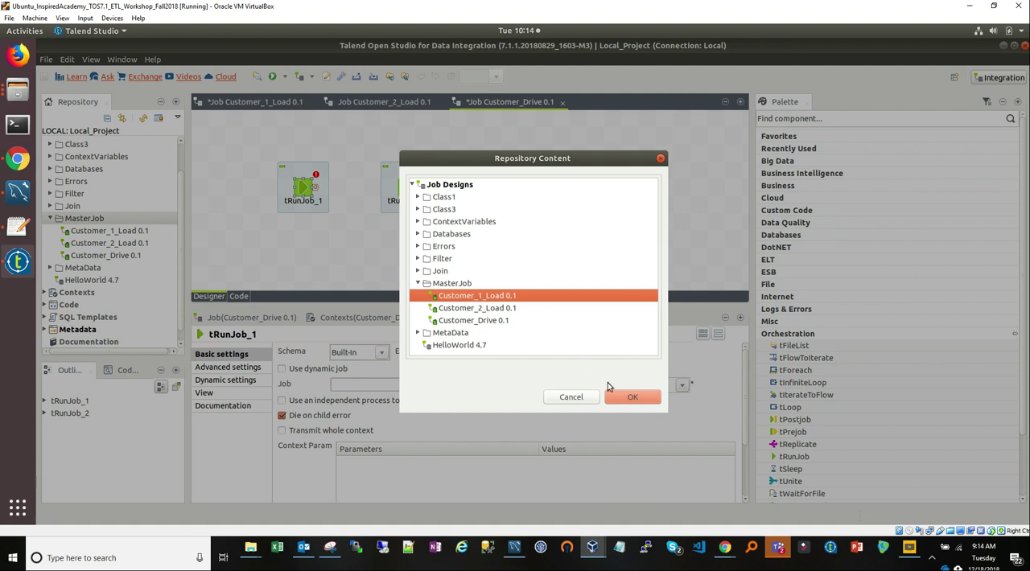
mouse_move(627, 408)
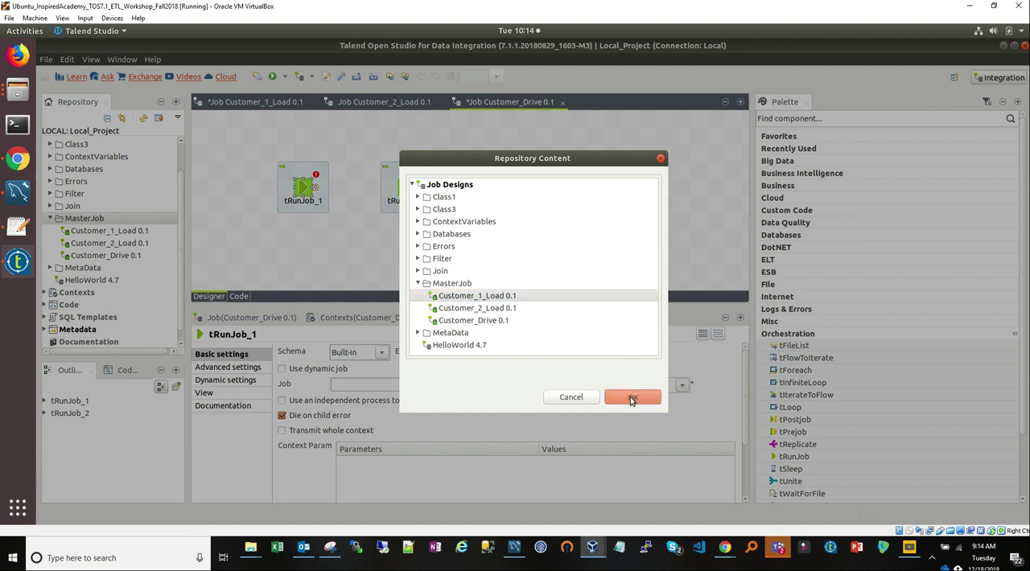
click(632, 396)
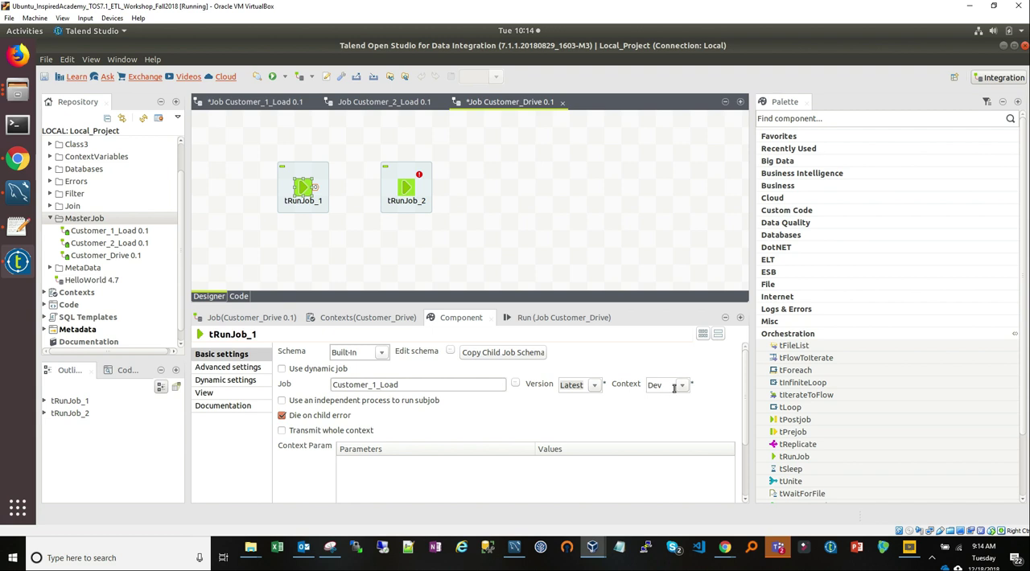
click(683, 385)
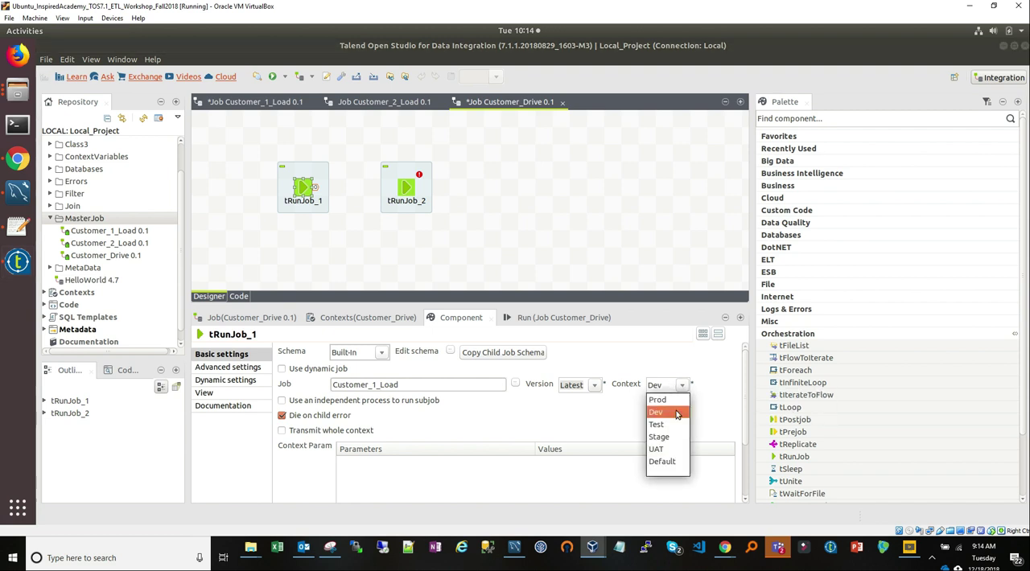
mouse_move(676, 415)
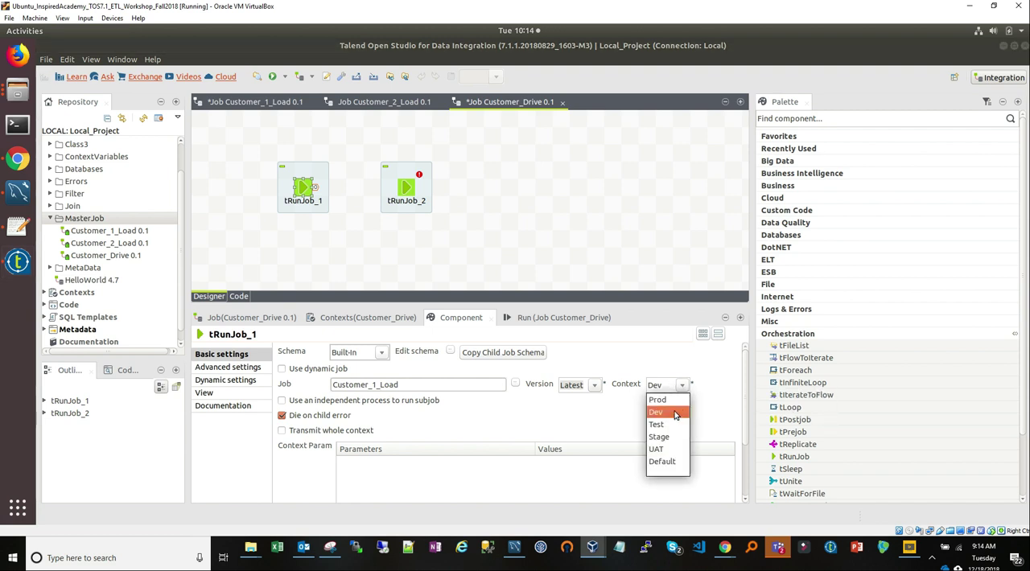
click(657, 412)
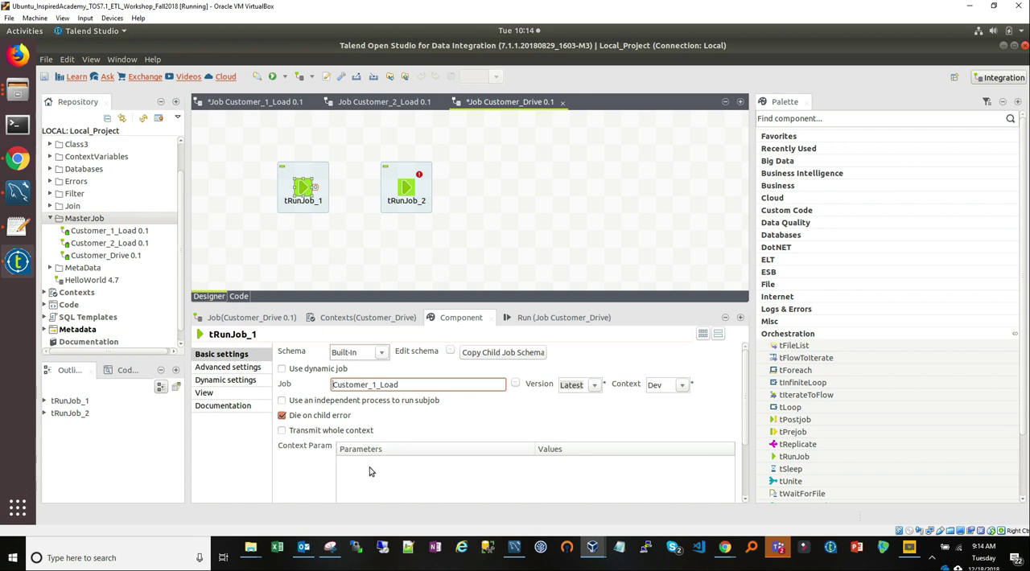
mouse_move(342, 200)
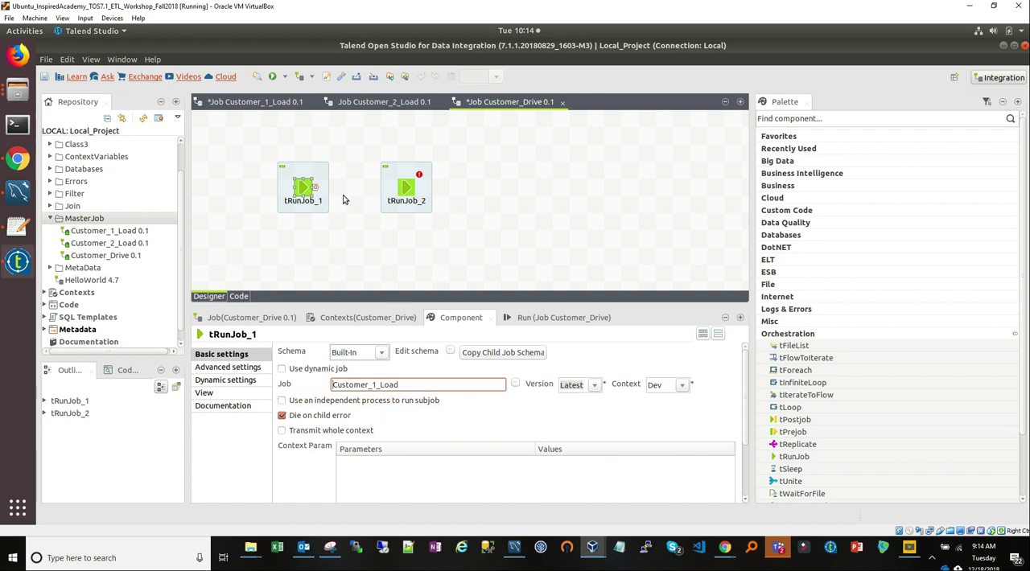
mouse_move(405, 193)
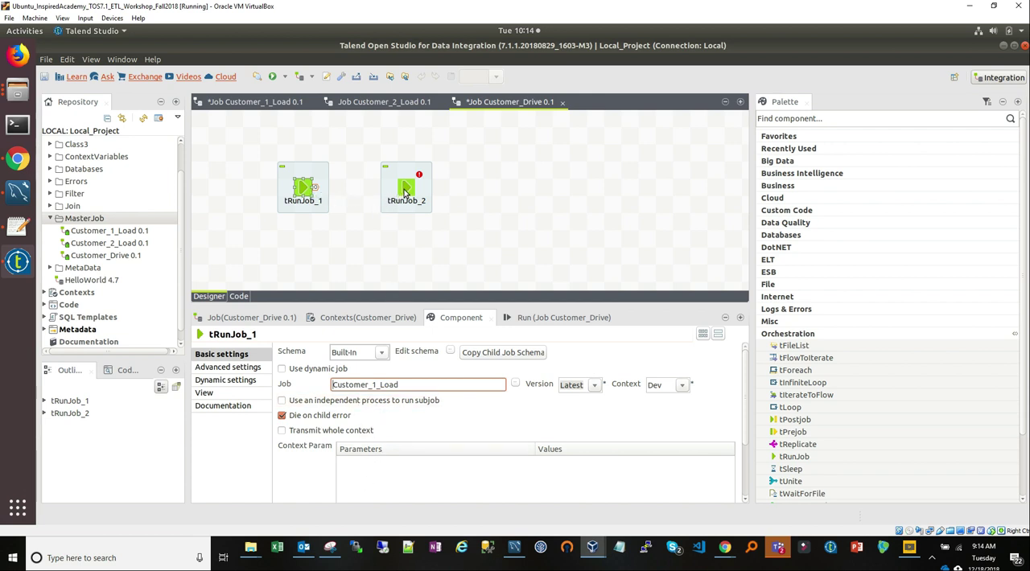
Link tRunJob_2 to the Customer_2_Load 0.1 job, clearing its error marker
click(405, 187)
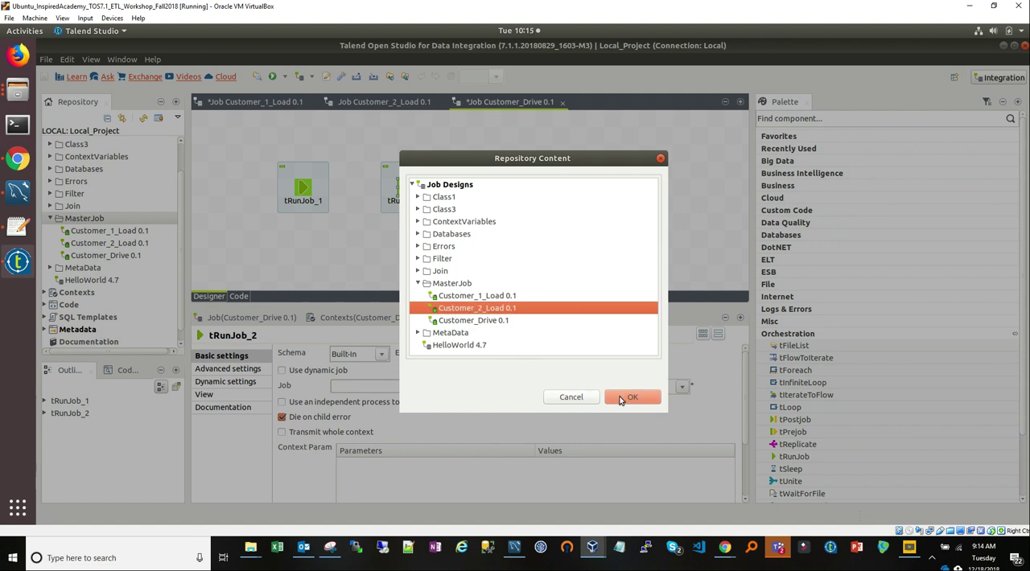
click(632, 396)
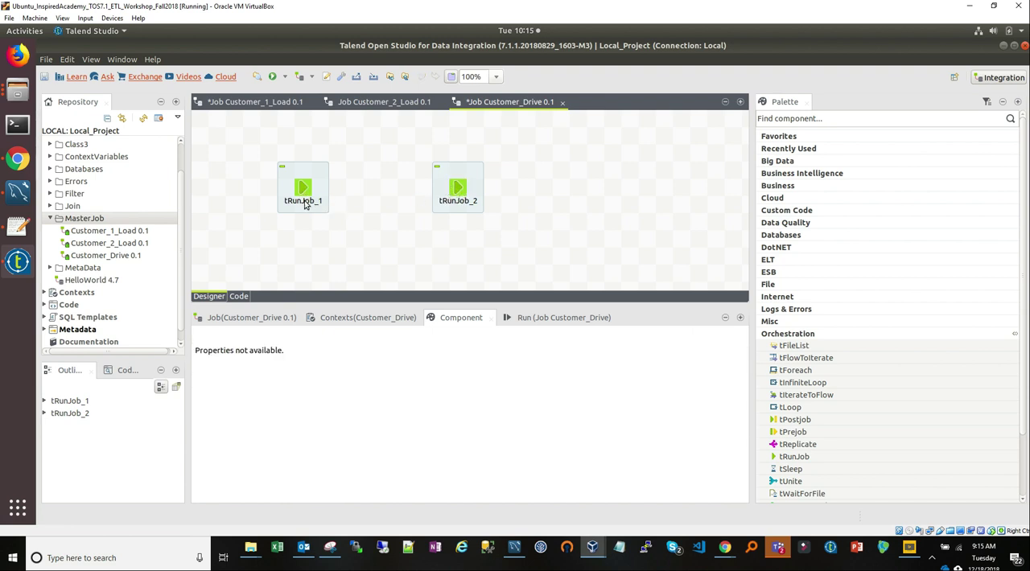
Begin renaming the first tRunJob component to Load Customer 1
double_click(303, 199)
text(Load Customer 1)
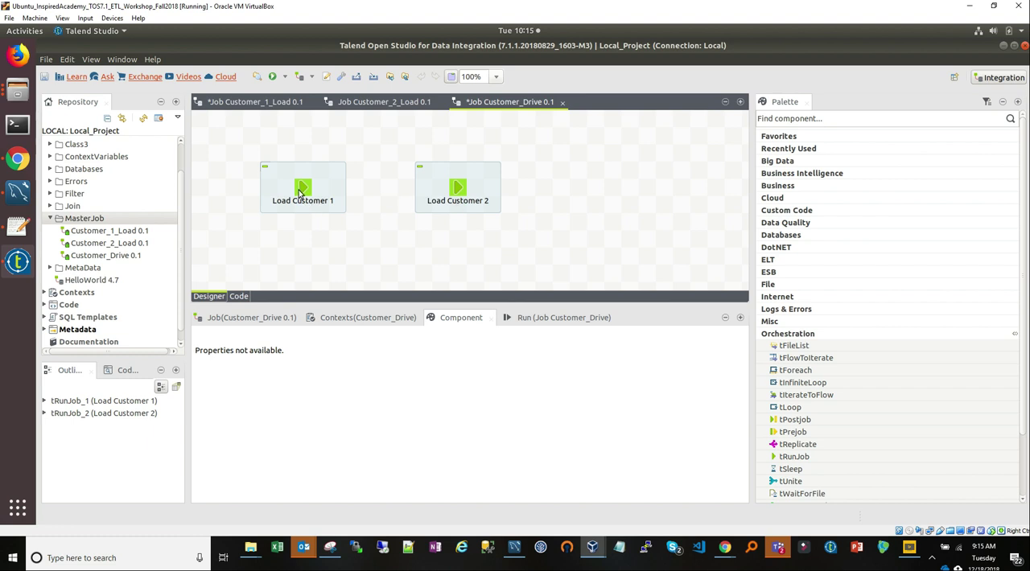
mouse_move(356, 199)
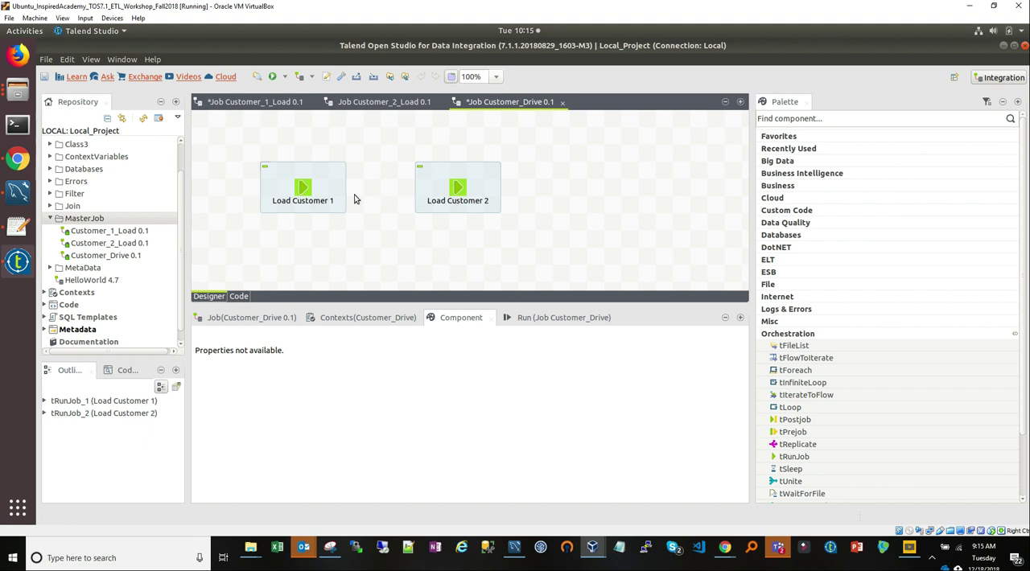
mouse_move(309, 190)
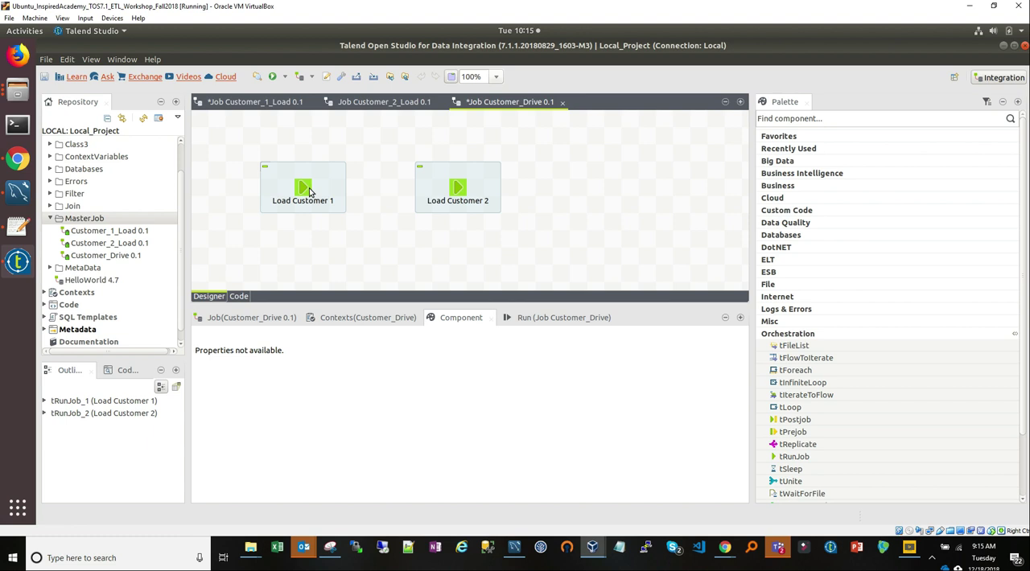
right_click(303, 187)
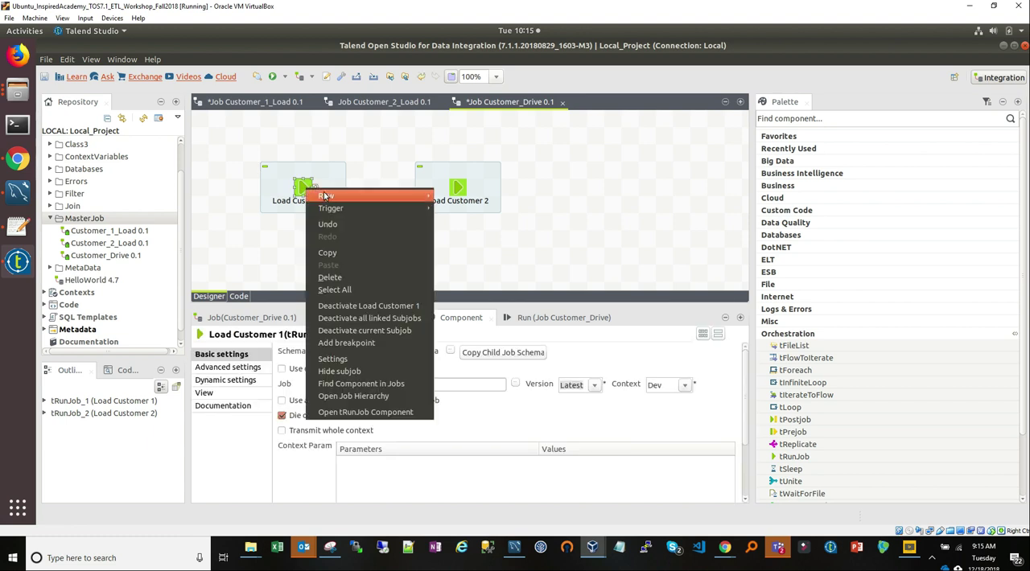
mouse_move(411, 199)
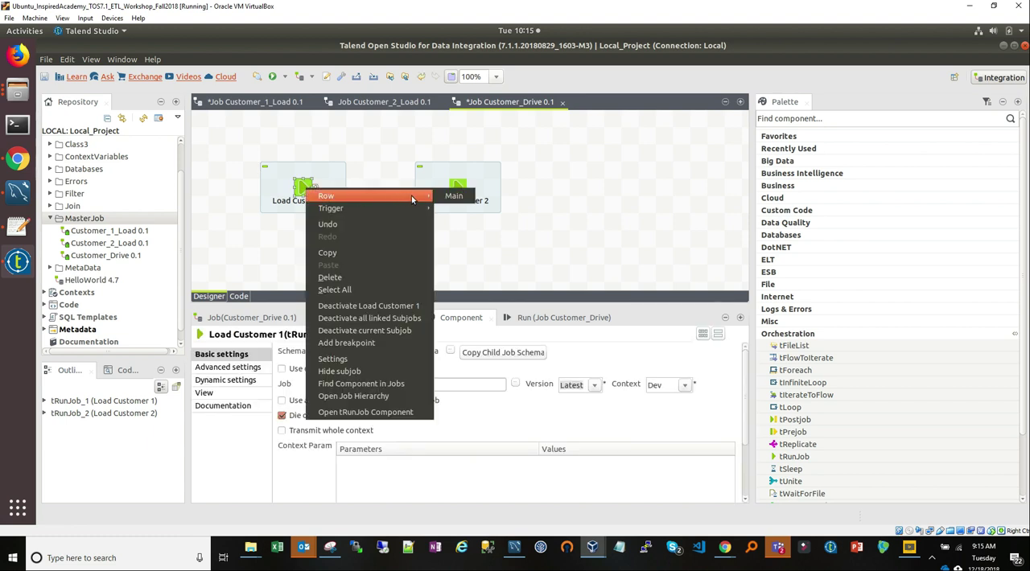
mouse_move(330, 209)
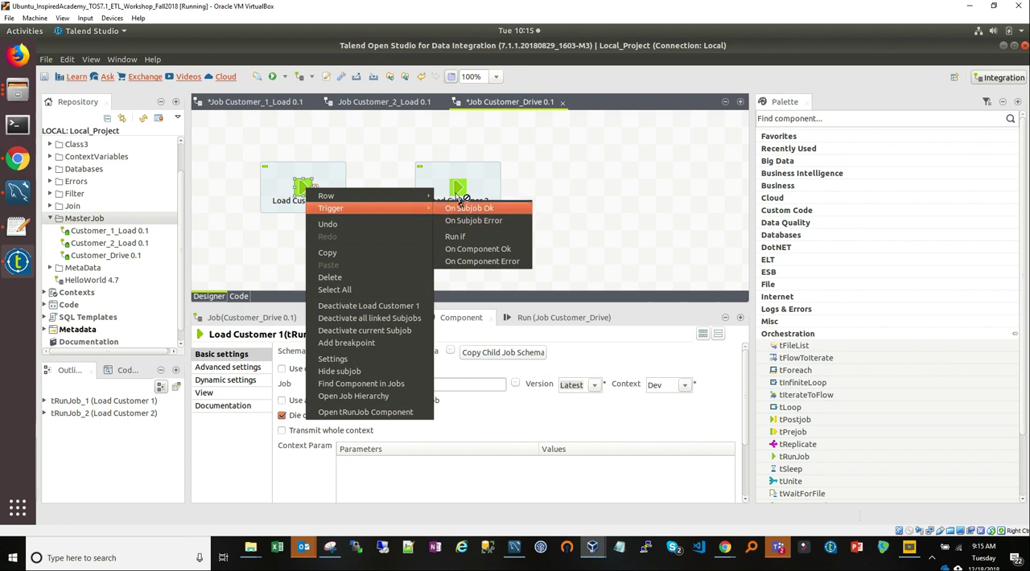
click(470, 207)
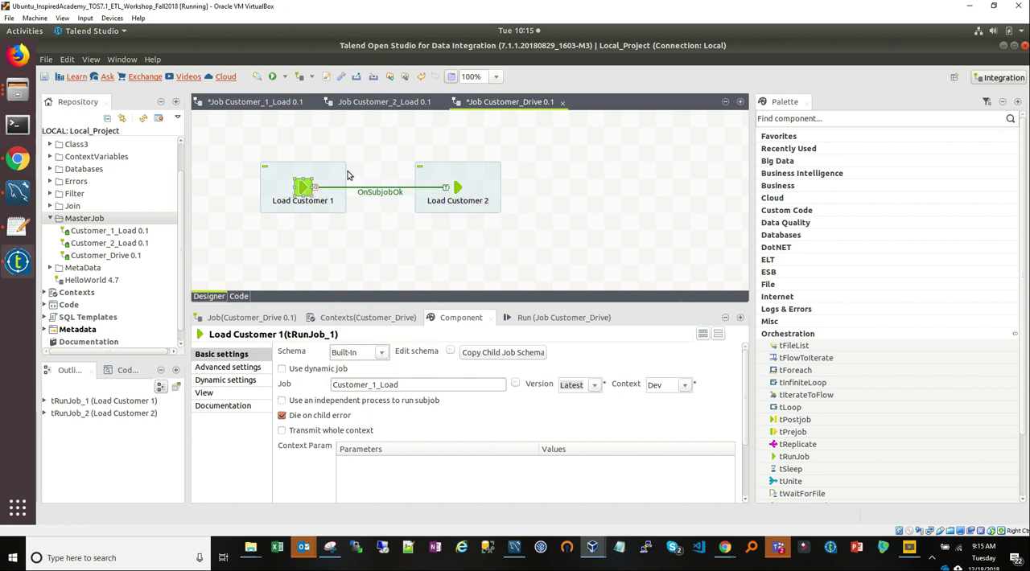
mouse_move(338, 177)
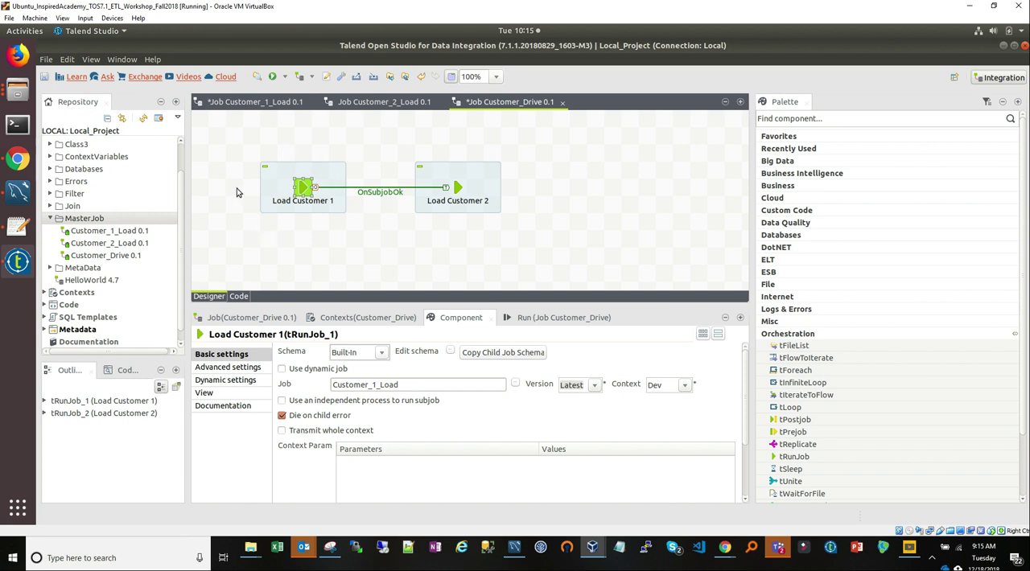
mouse_move(305, 227)
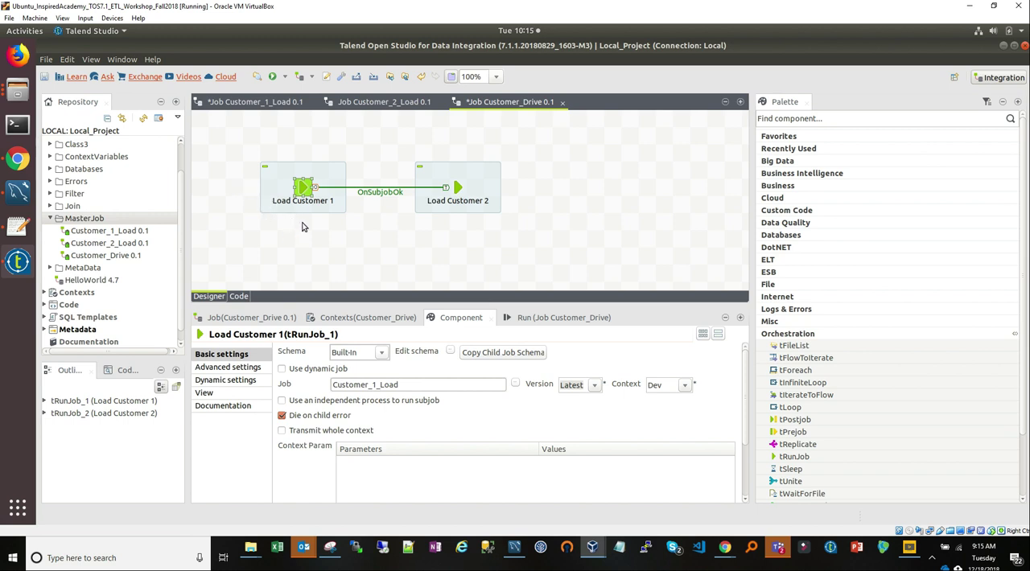
click(380, 192)
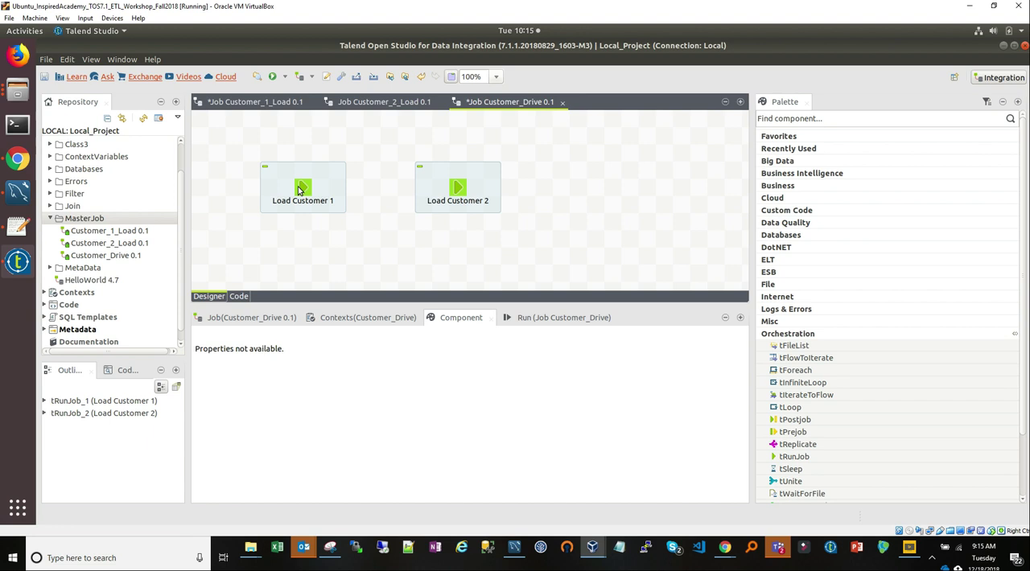
right_click(303, 187)
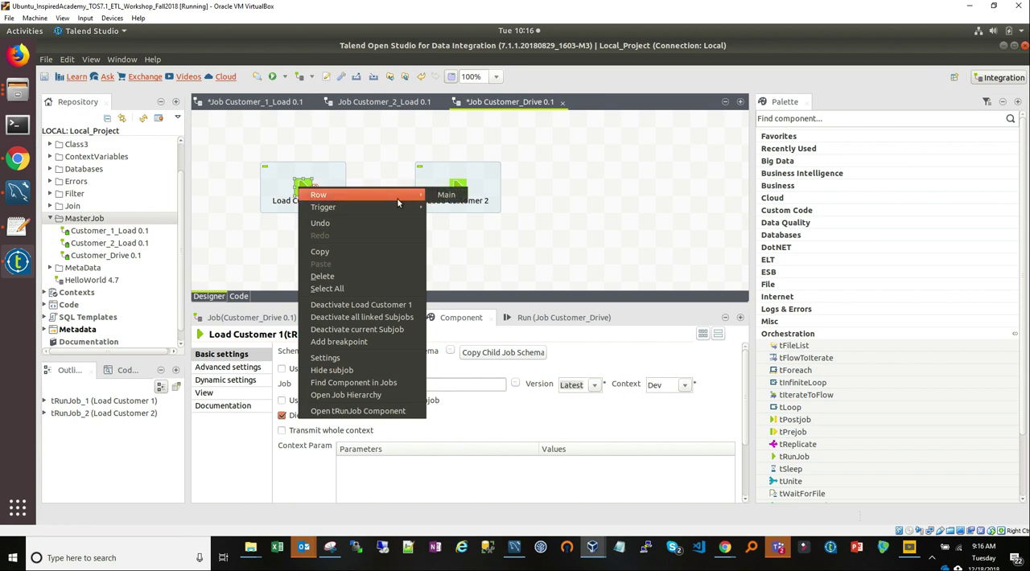
mouse_move(322, 206)
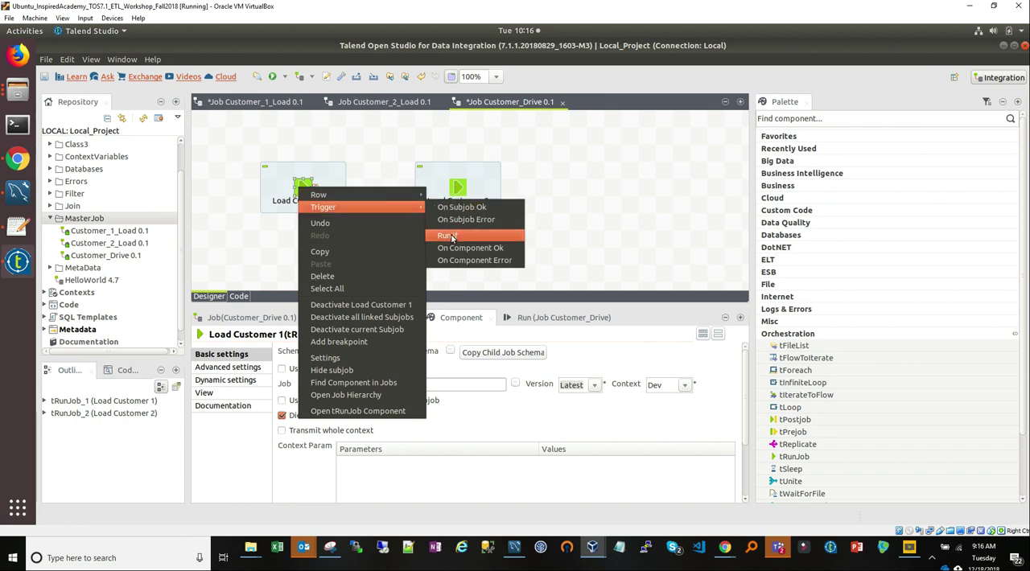
click(448, 235)
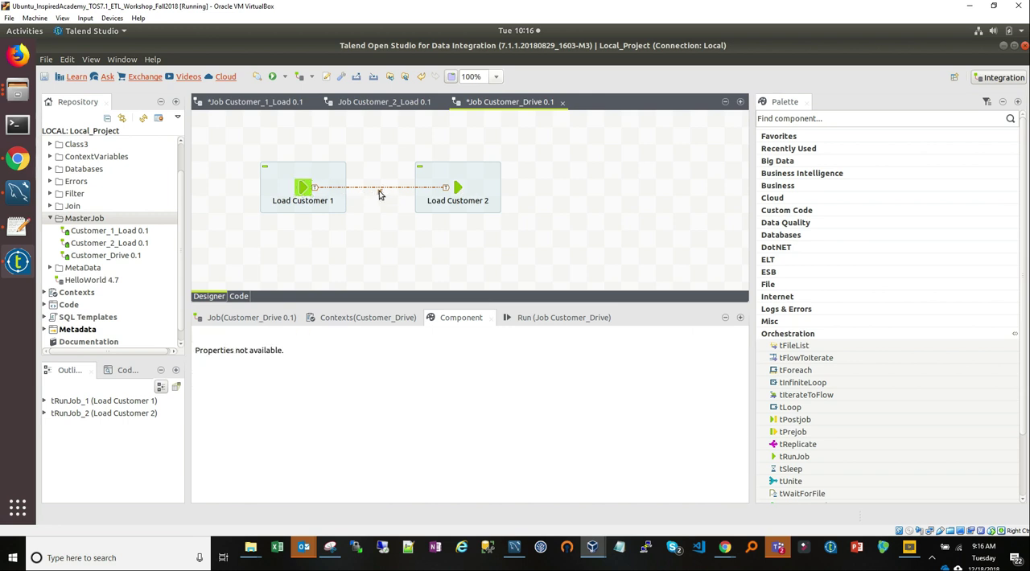
click(380, 187)
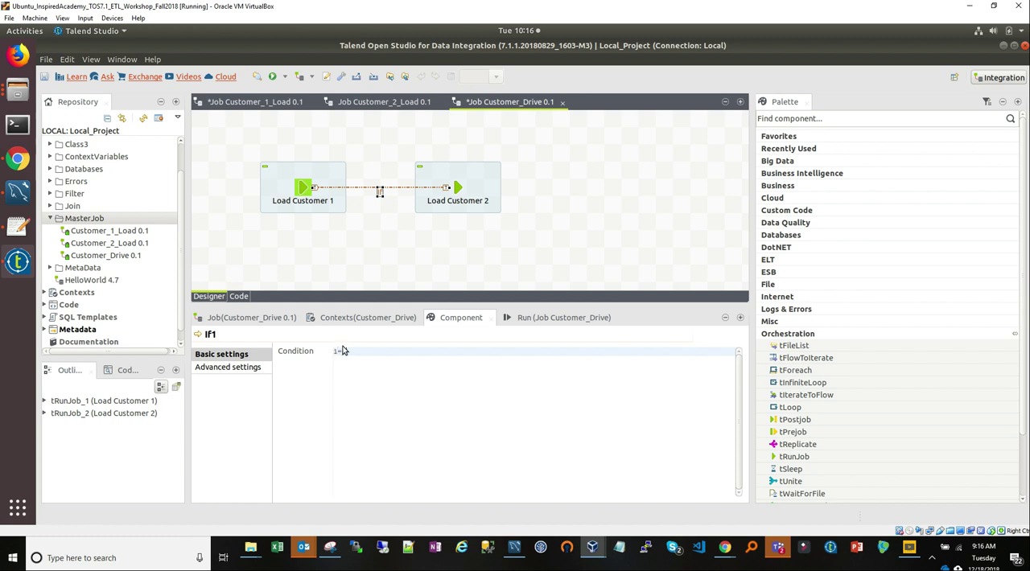
text(==1)
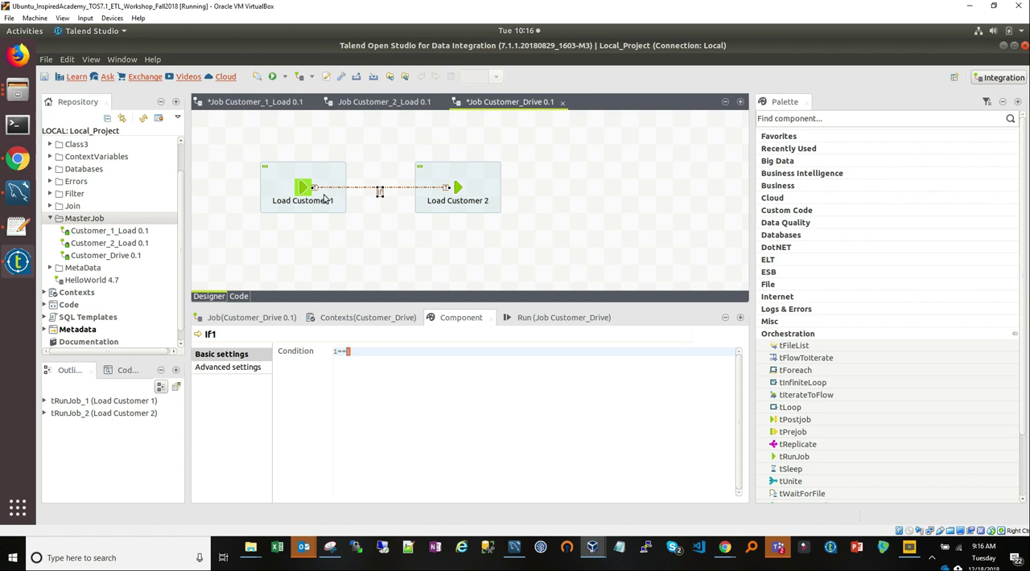
mouse_move(271, 199)
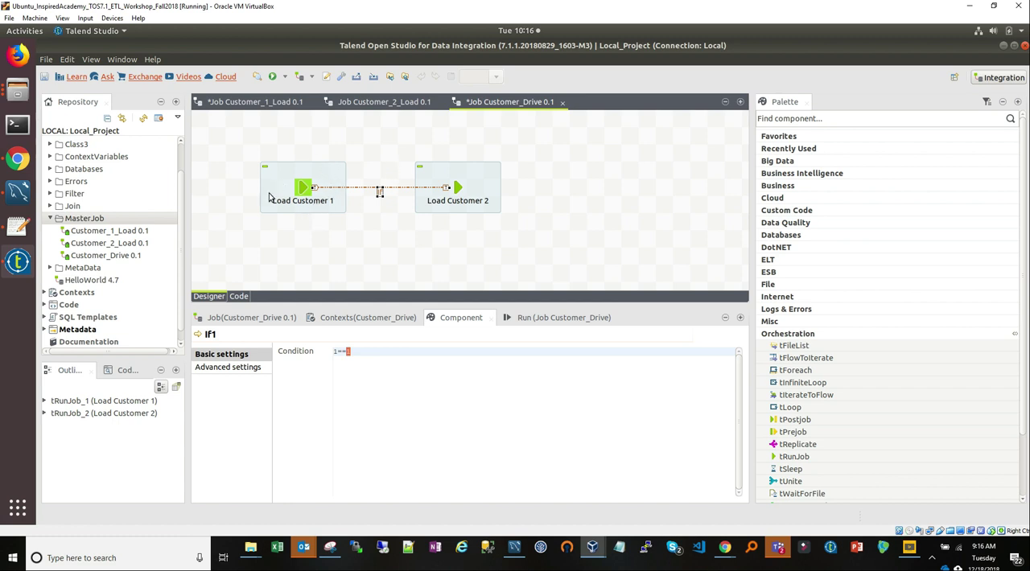
mouse_move(370, 169)
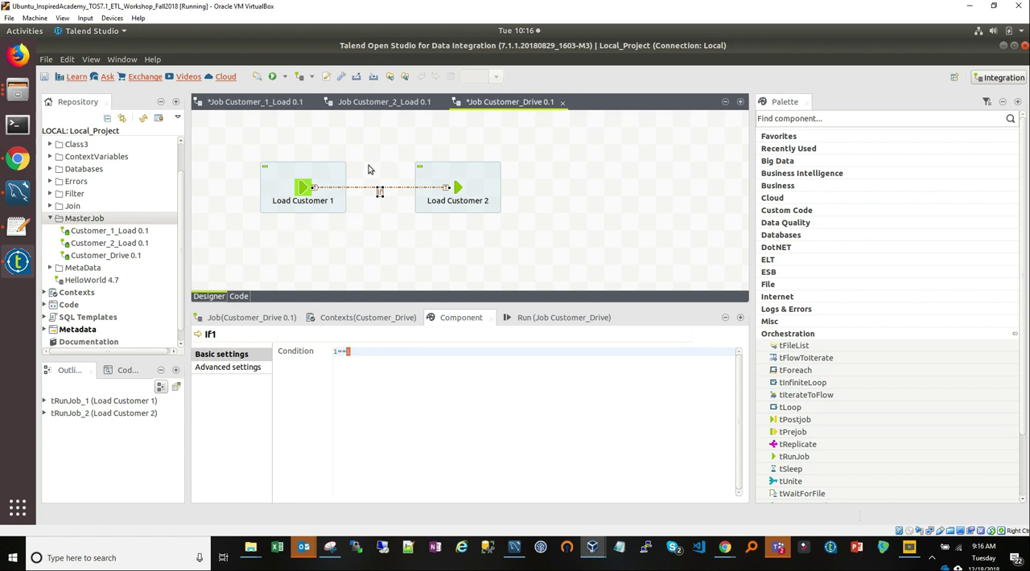
mouse_move(321, 158)
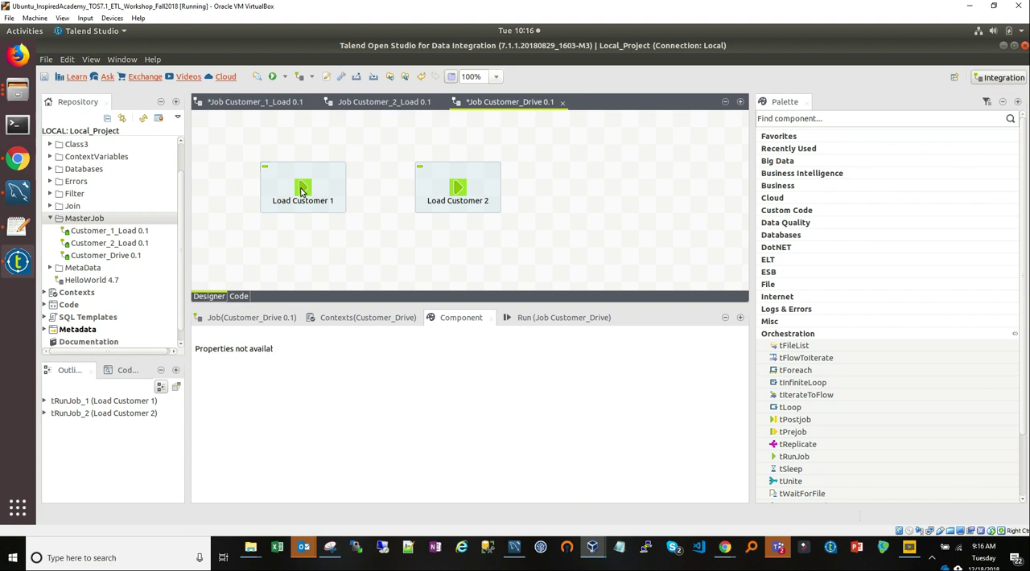
Draw a trigger connection from Load Customer 1 to Load Customer 2 via the right-click Trigger menu
right_click(303, 190)
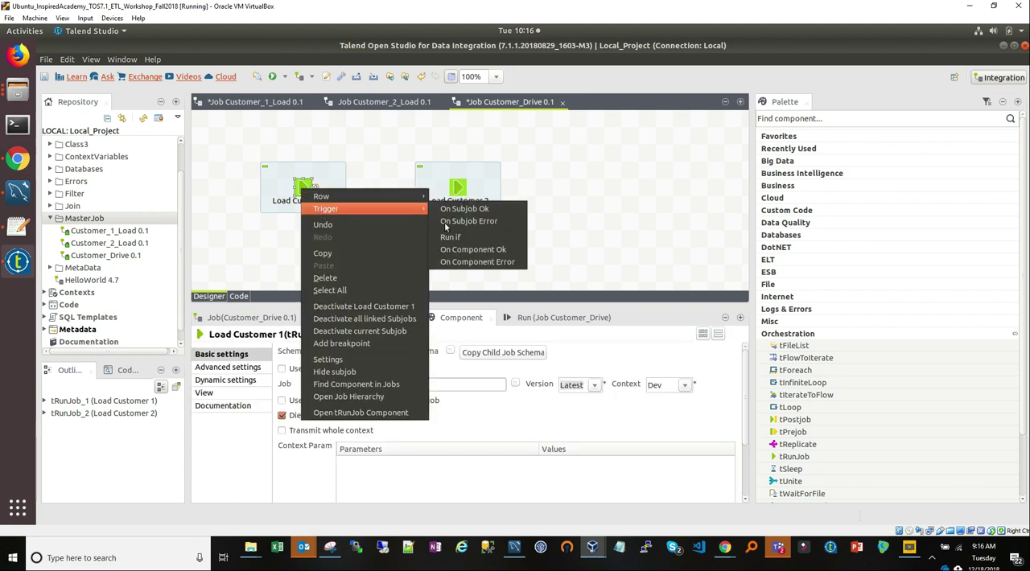
click(477, 261)
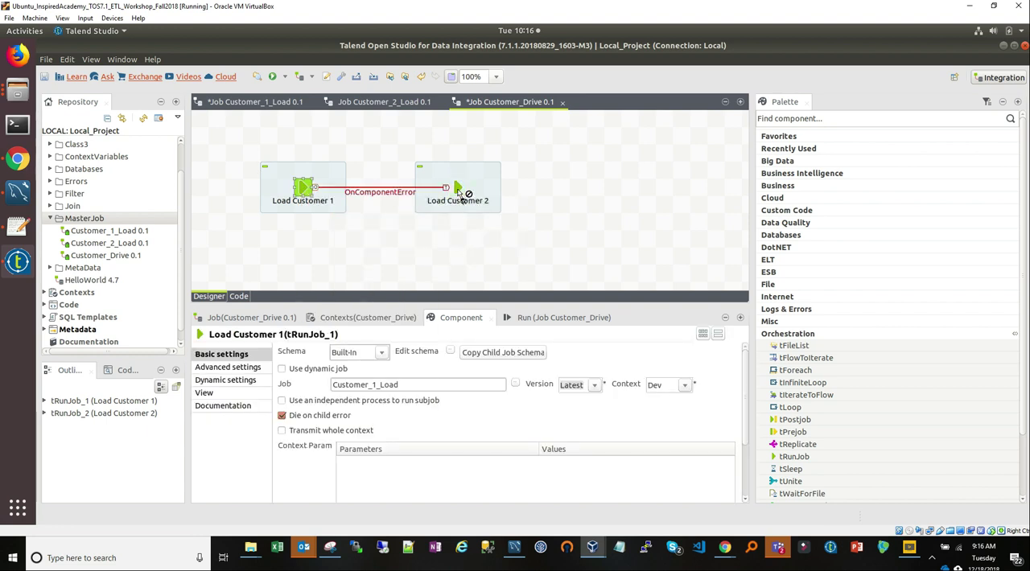
click(380, 191)
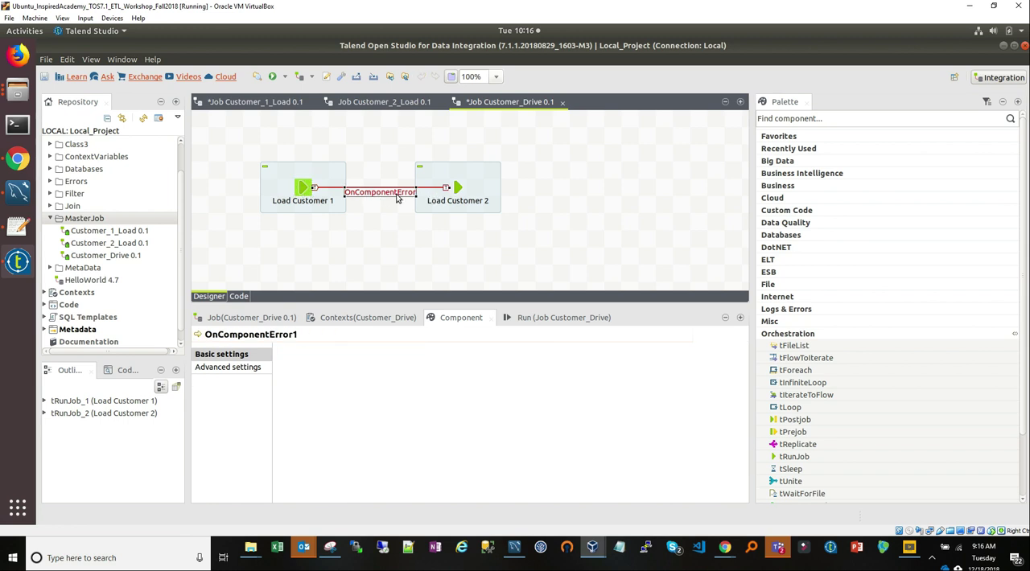
right_click(302, 187)
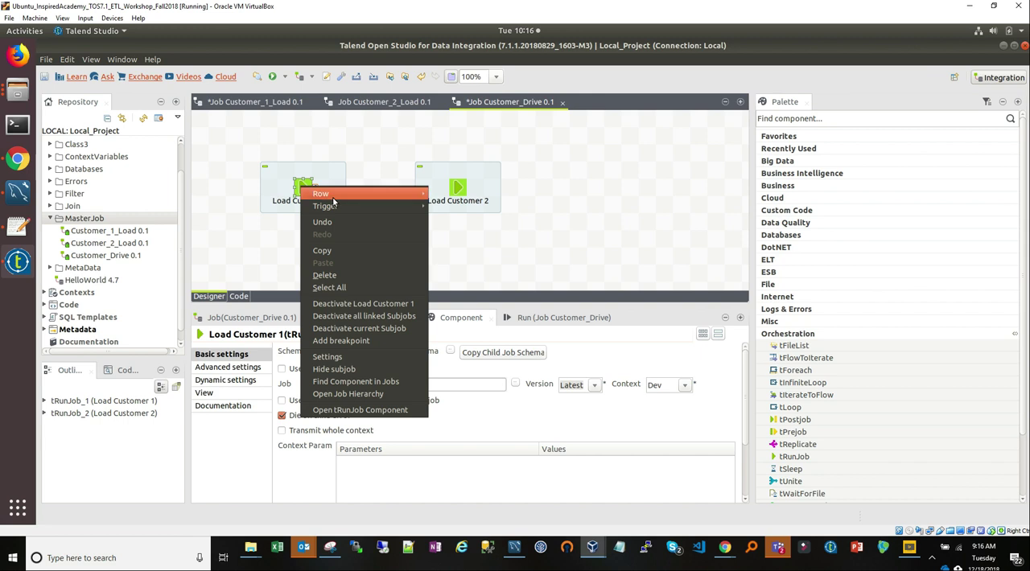
mouse_move(325, 206)
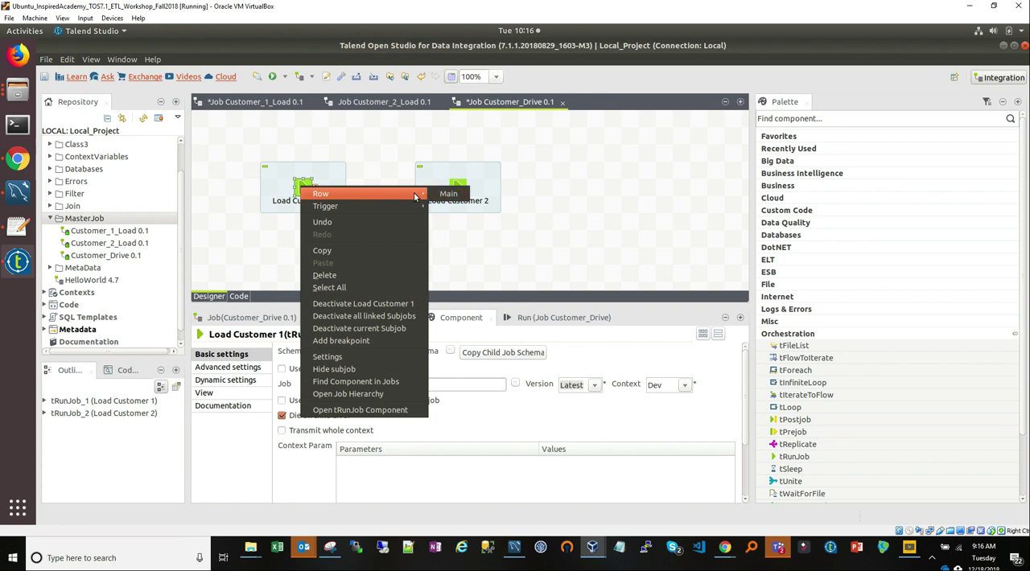
mouse_move(411, 200)
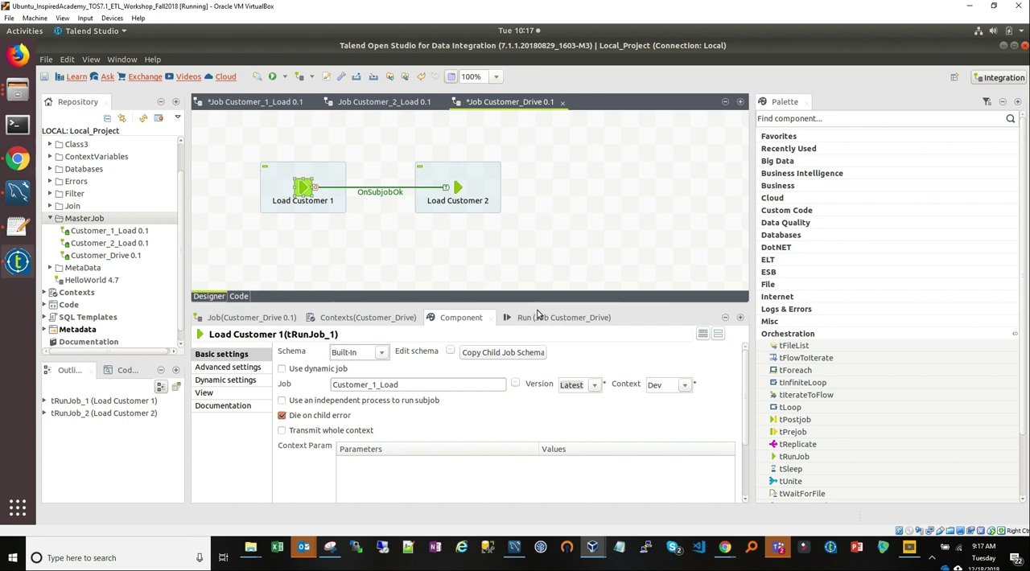
Run the Customer_Drive master job from its Run (Job Customer_Drive) panel
click(514, 318)
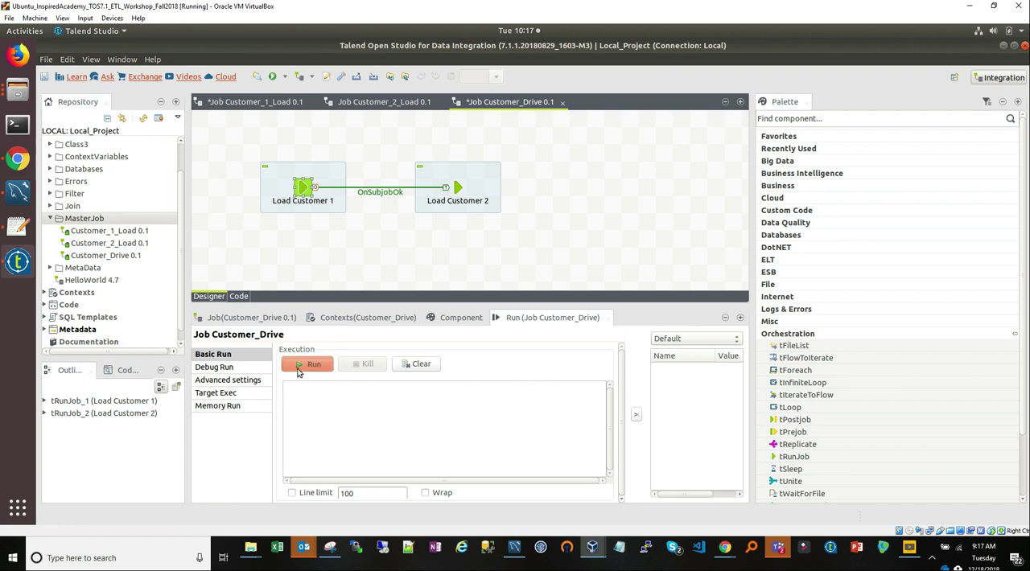
click(312, 364)
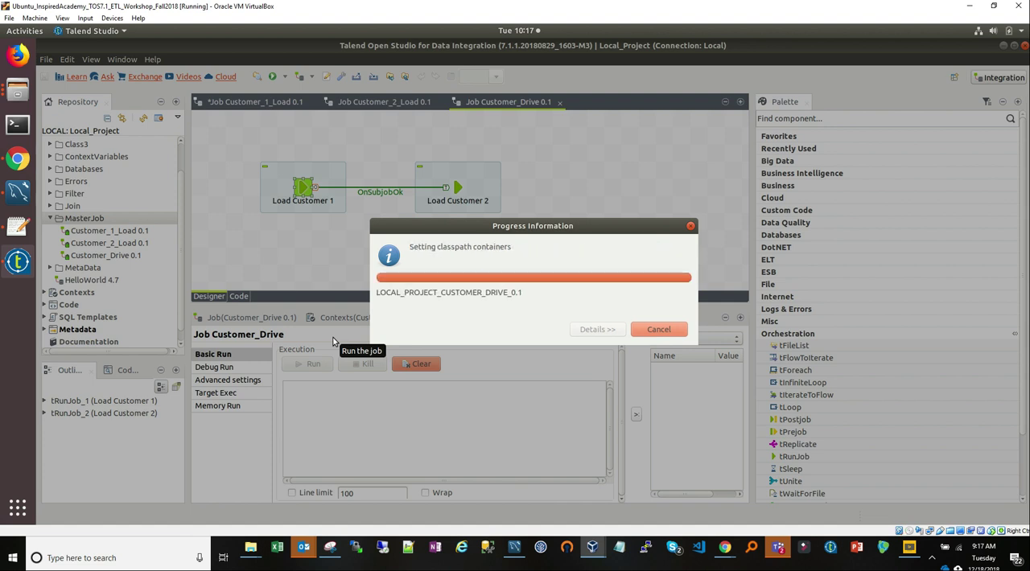
click(313, 364)
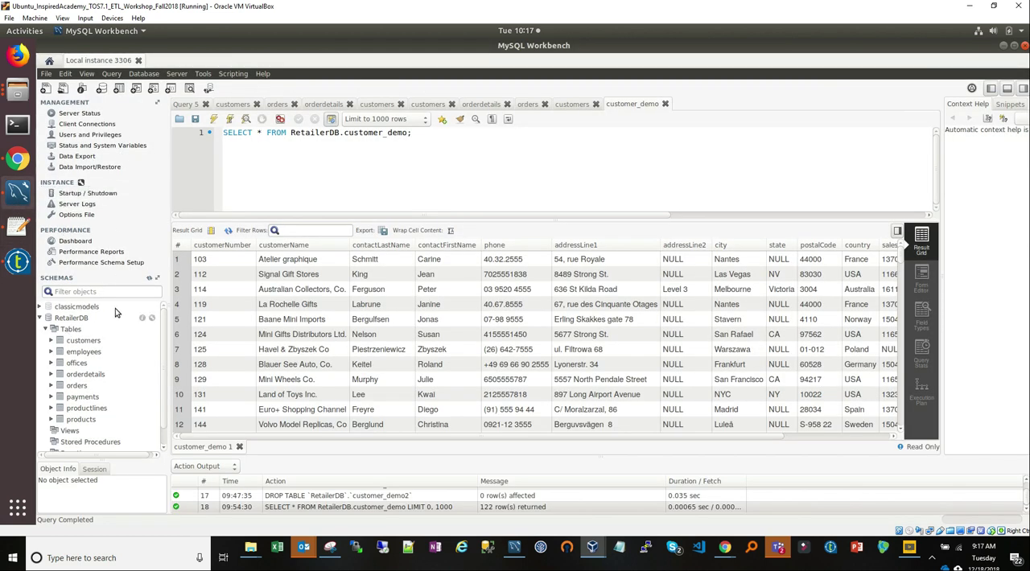
mouse_move(153, 284)
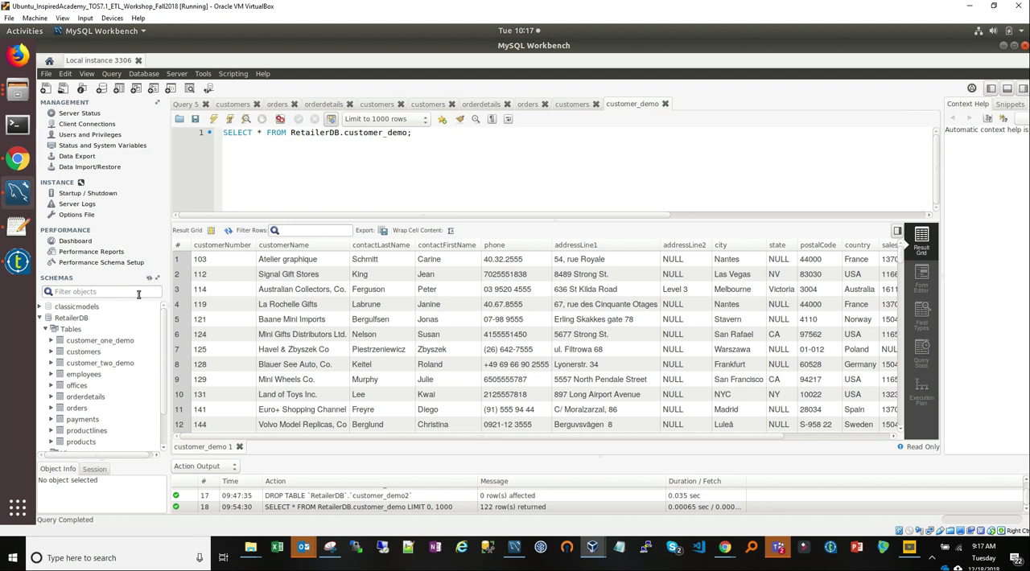
mouse_move(111, 364)
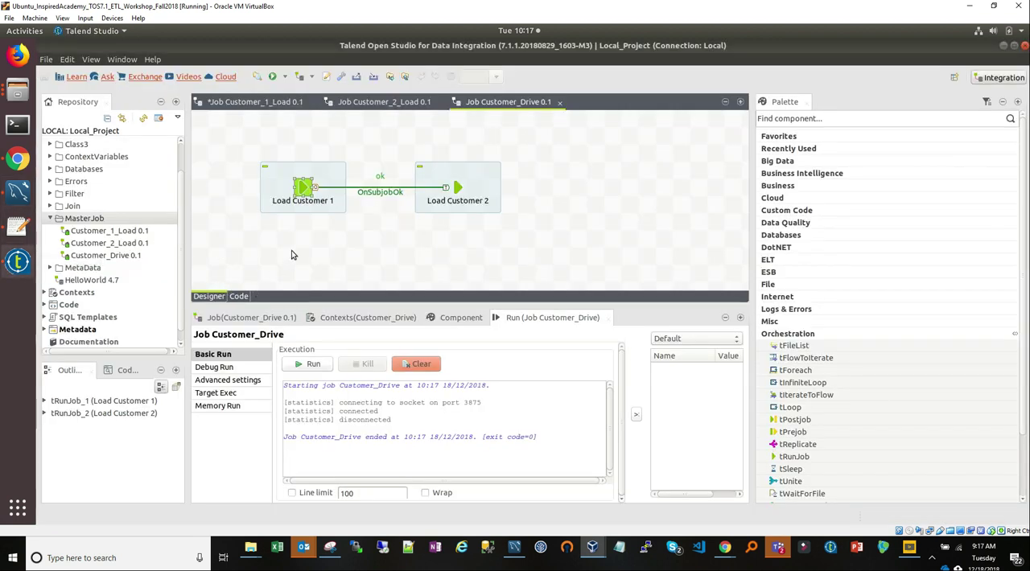
mouse_move(417, 158)
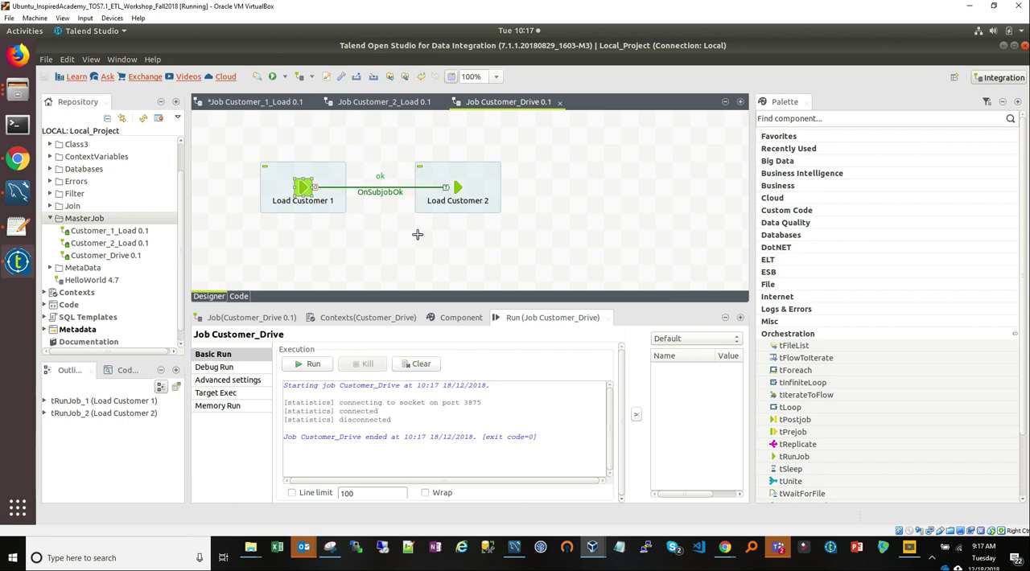
click(457, 187)
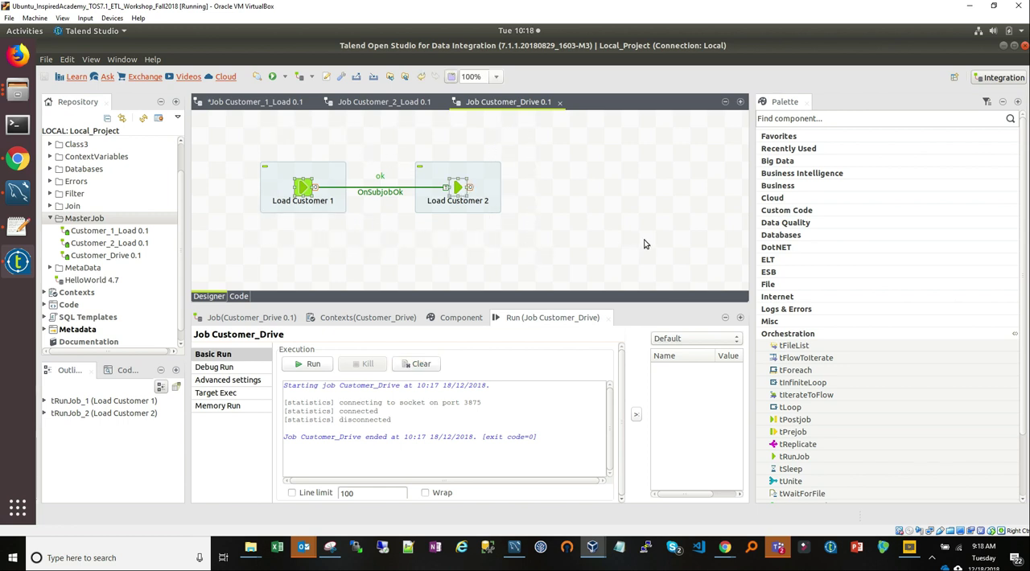
mouse_move(588, 248)
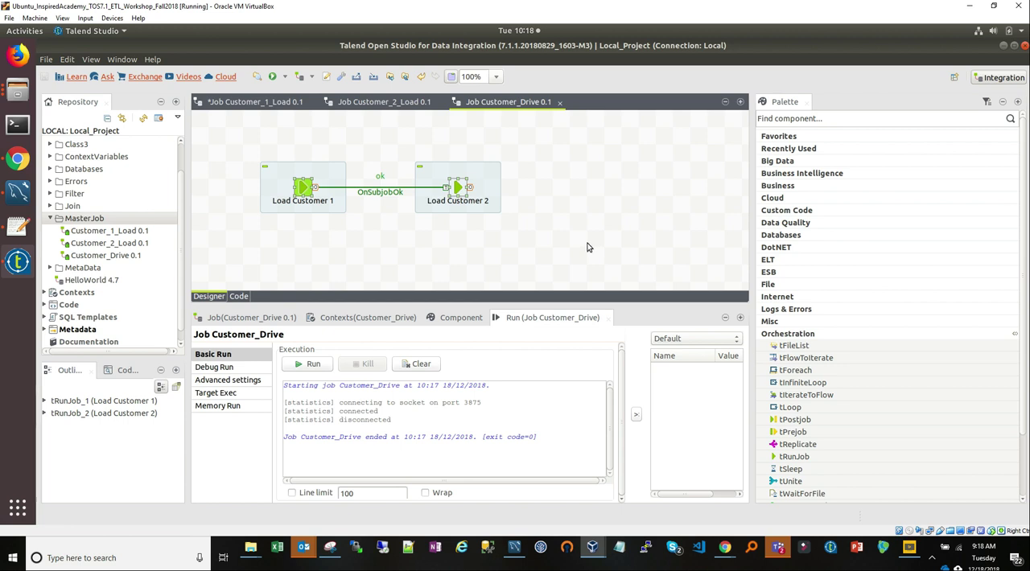
mouse_move(795, 370)
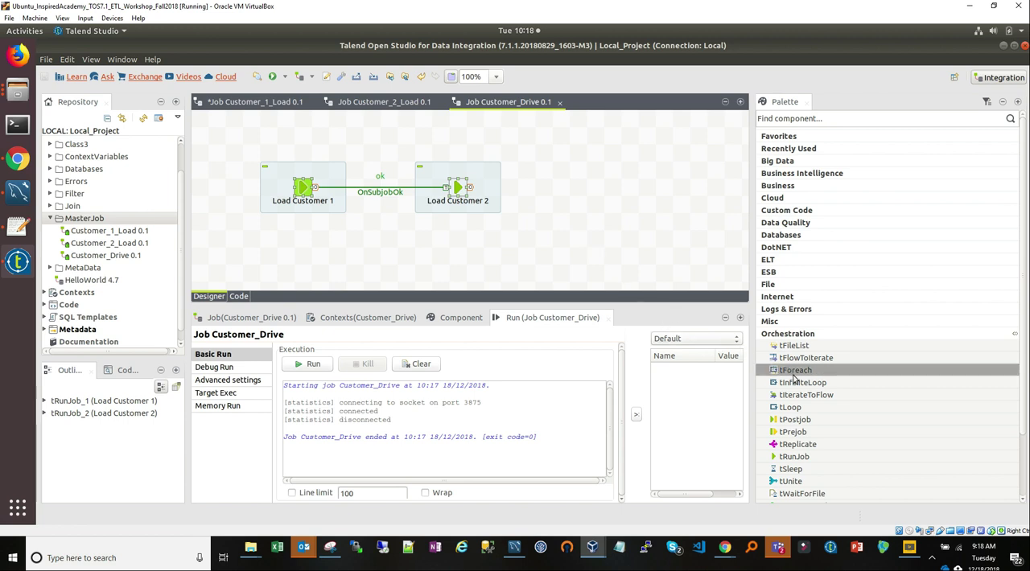
mouse_move(798, 444)
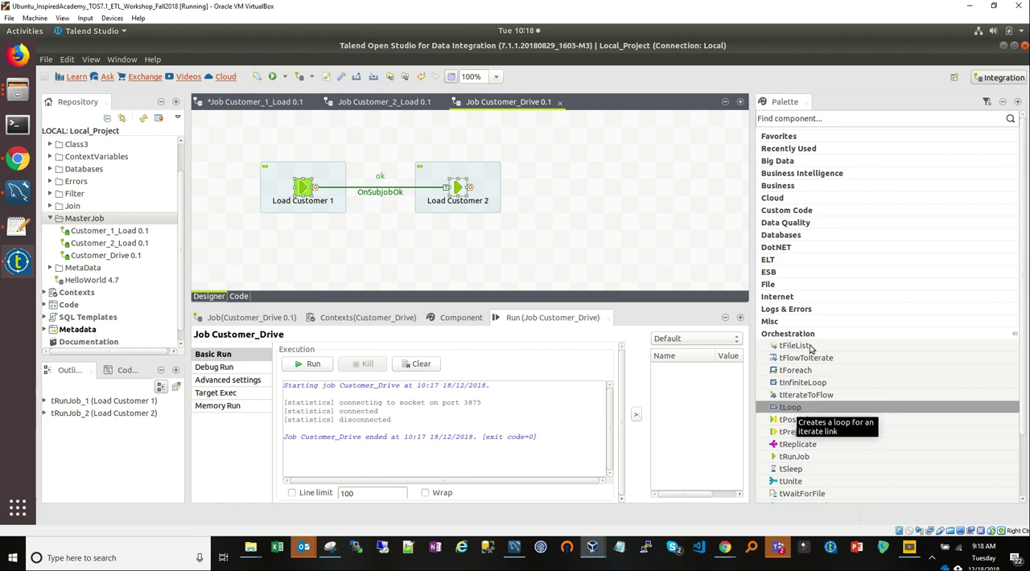
scroll(down, 3)
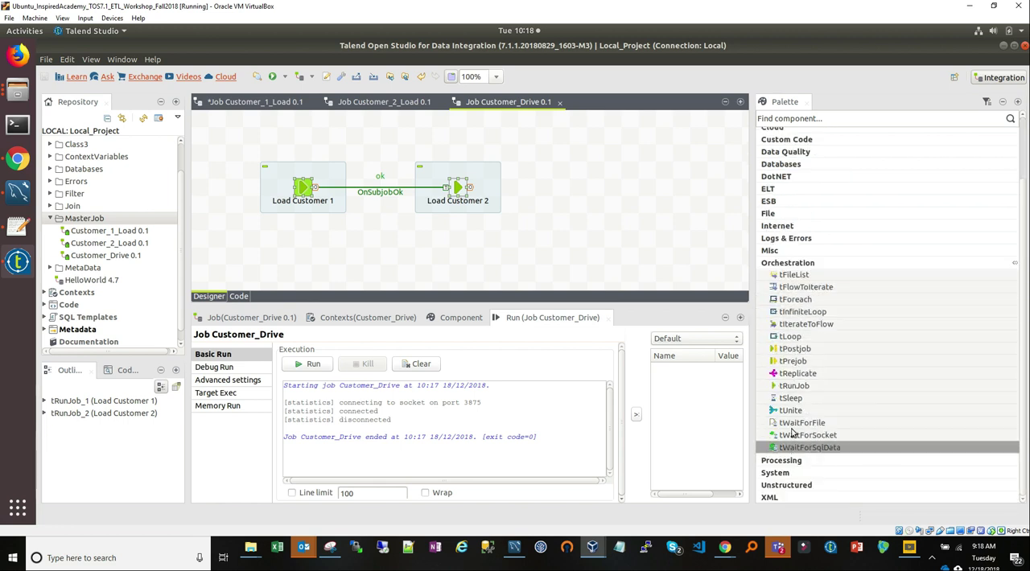
mouse_move(795, 348)
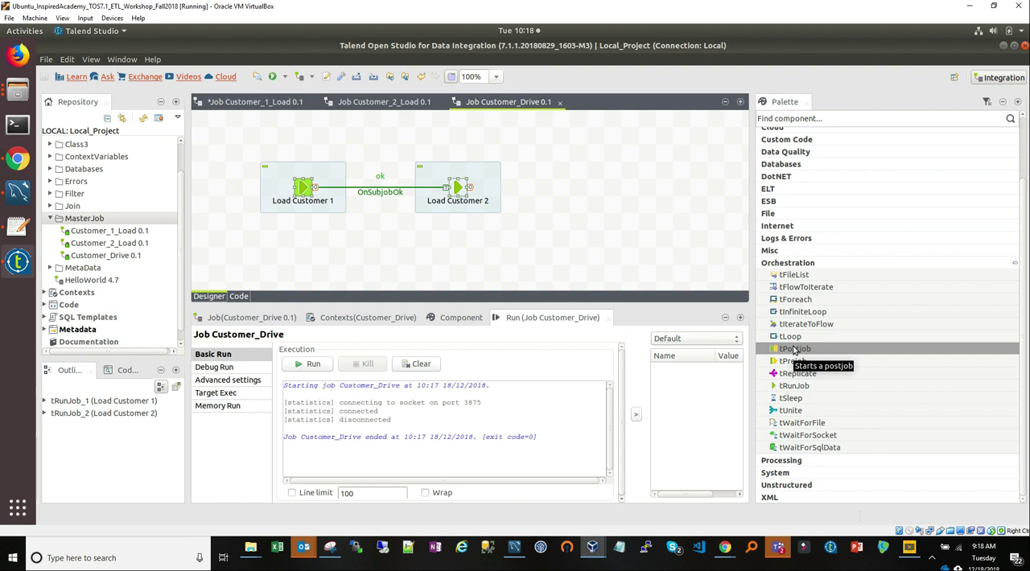
mouse_move(795, 361)
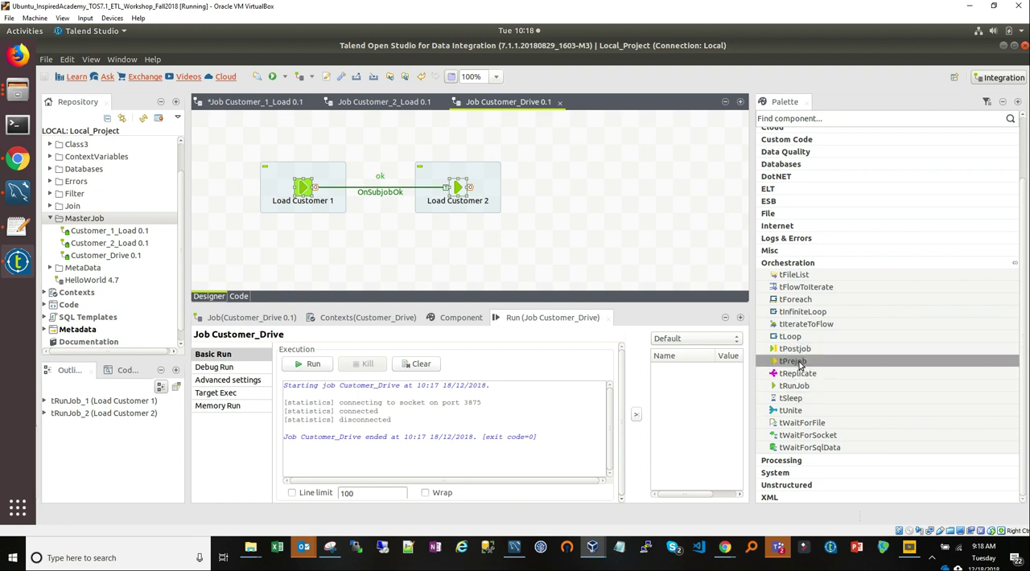
mouse_move(791, 360)
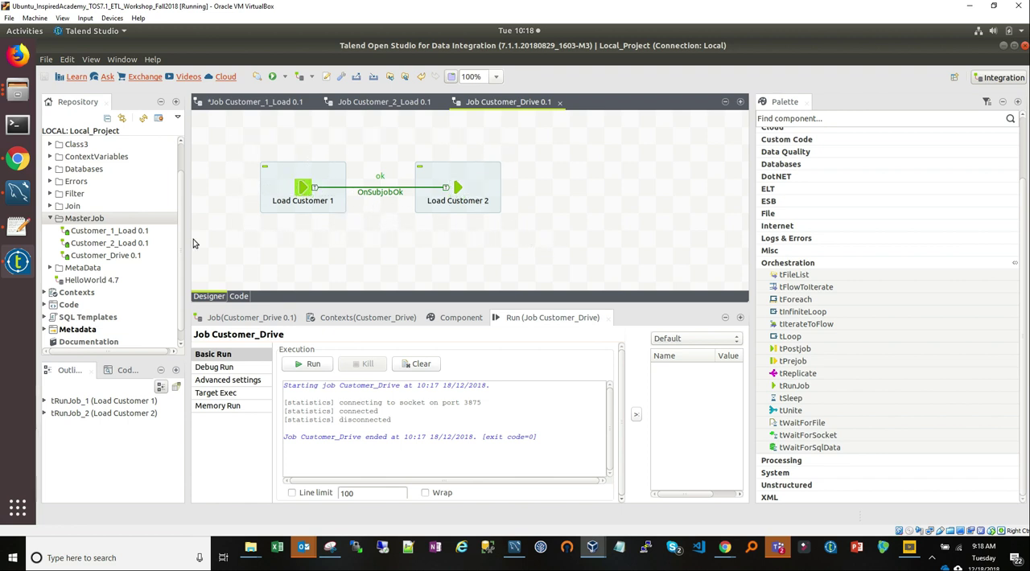
mouse_move(127, 232)
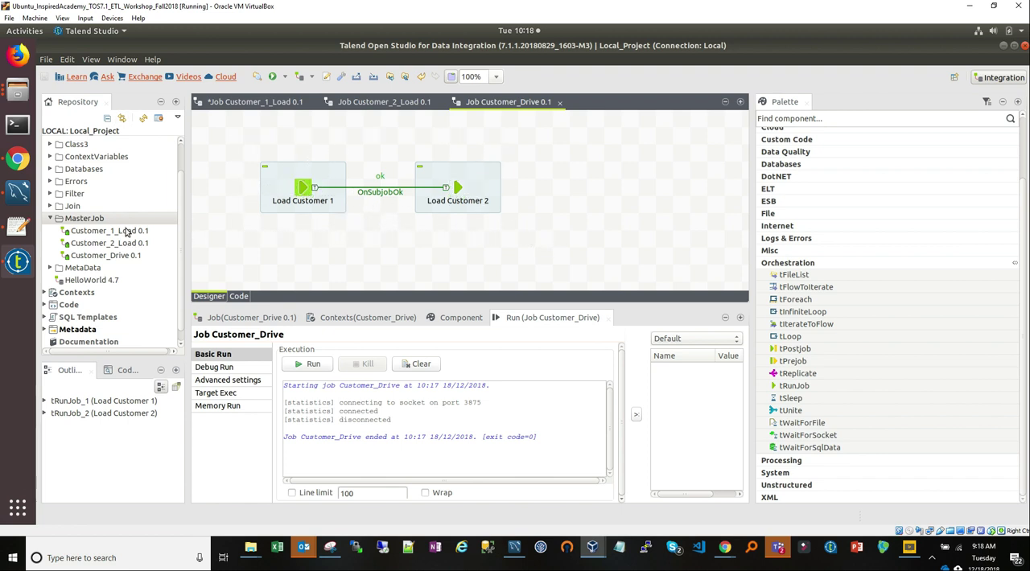
mouse_move(206, 219)
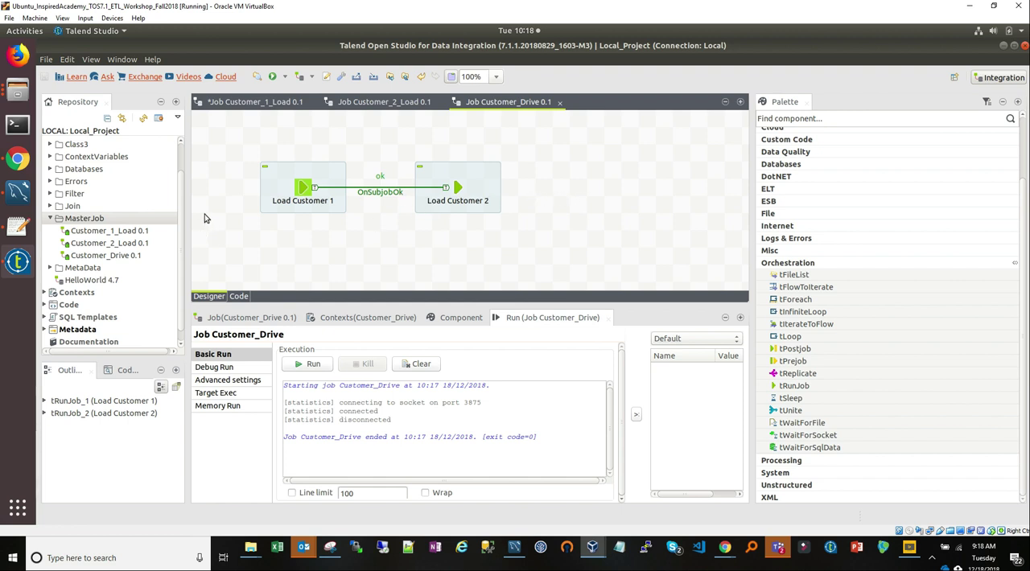
mouse_move(368, 205)
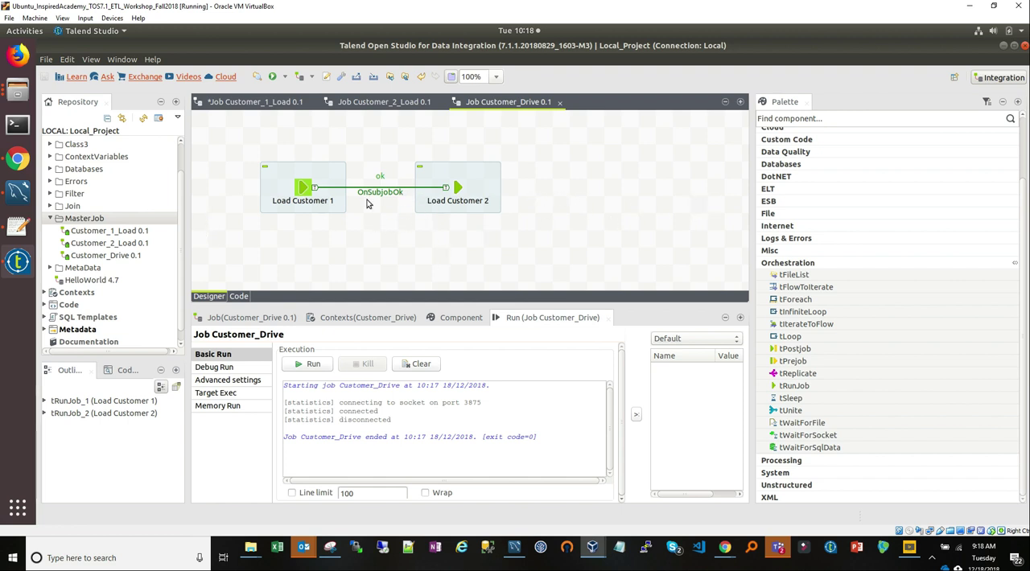
Select the component in the Customer_1_Load job showing Customer_demo feeding MySQL_Demo_Conn
click(302, 187)
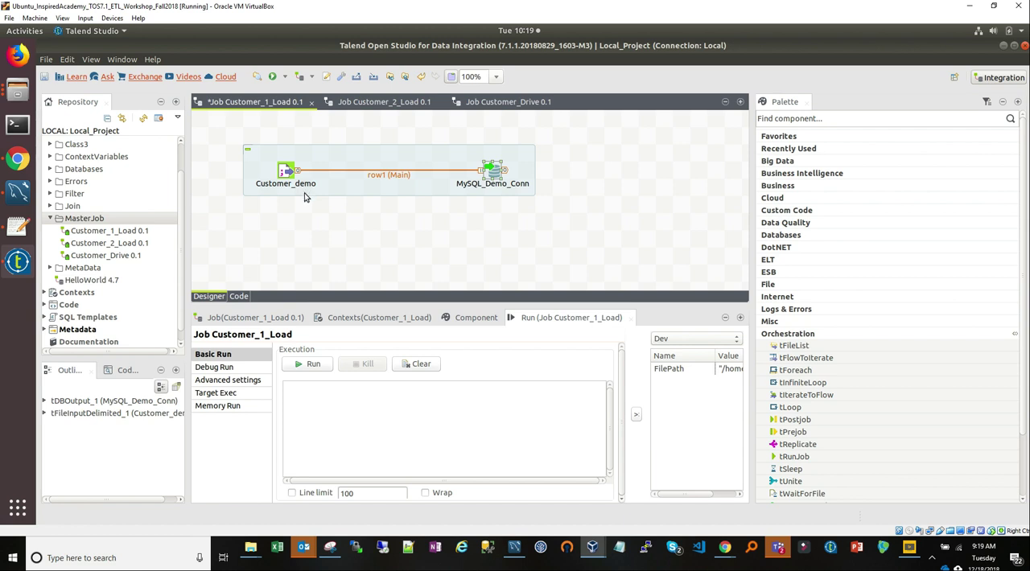
mouse_move(417, 235)
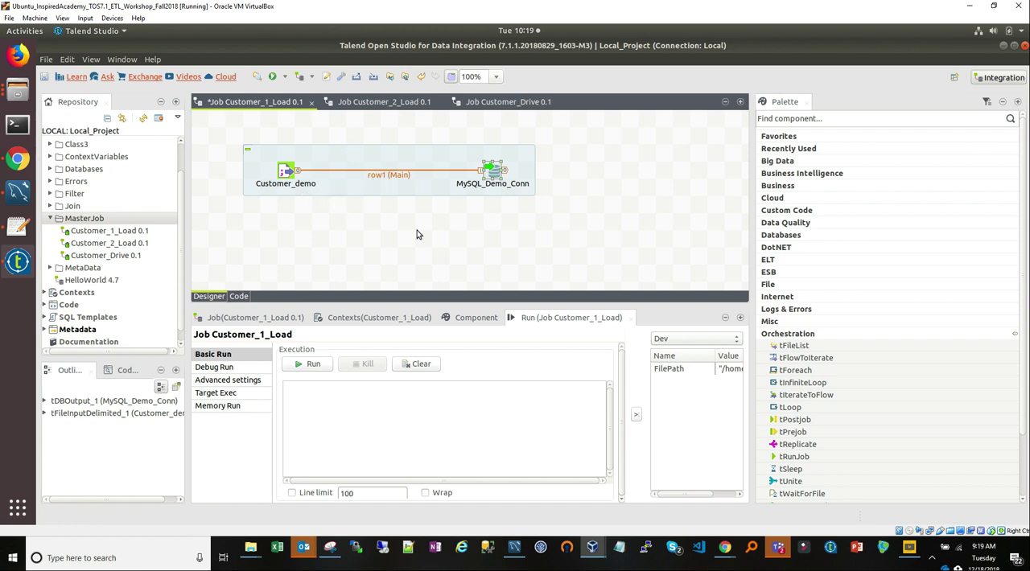
mouse_move(762, 534)
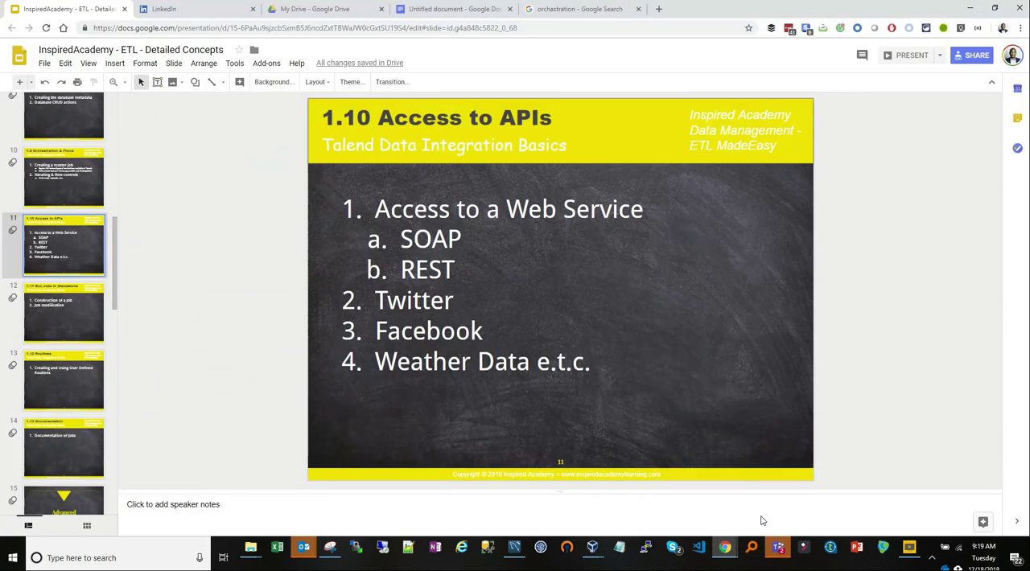
Return to the '1.9 Orchestration & Flows' slide via its filmstrip thumbnail
click(64, 176)
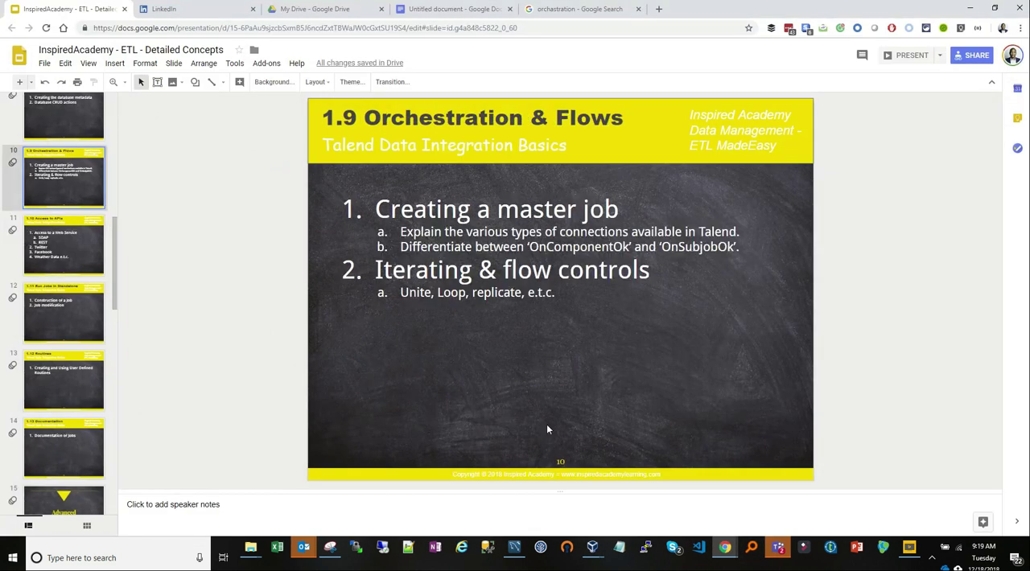
mouse_move(911, 55)
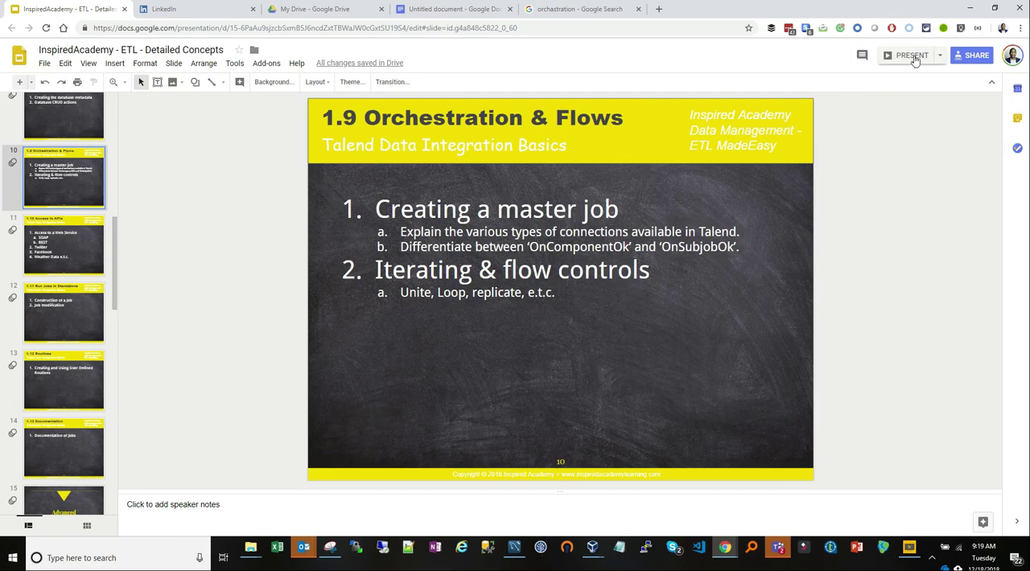